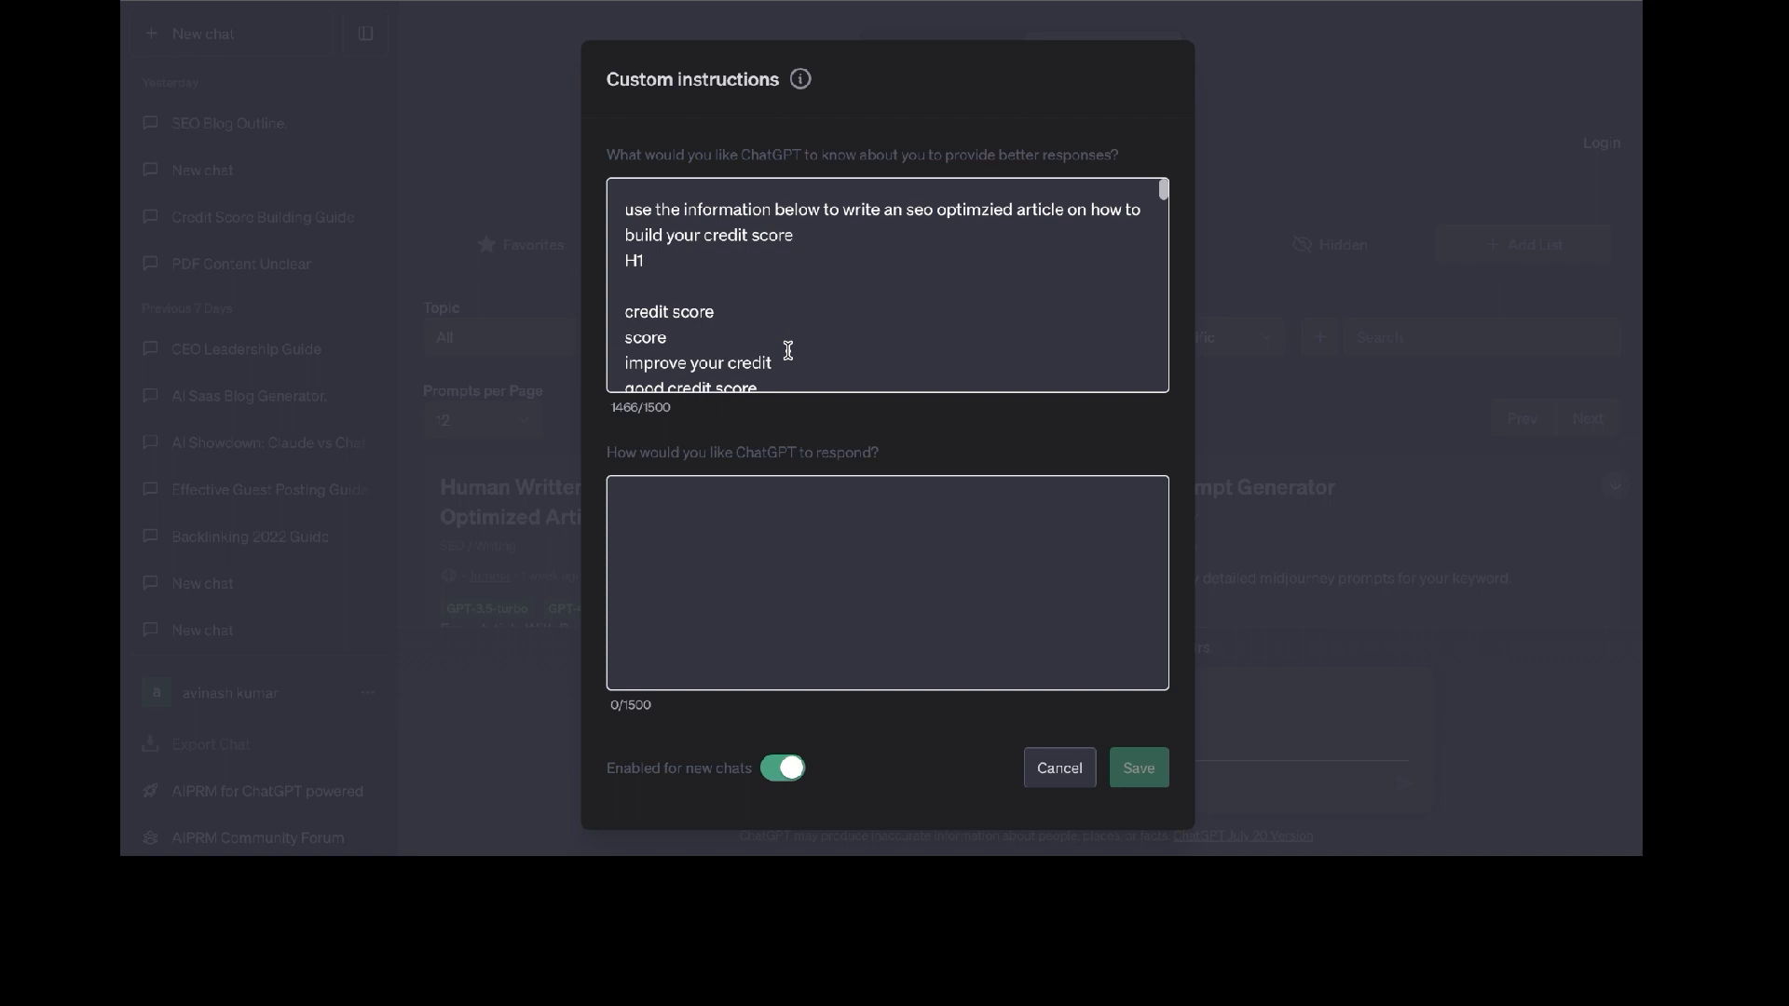
Step: Review the SEO article prompt text, close the custom instructions dialog and show the account menu
click(786, 348)
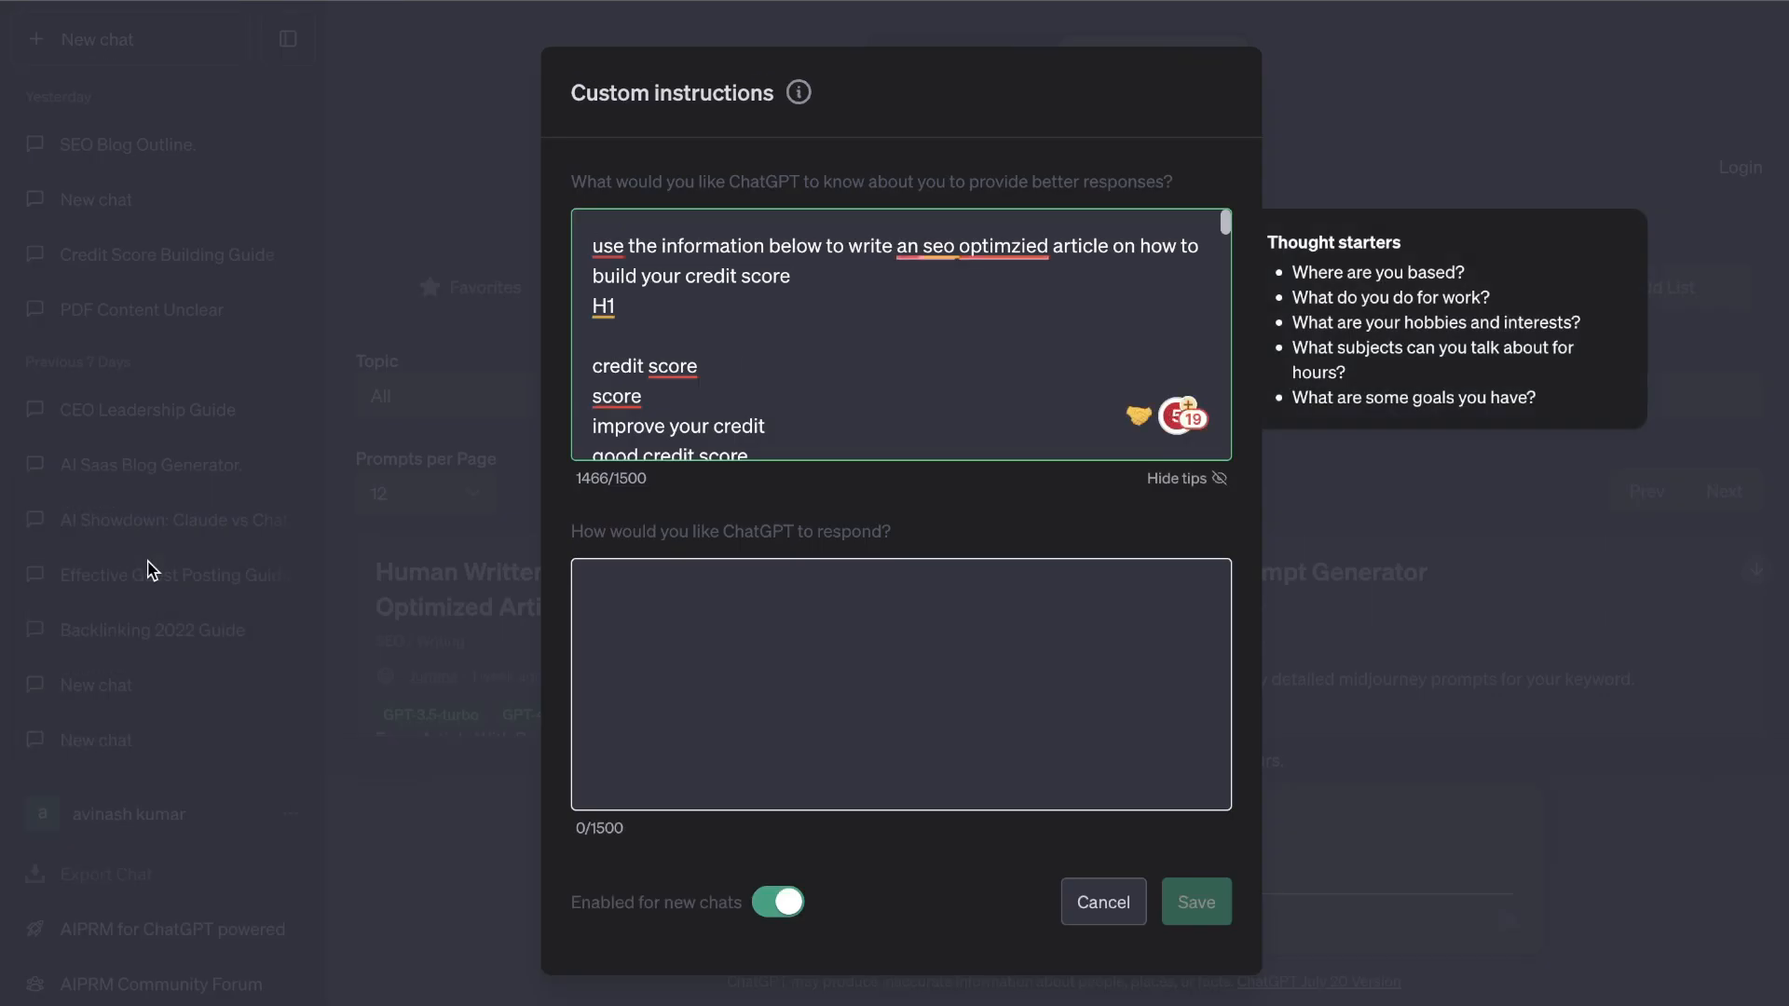
click(592, 246)
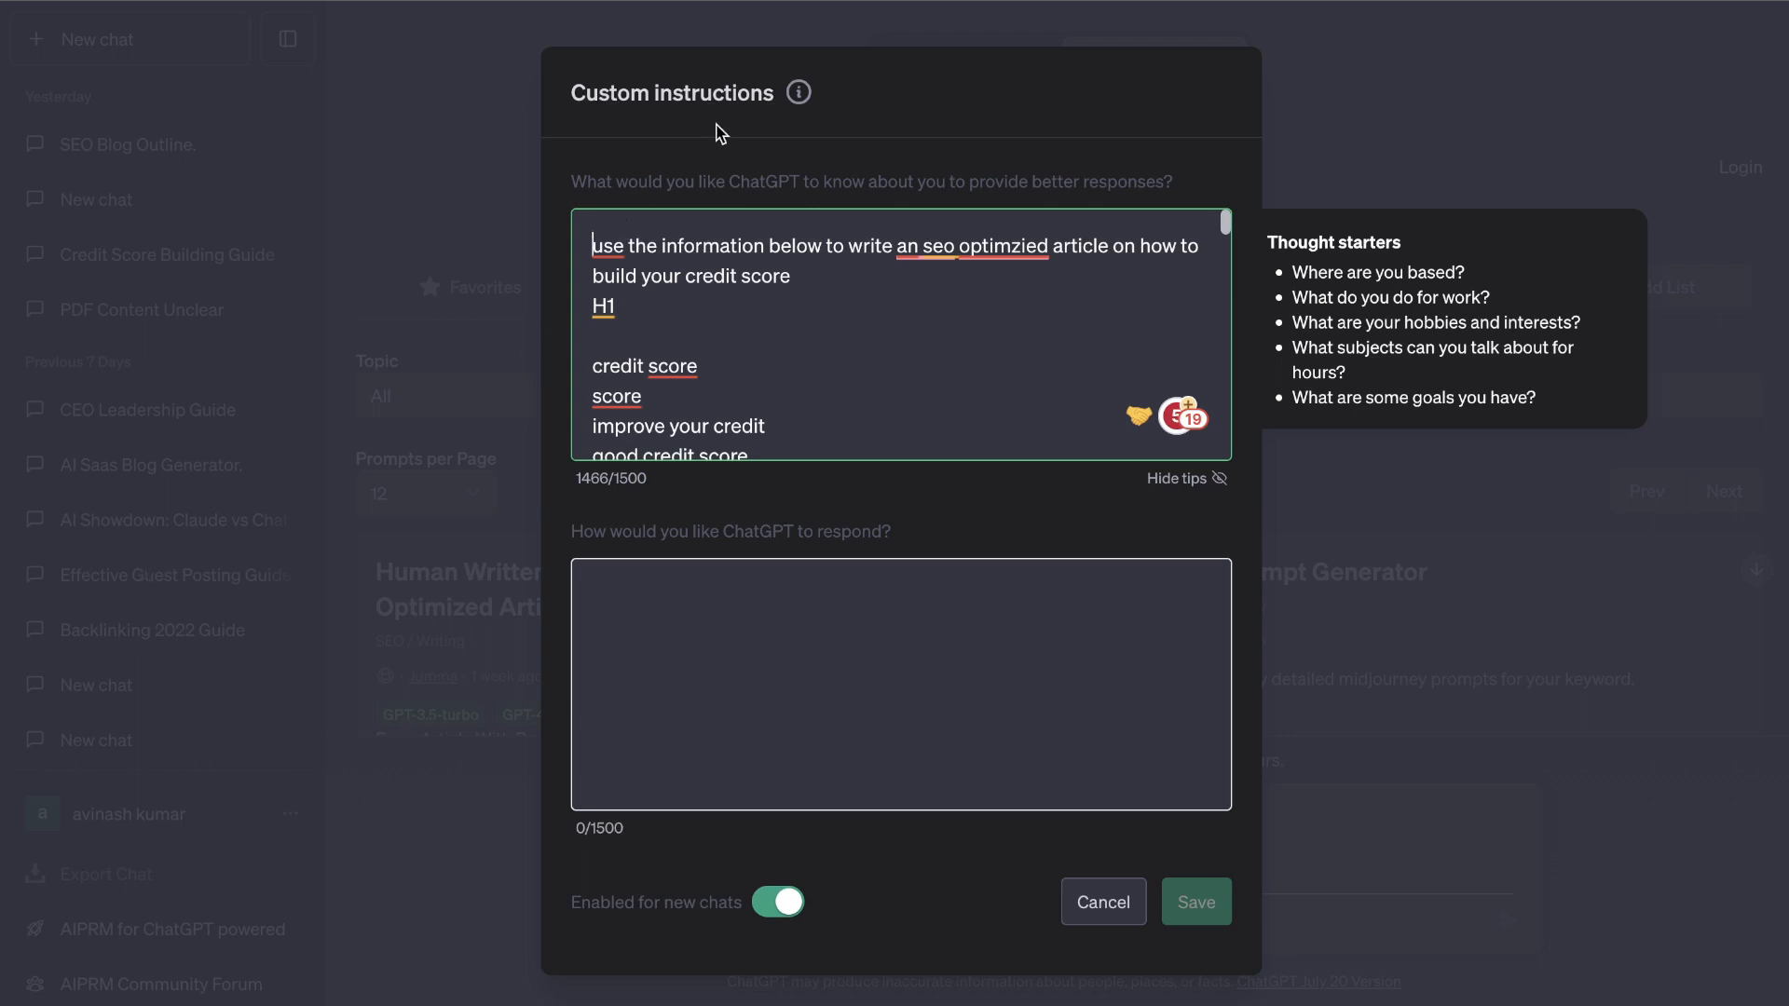
click(1101, 902)
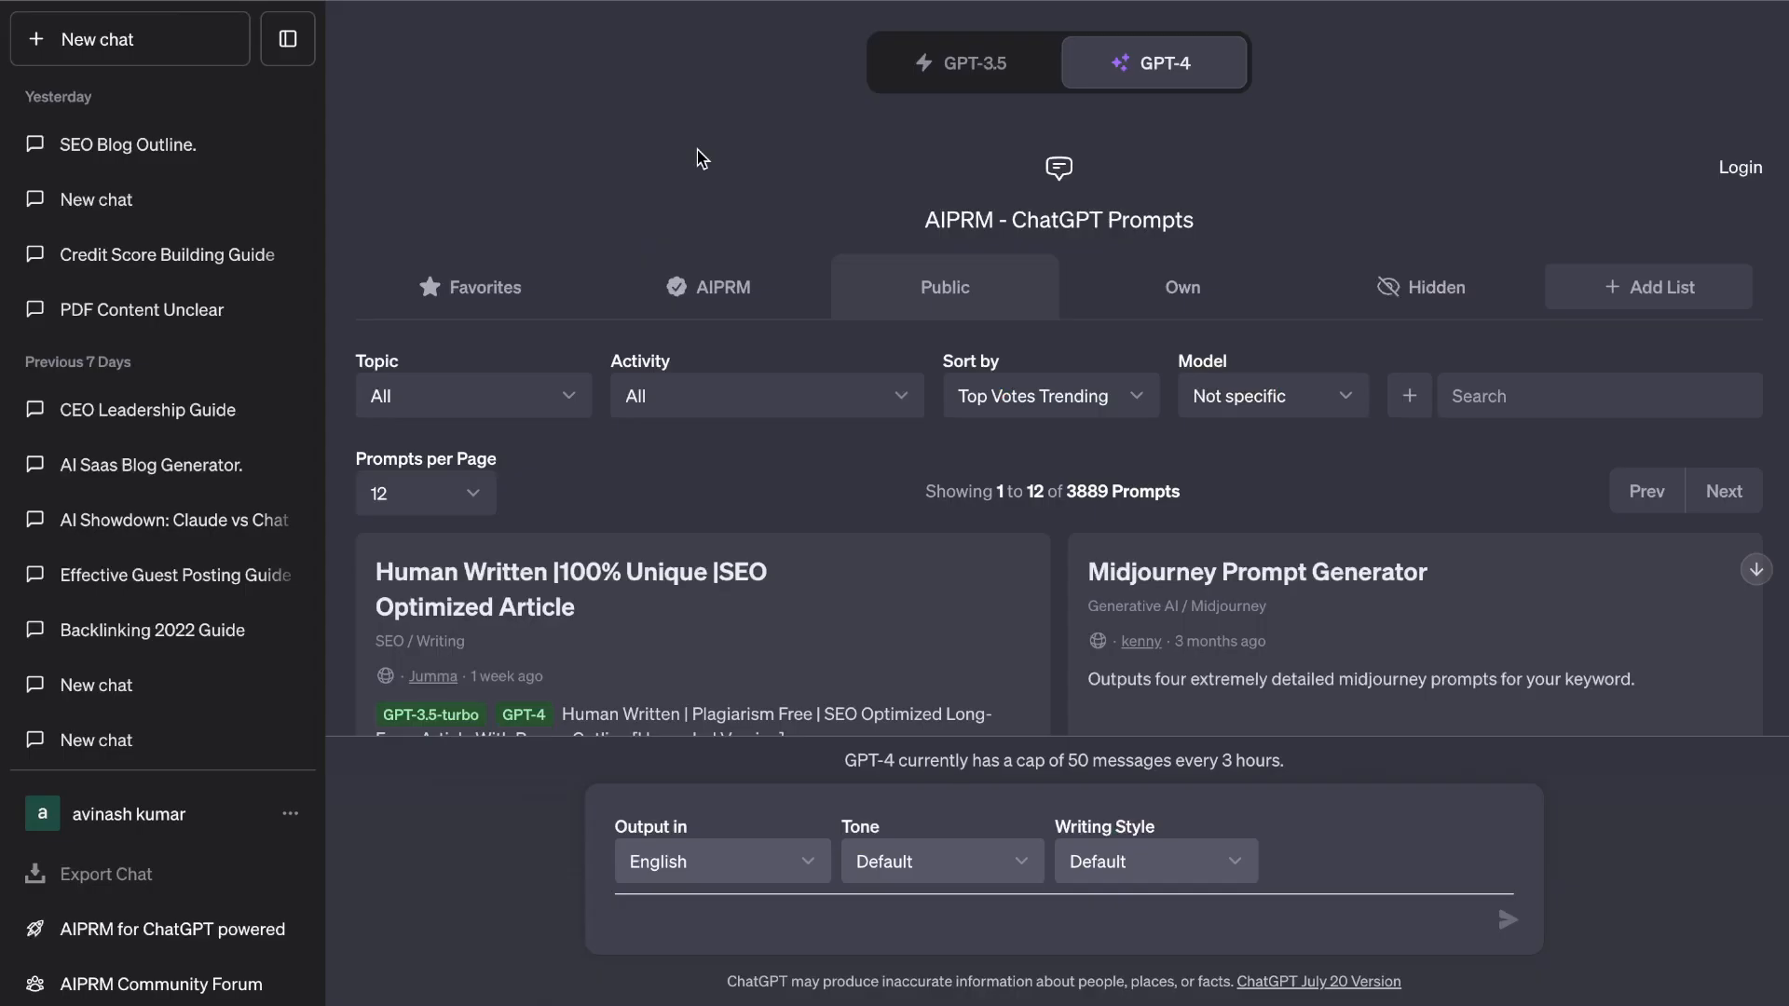
mouse_move(157, 814)
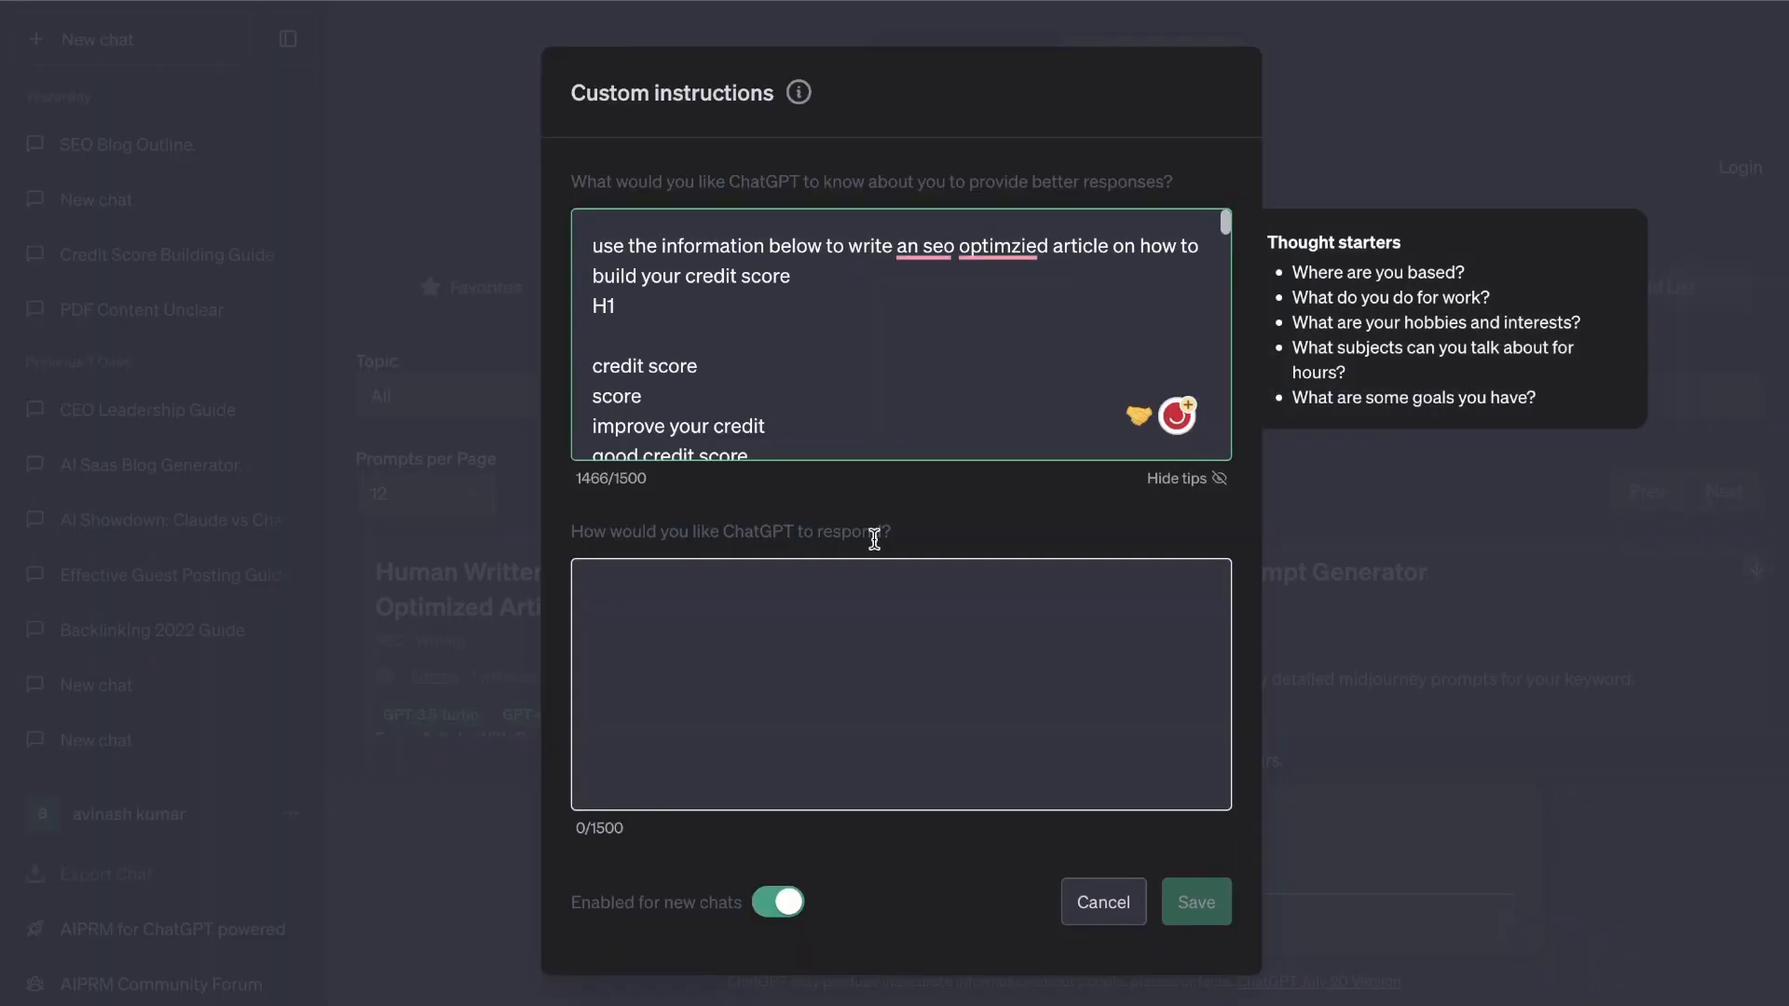
scroll(down, 3)
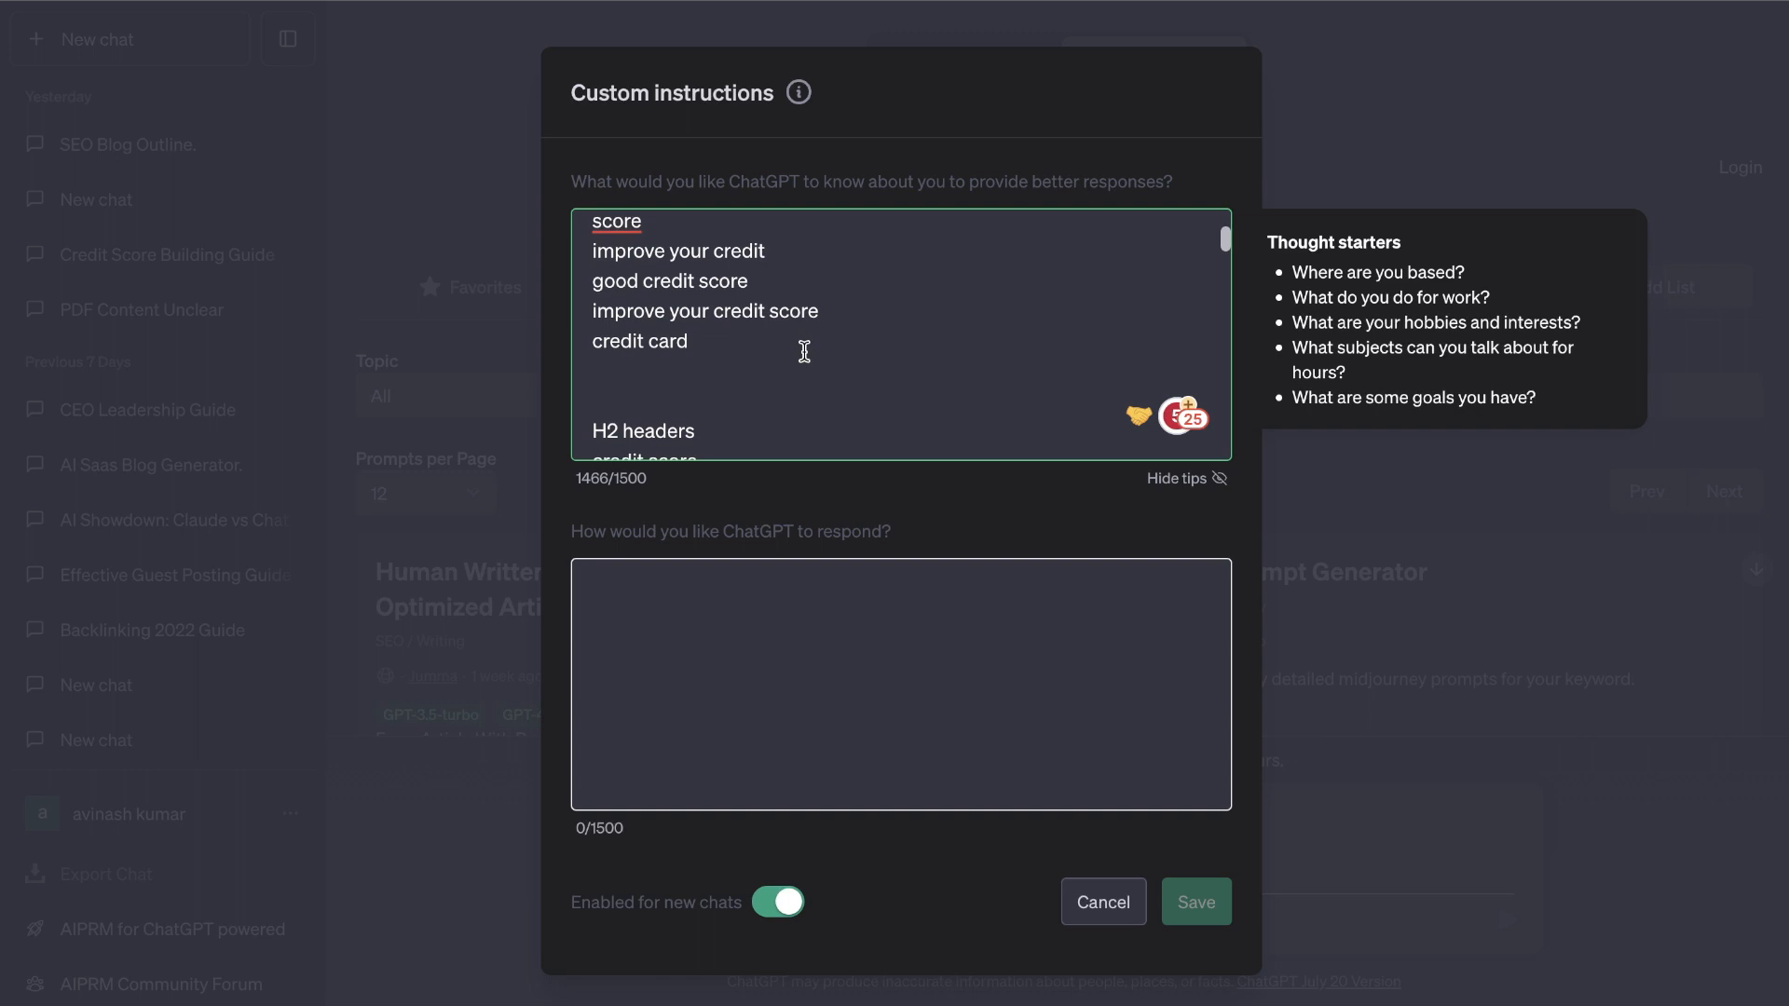
scroll(up, 3)
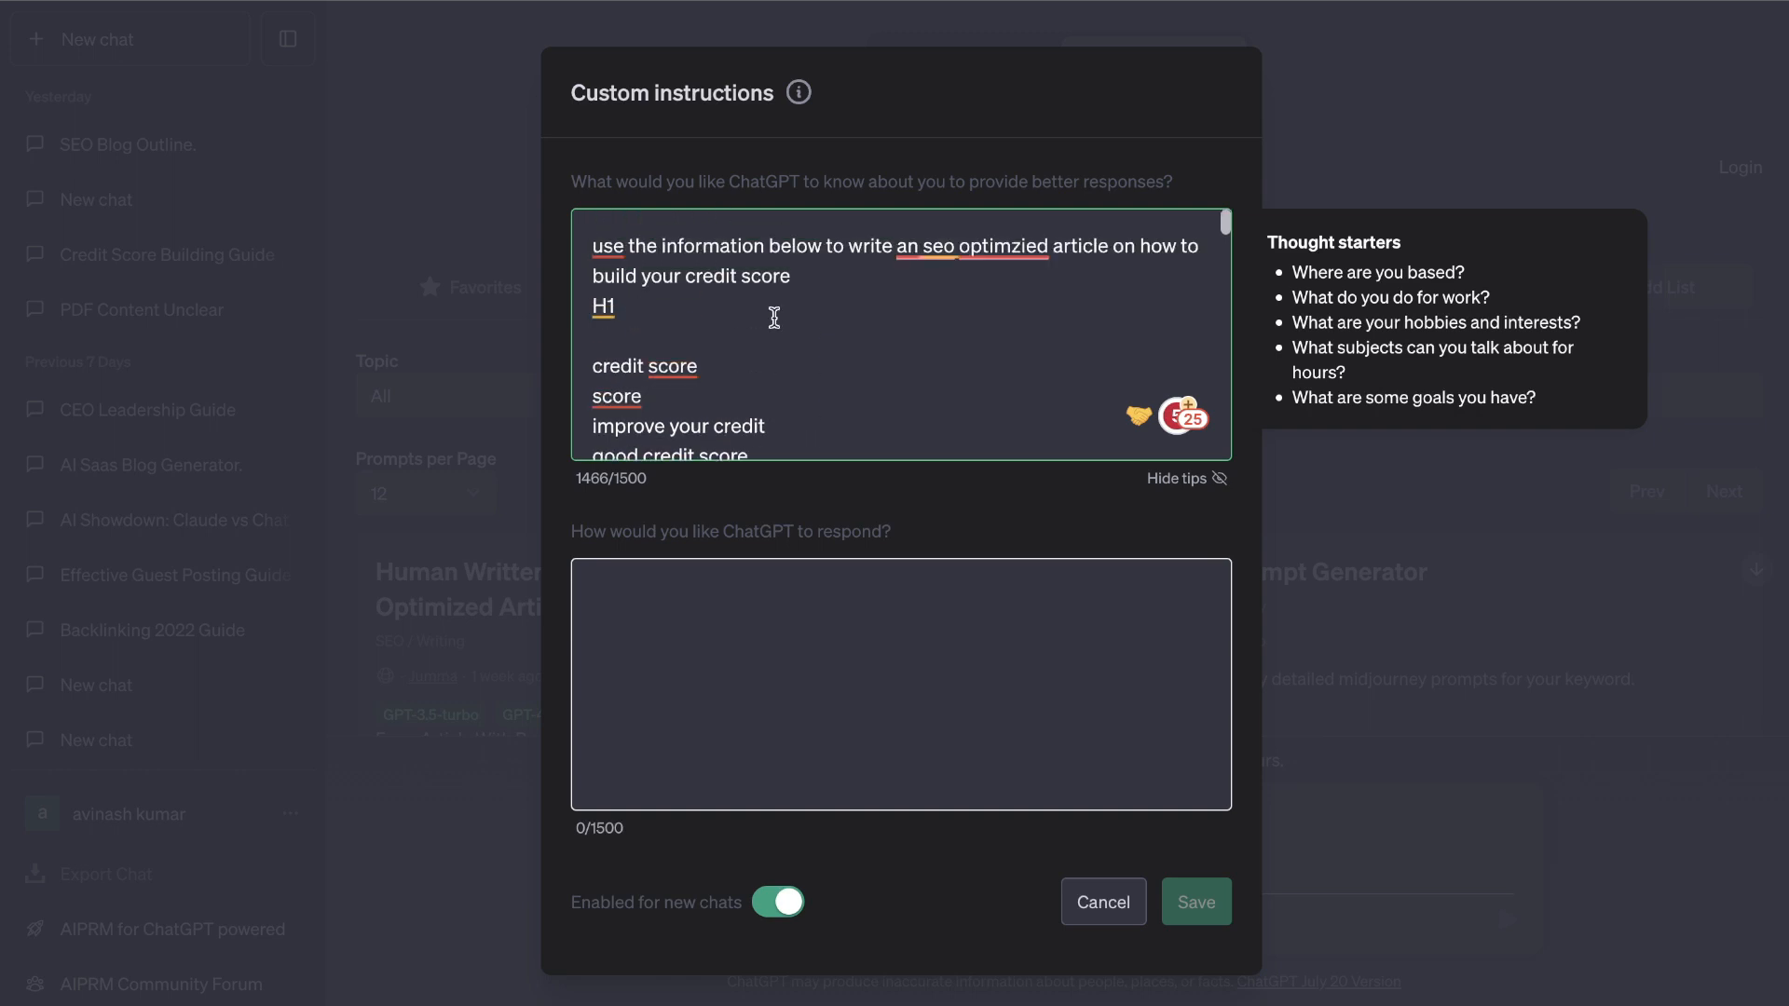
click(1101, 902)
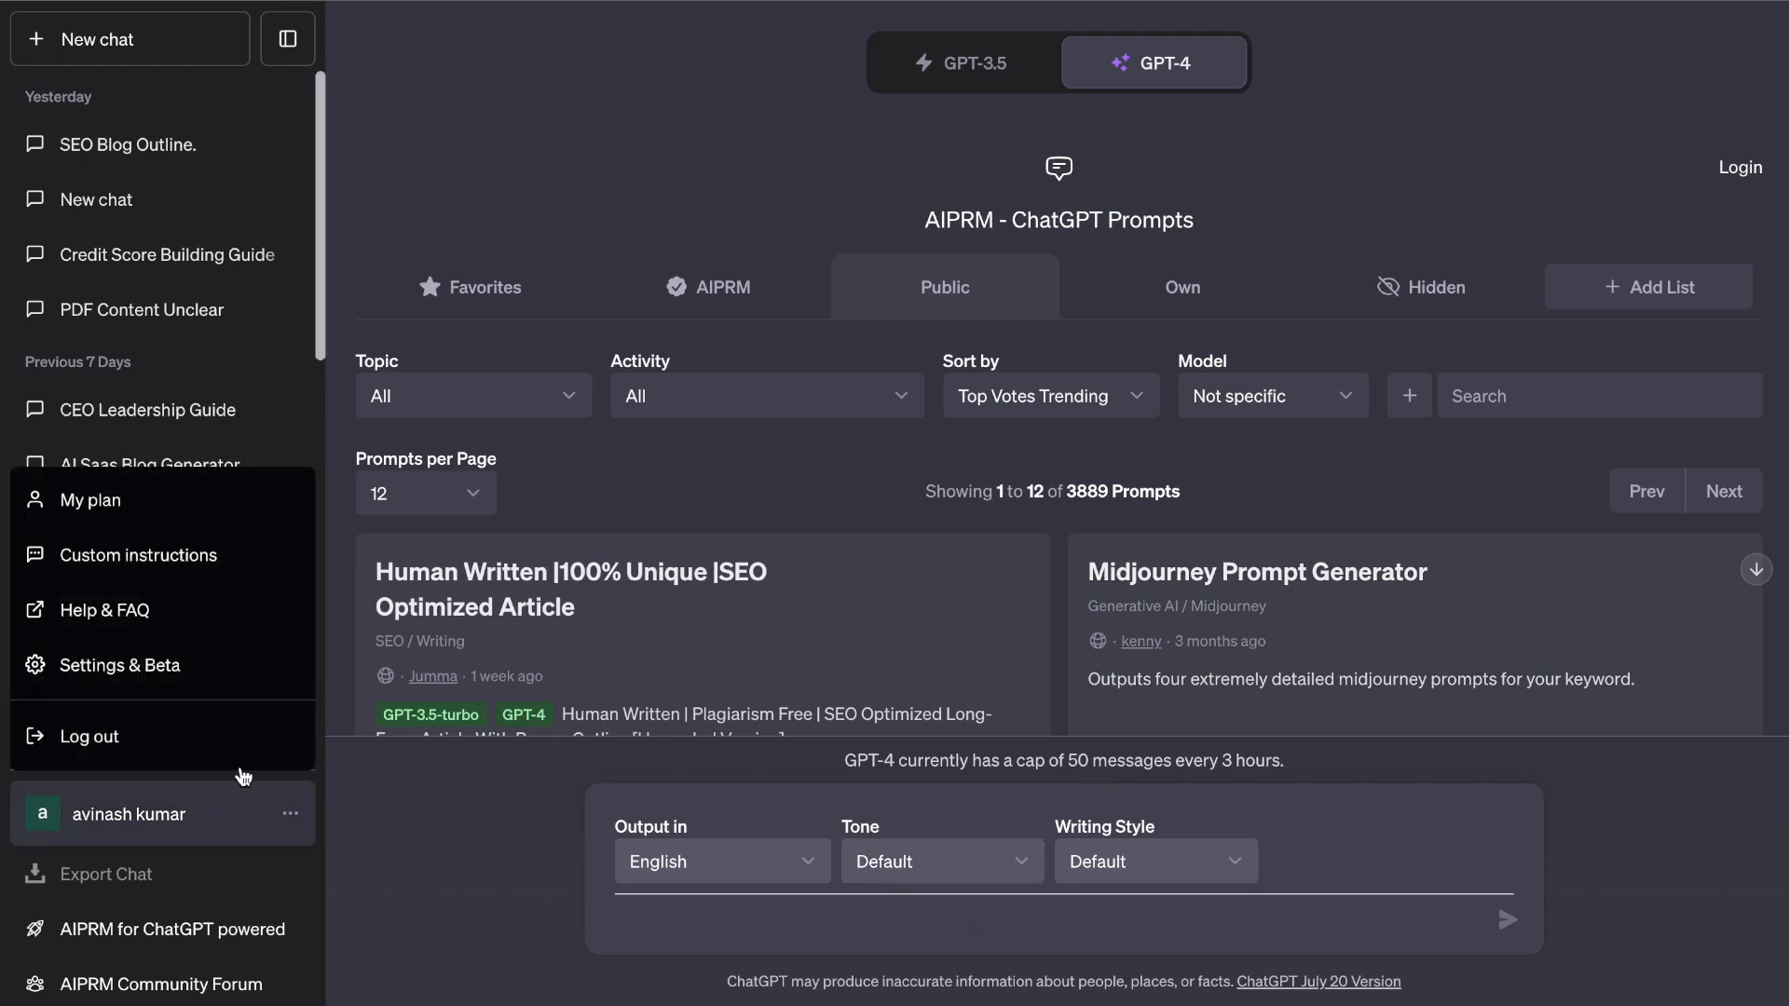
Step: Reopen Custom instructions from the account menu and scroll the H1 and H2 keyword lists
click(140, 556)
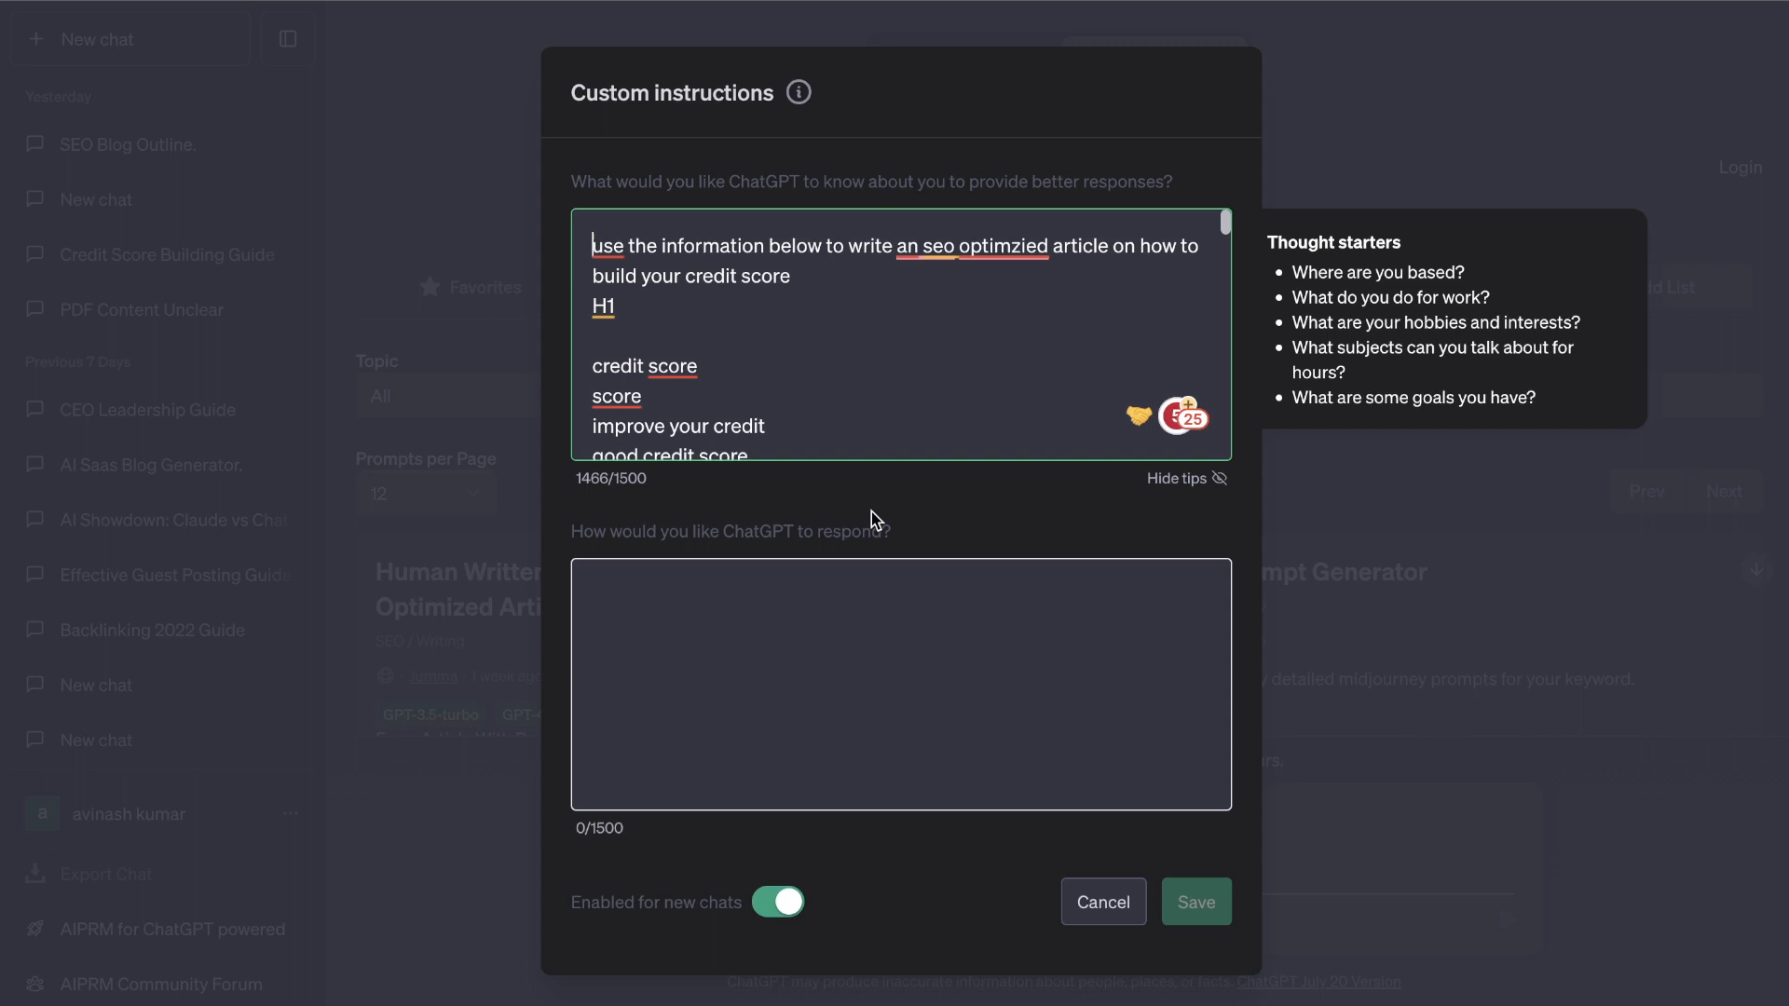
mouse_move(787, 377)
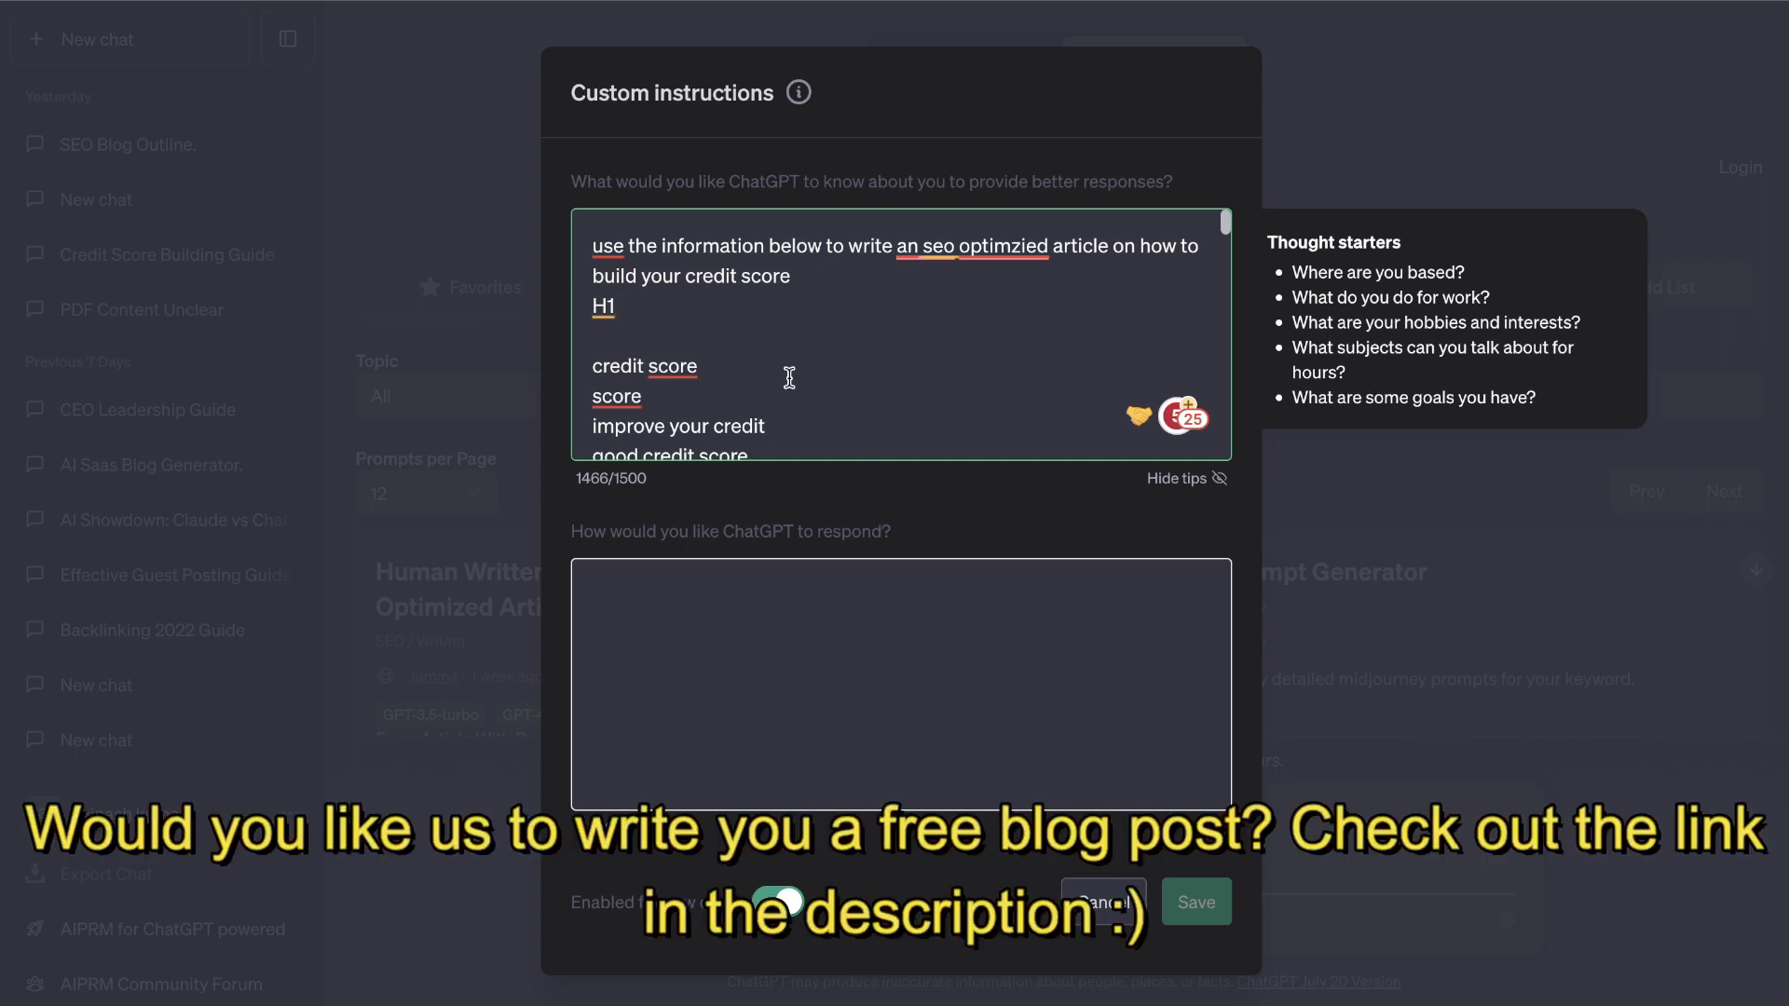
mouse_move(656, 282)
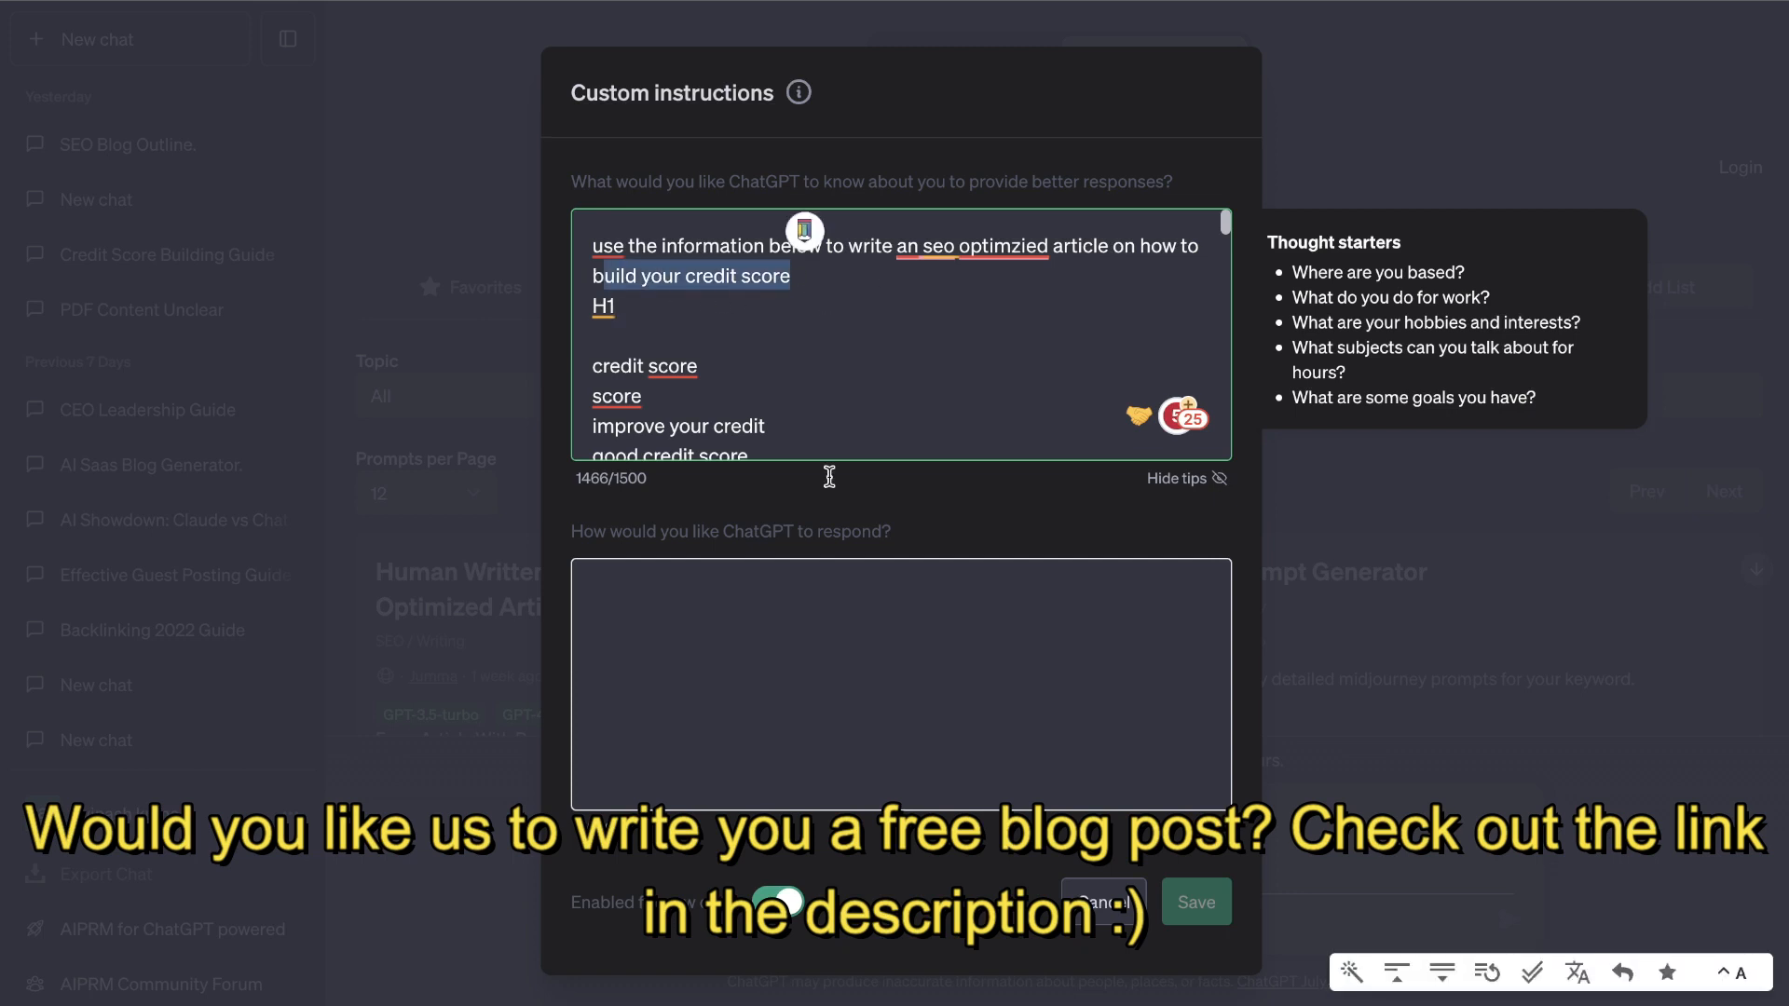
mouse_move(1217, 500)
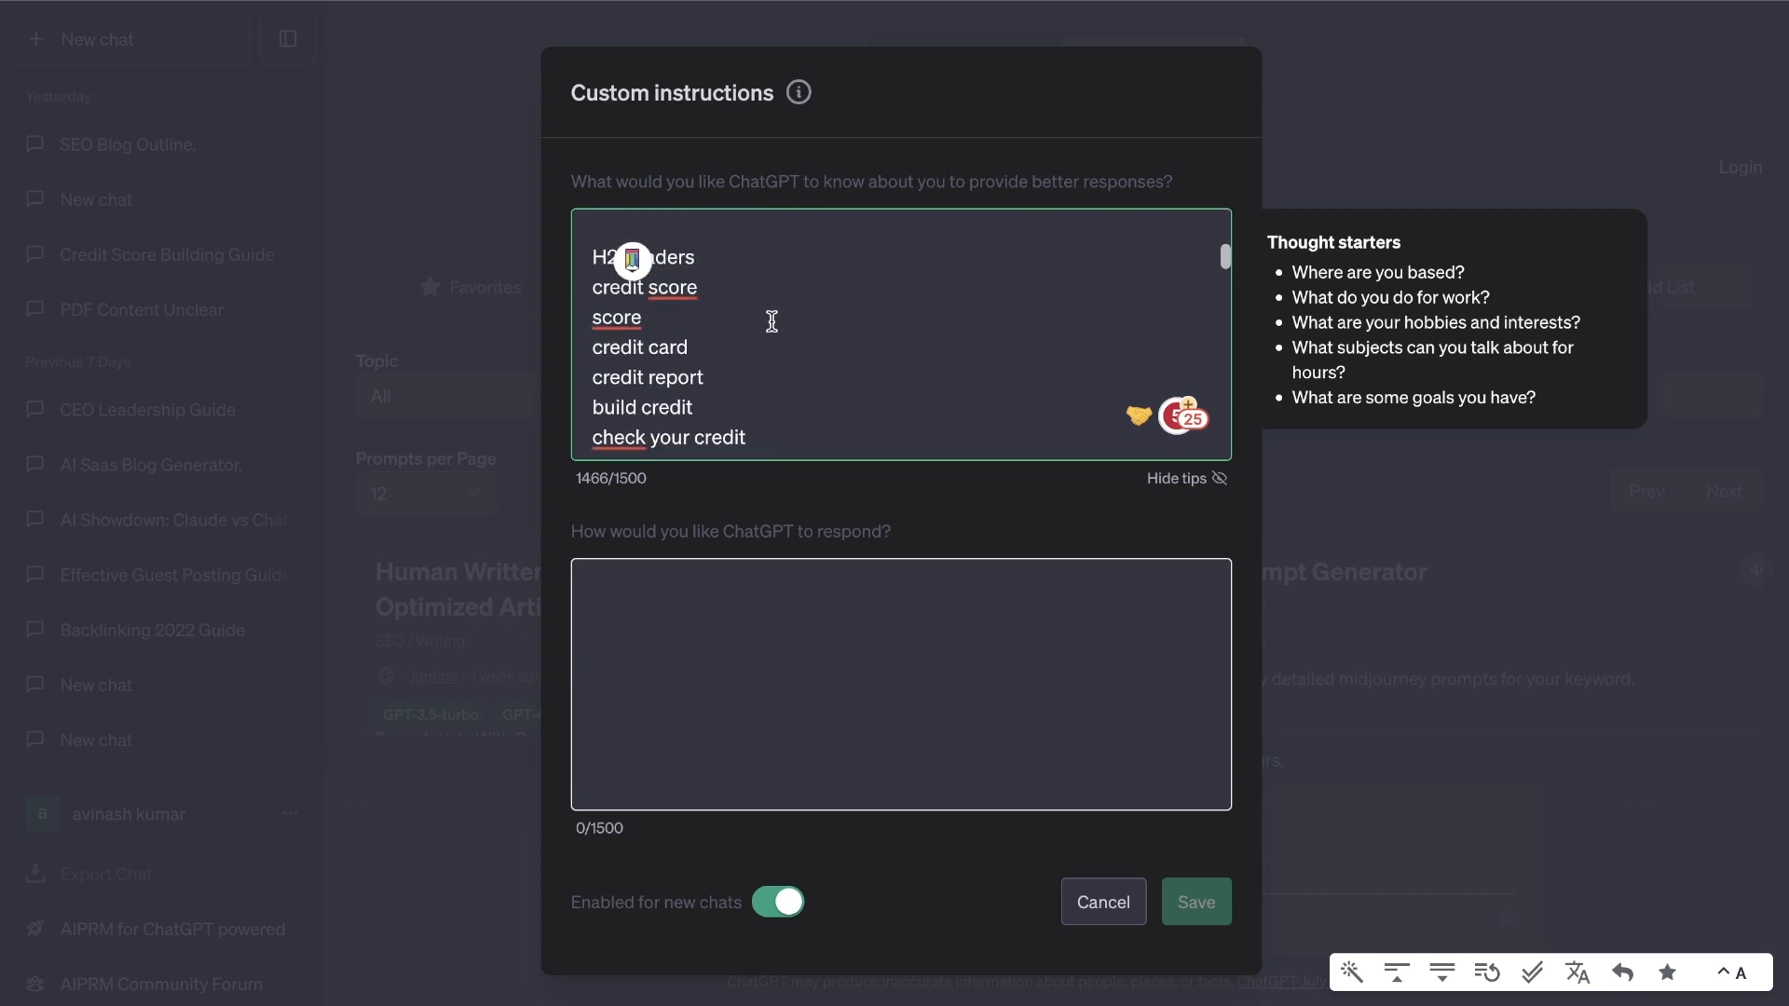
scroll(down, 3)
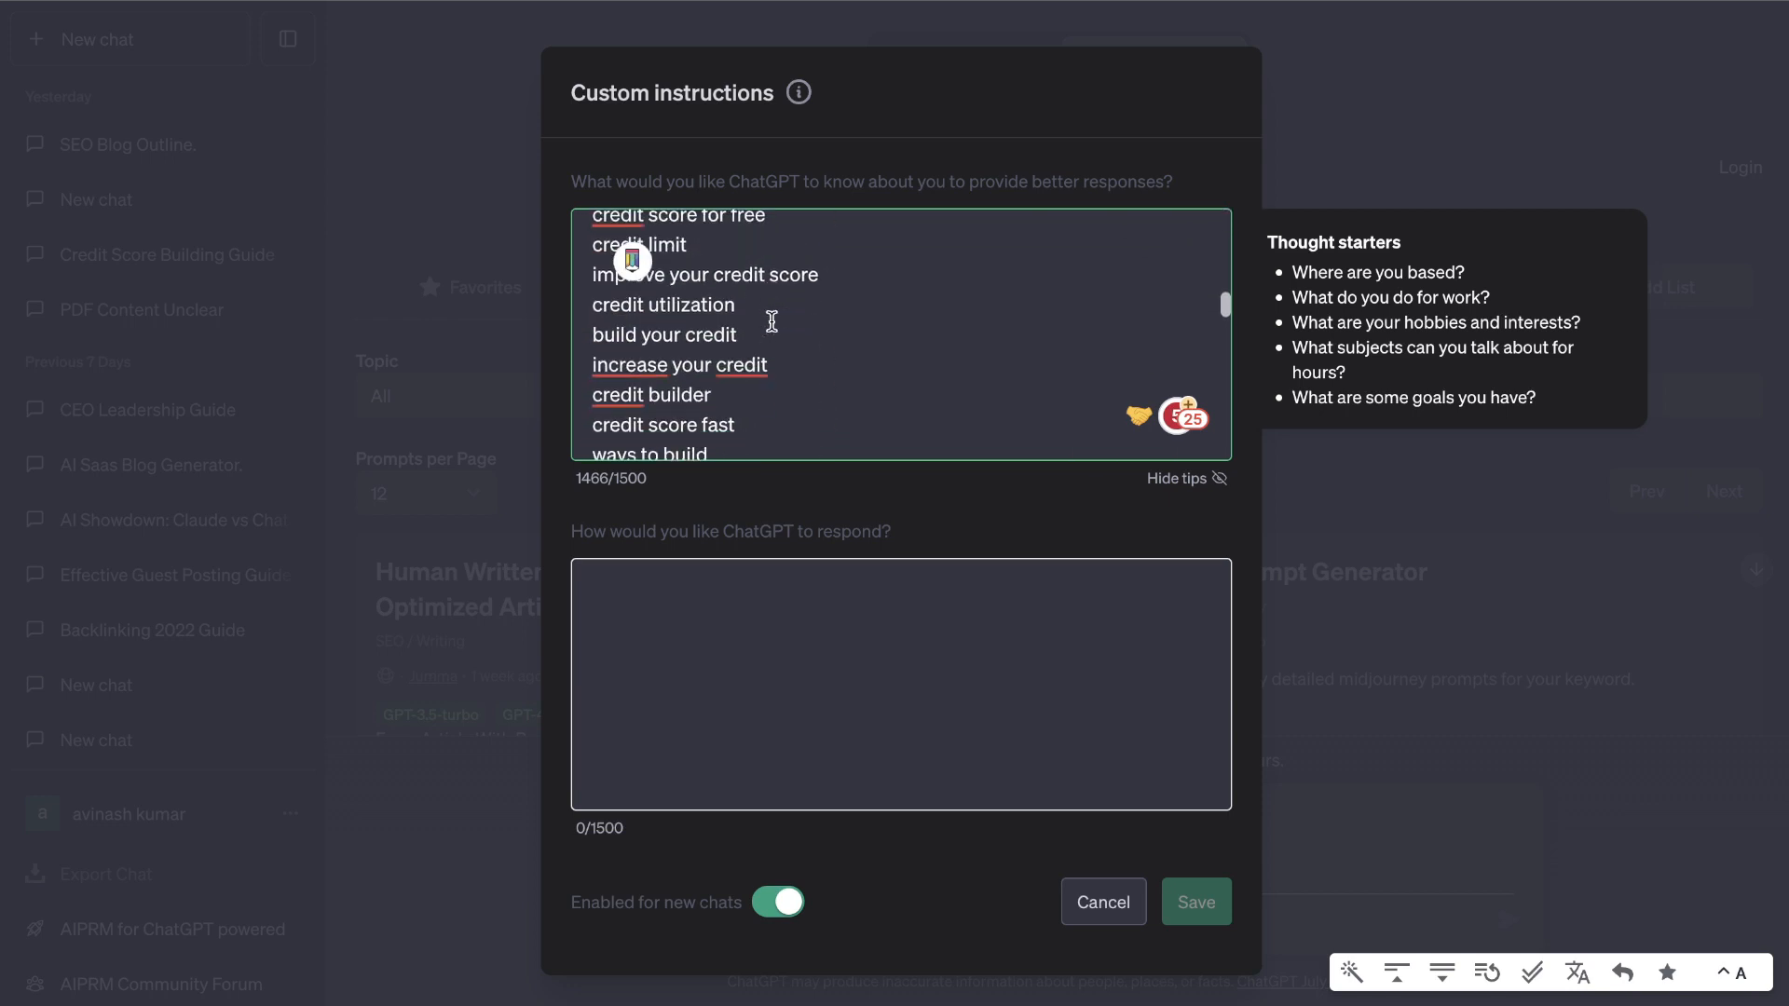
scroll(down, 3)
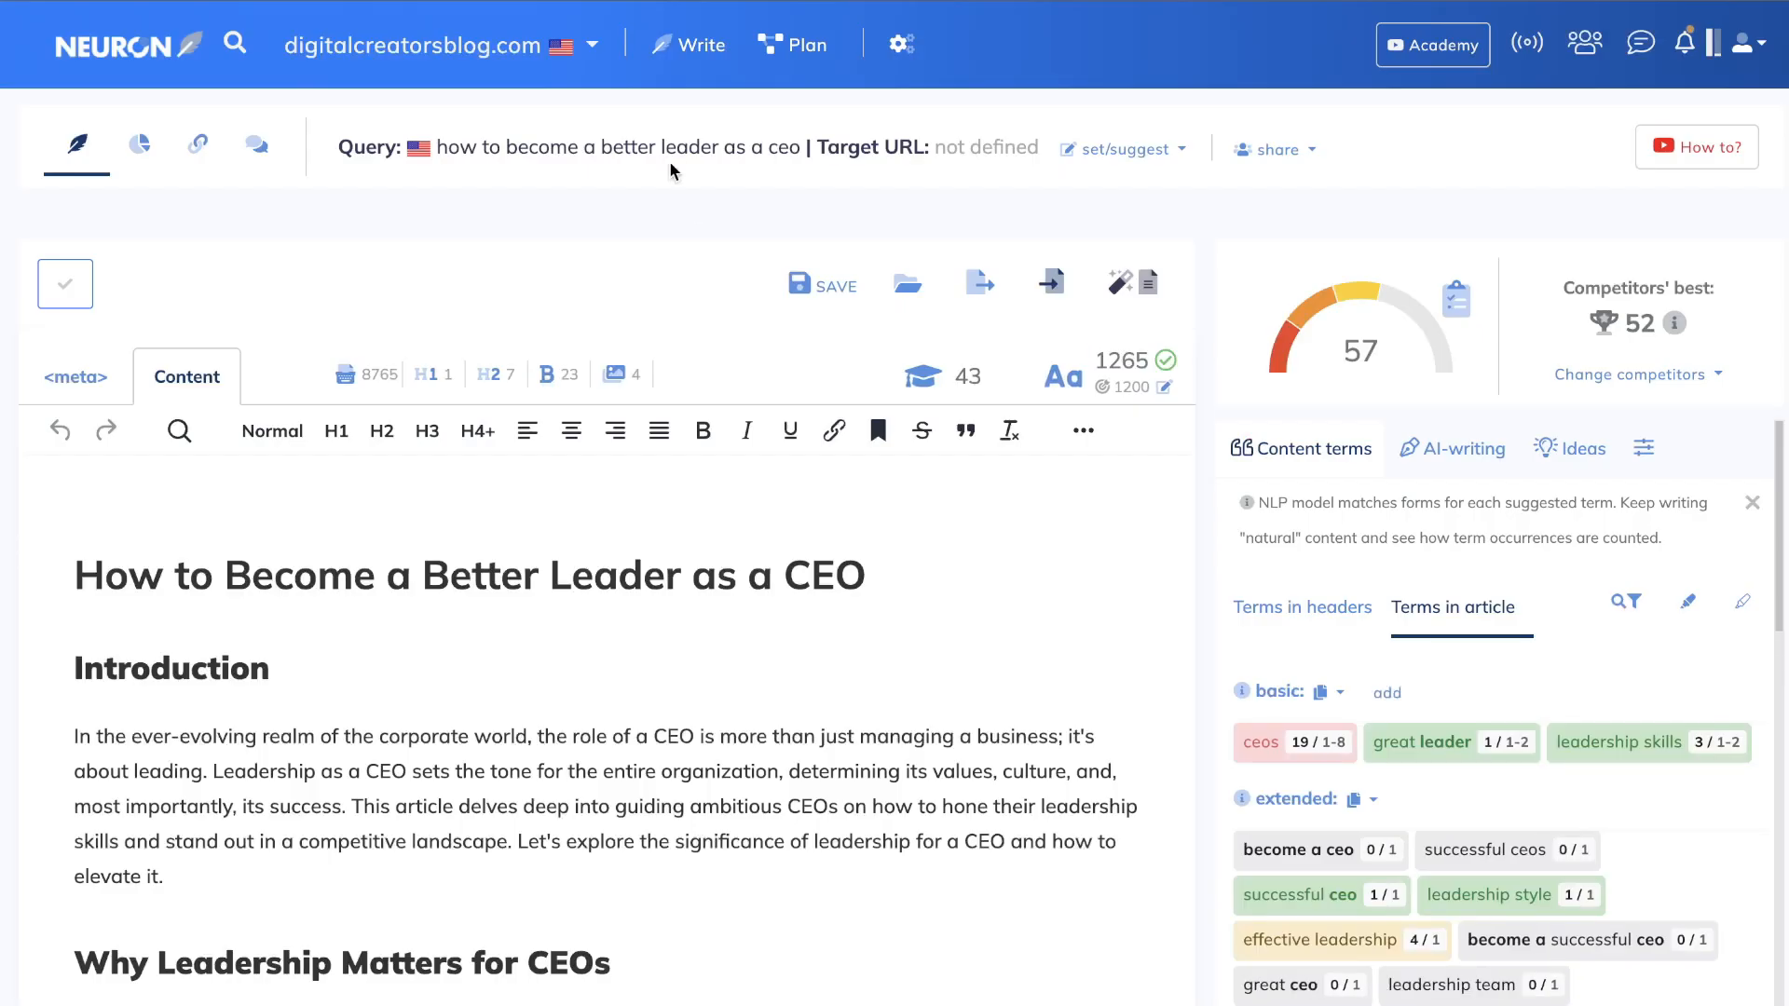
mouse_move(939, 244)
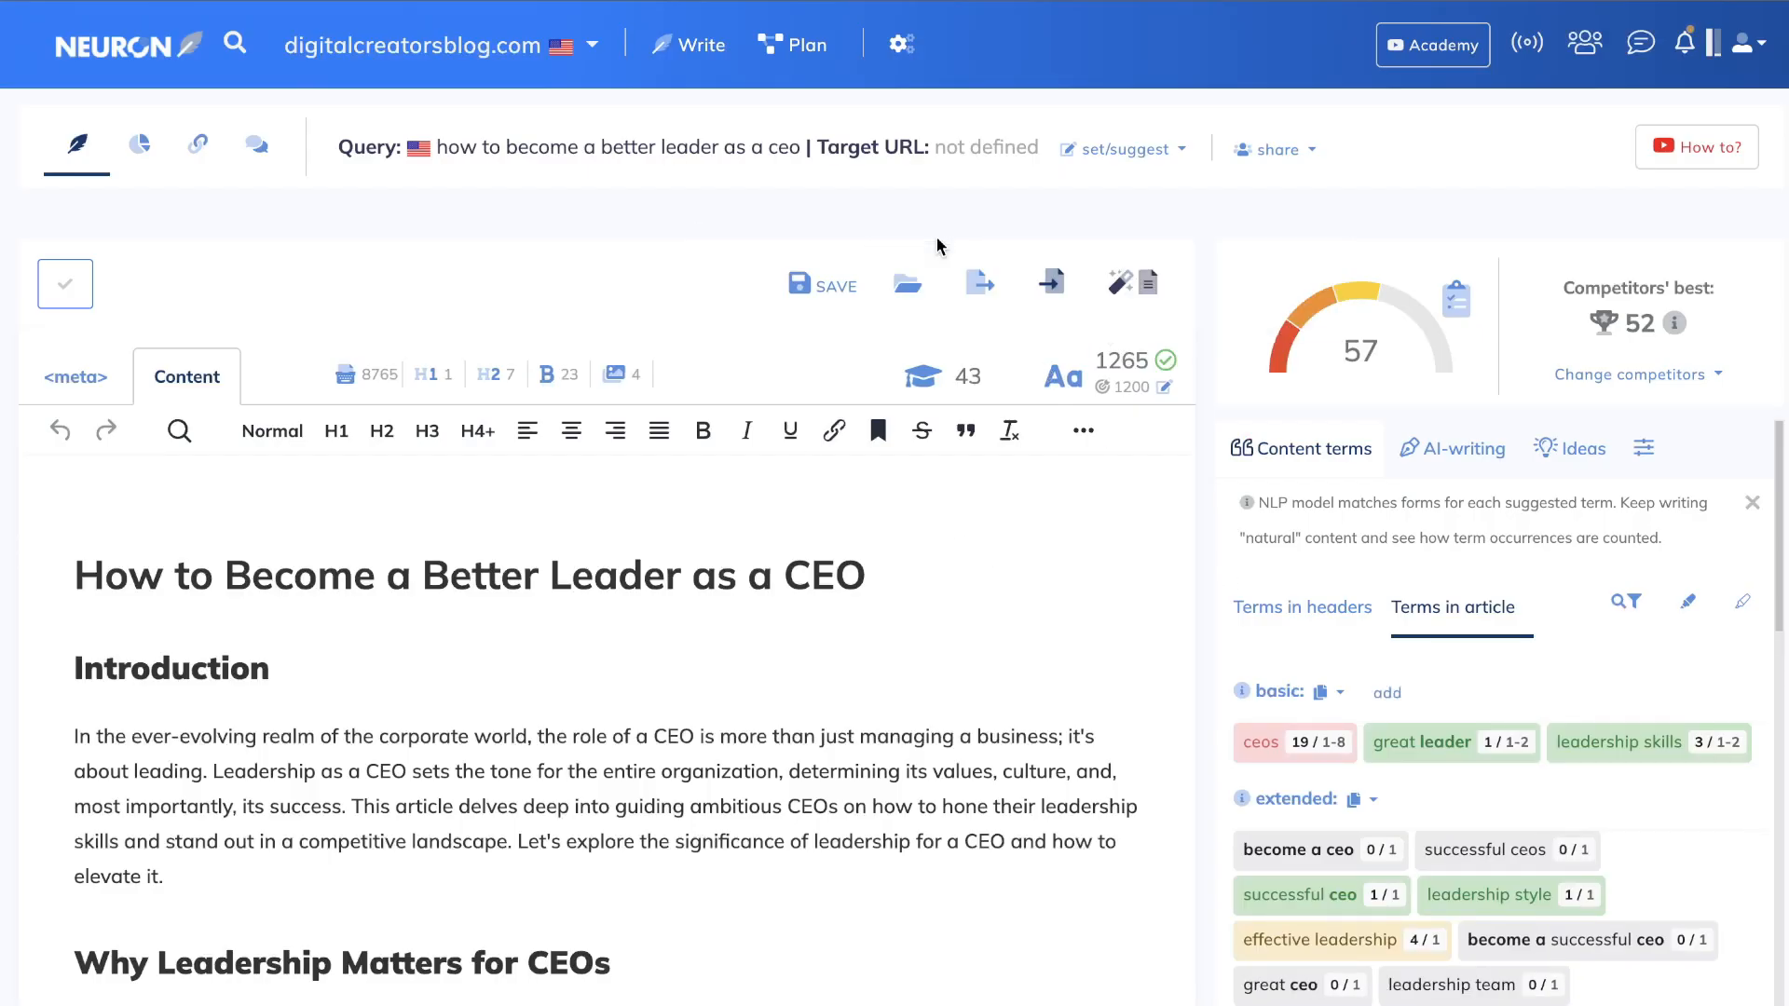
Step: Glance at the NeuronWriter article, then cancel the custom instructions dialog unchanged
scroll(down, 3)
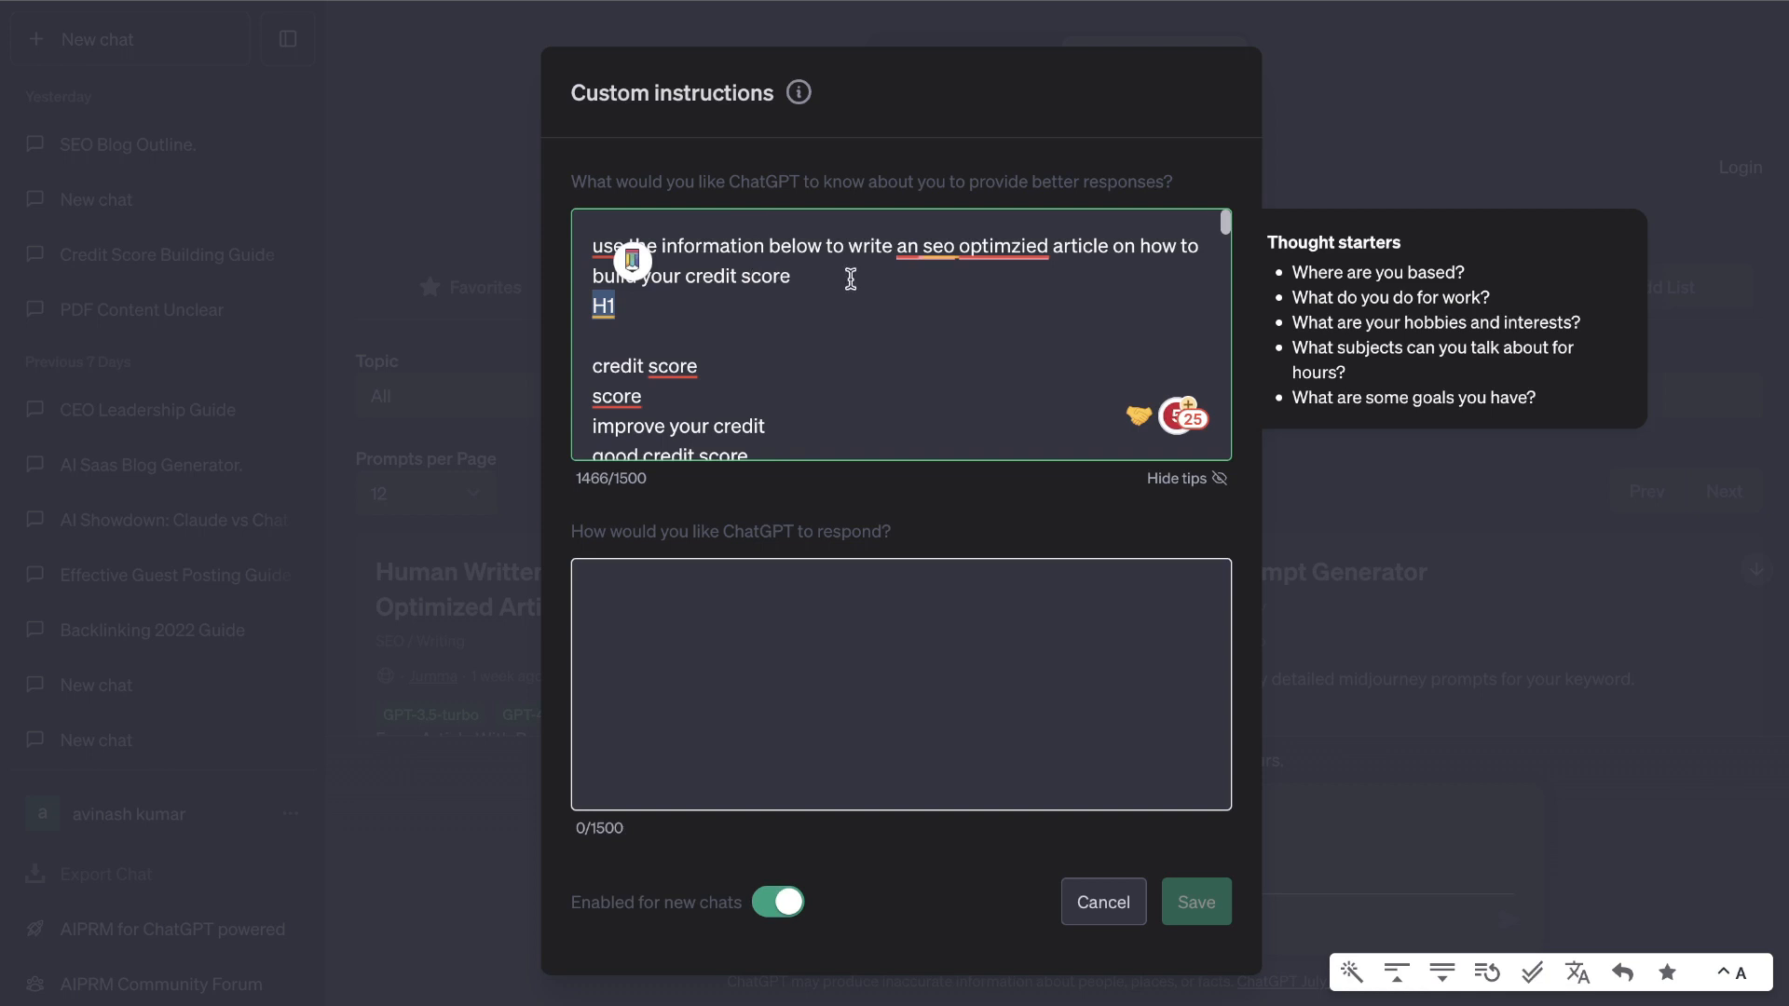
mouse_move(1091, 277)
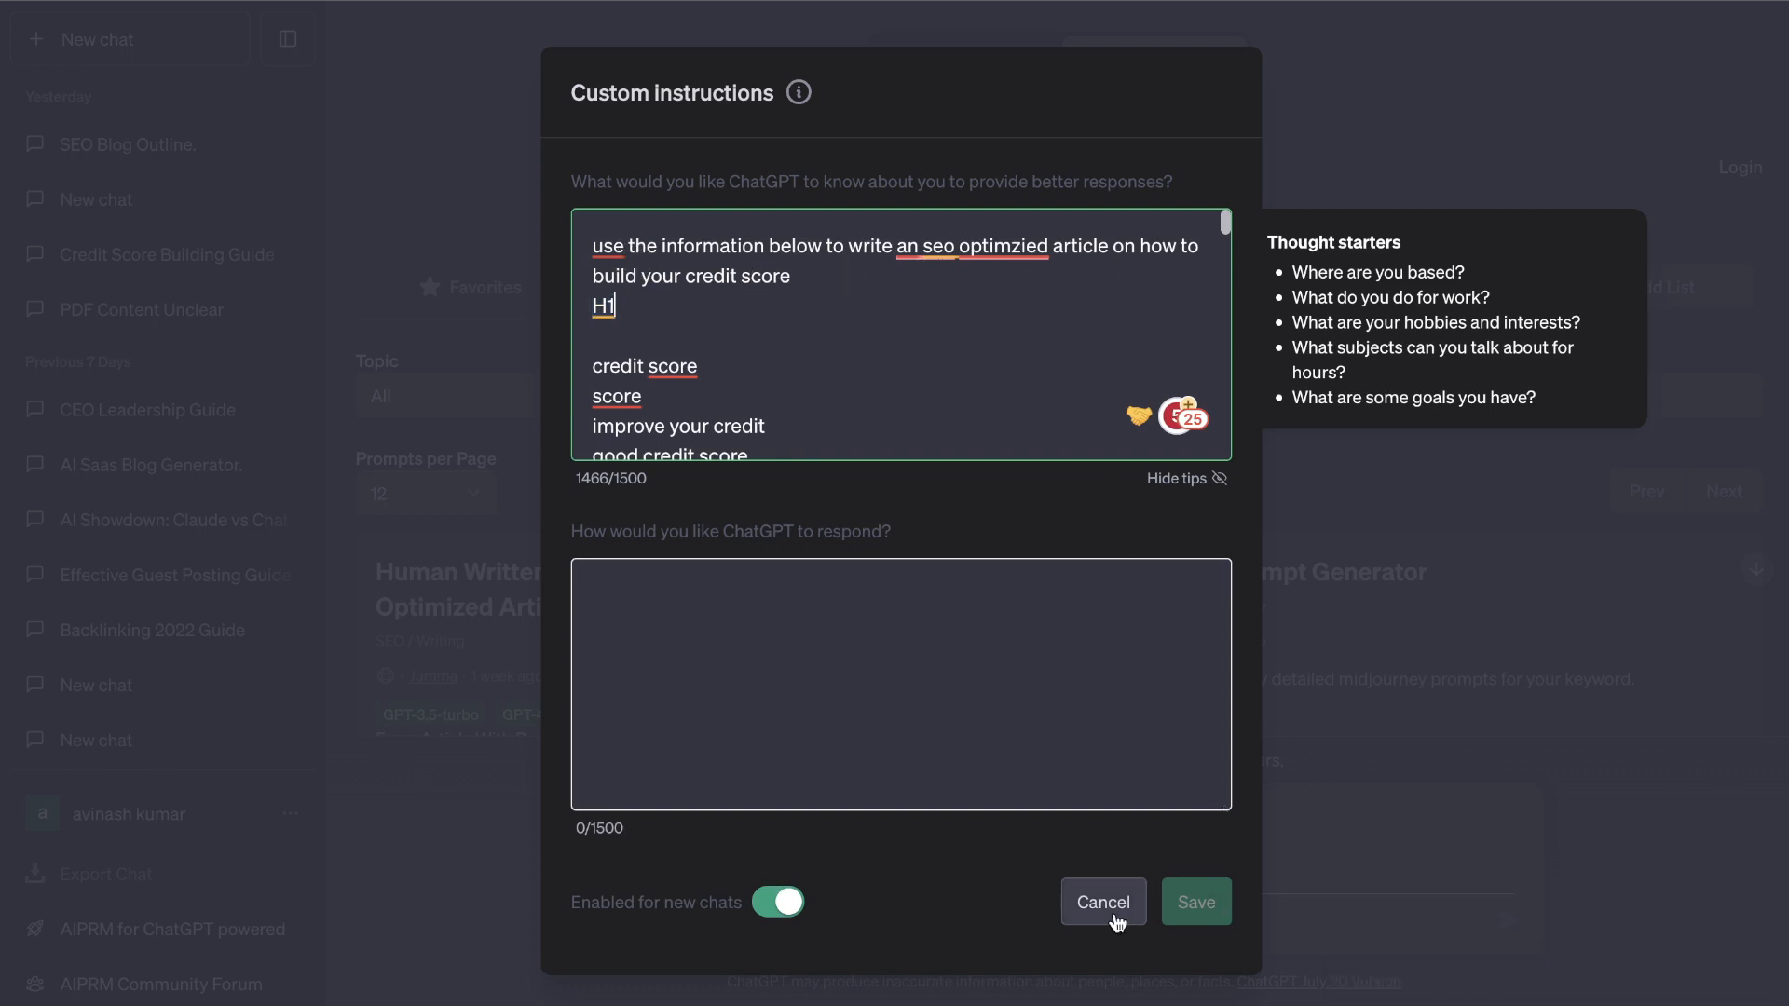
click(1101, 901)
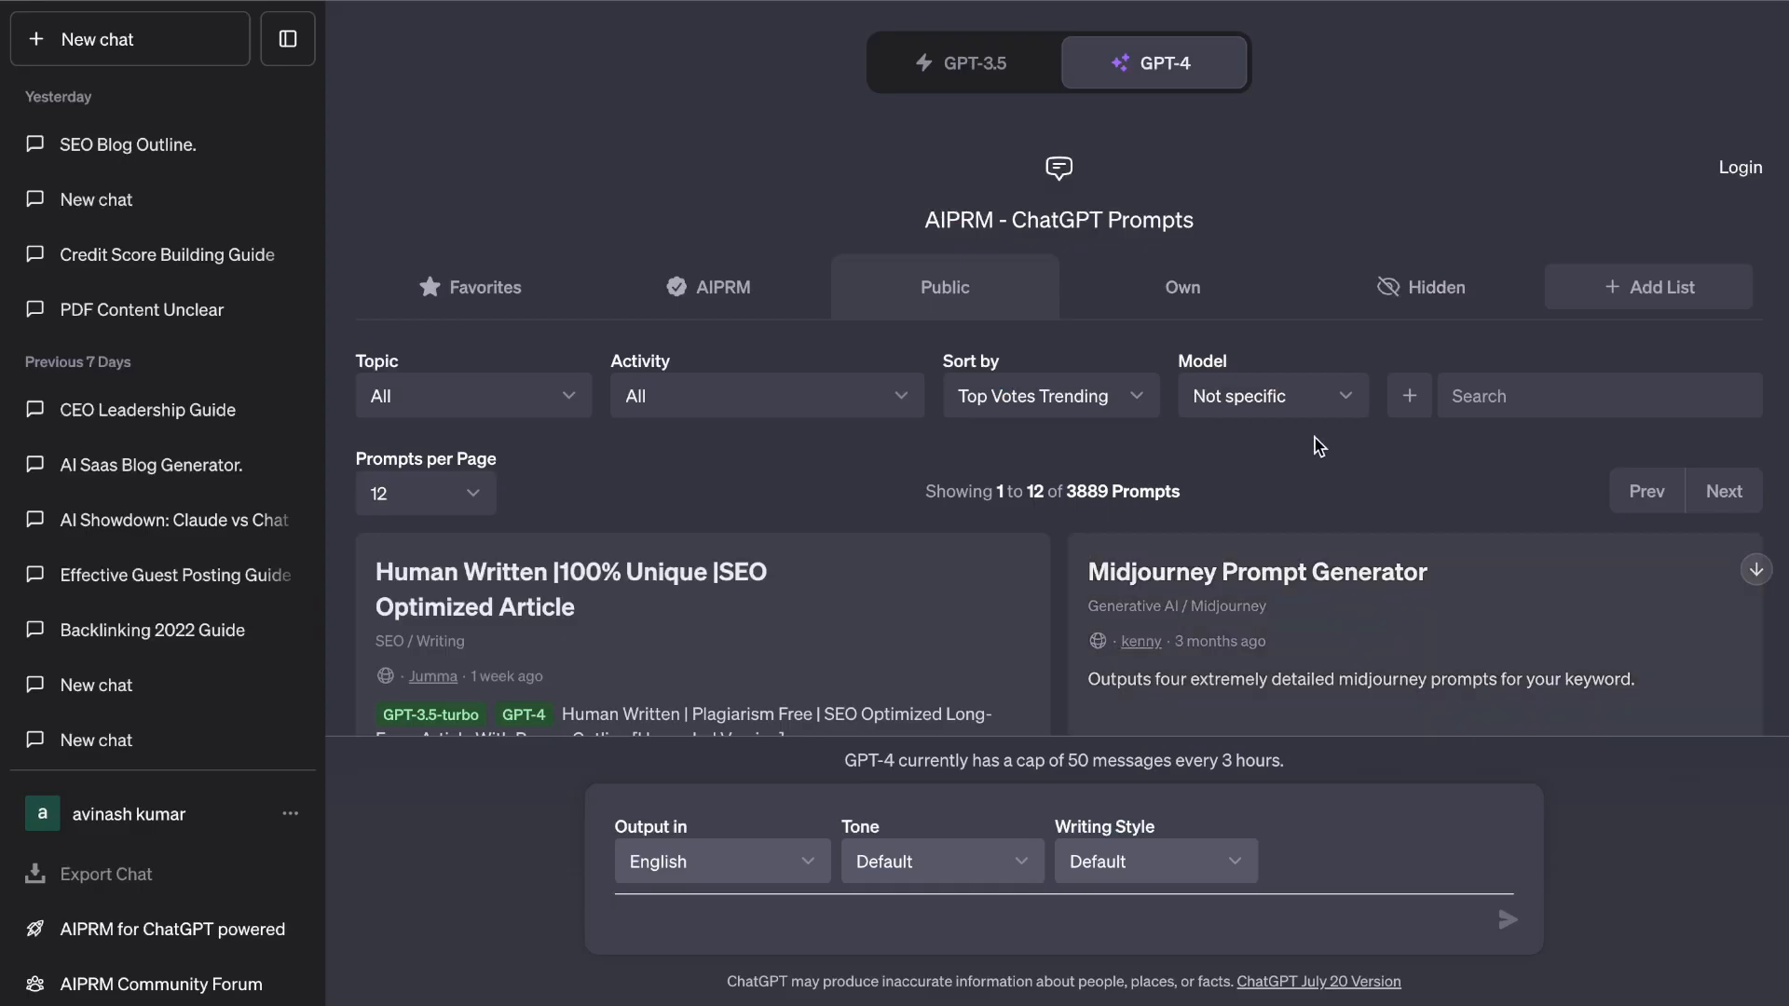
Step: Open the SEO Blog Outline chat and scroll through the credit score outline and its sections
click(125, 143)
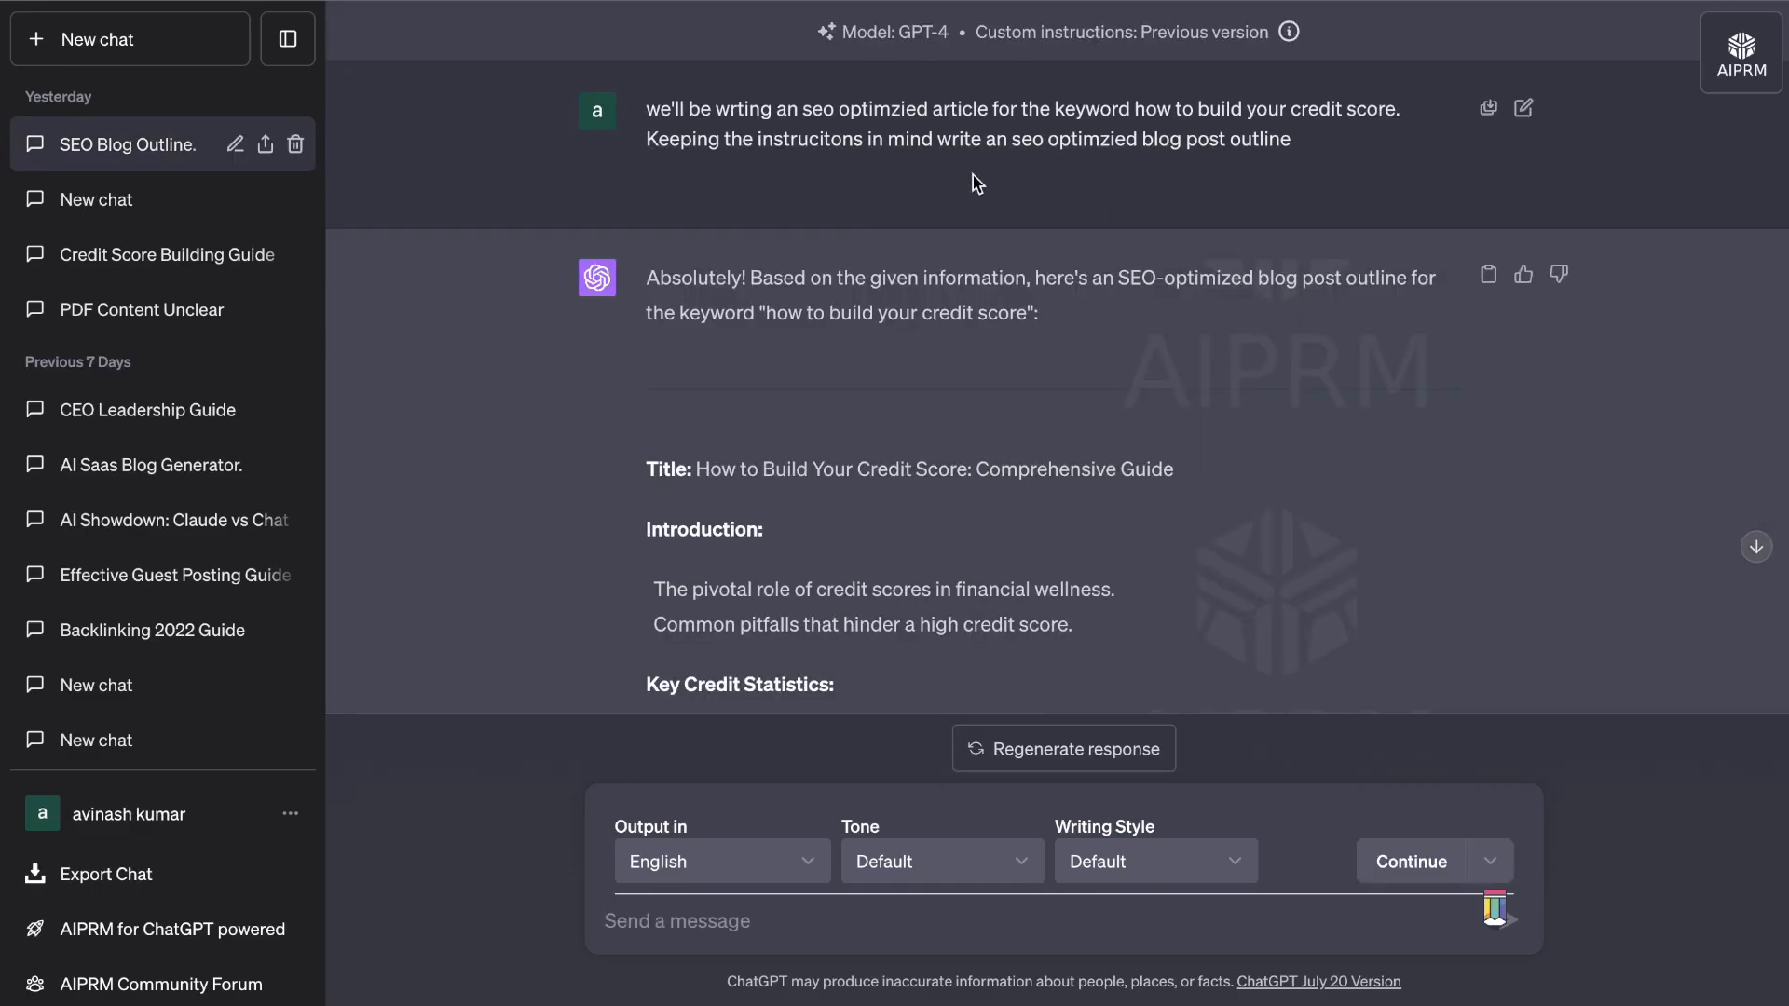
mouse_move(1084, 242)
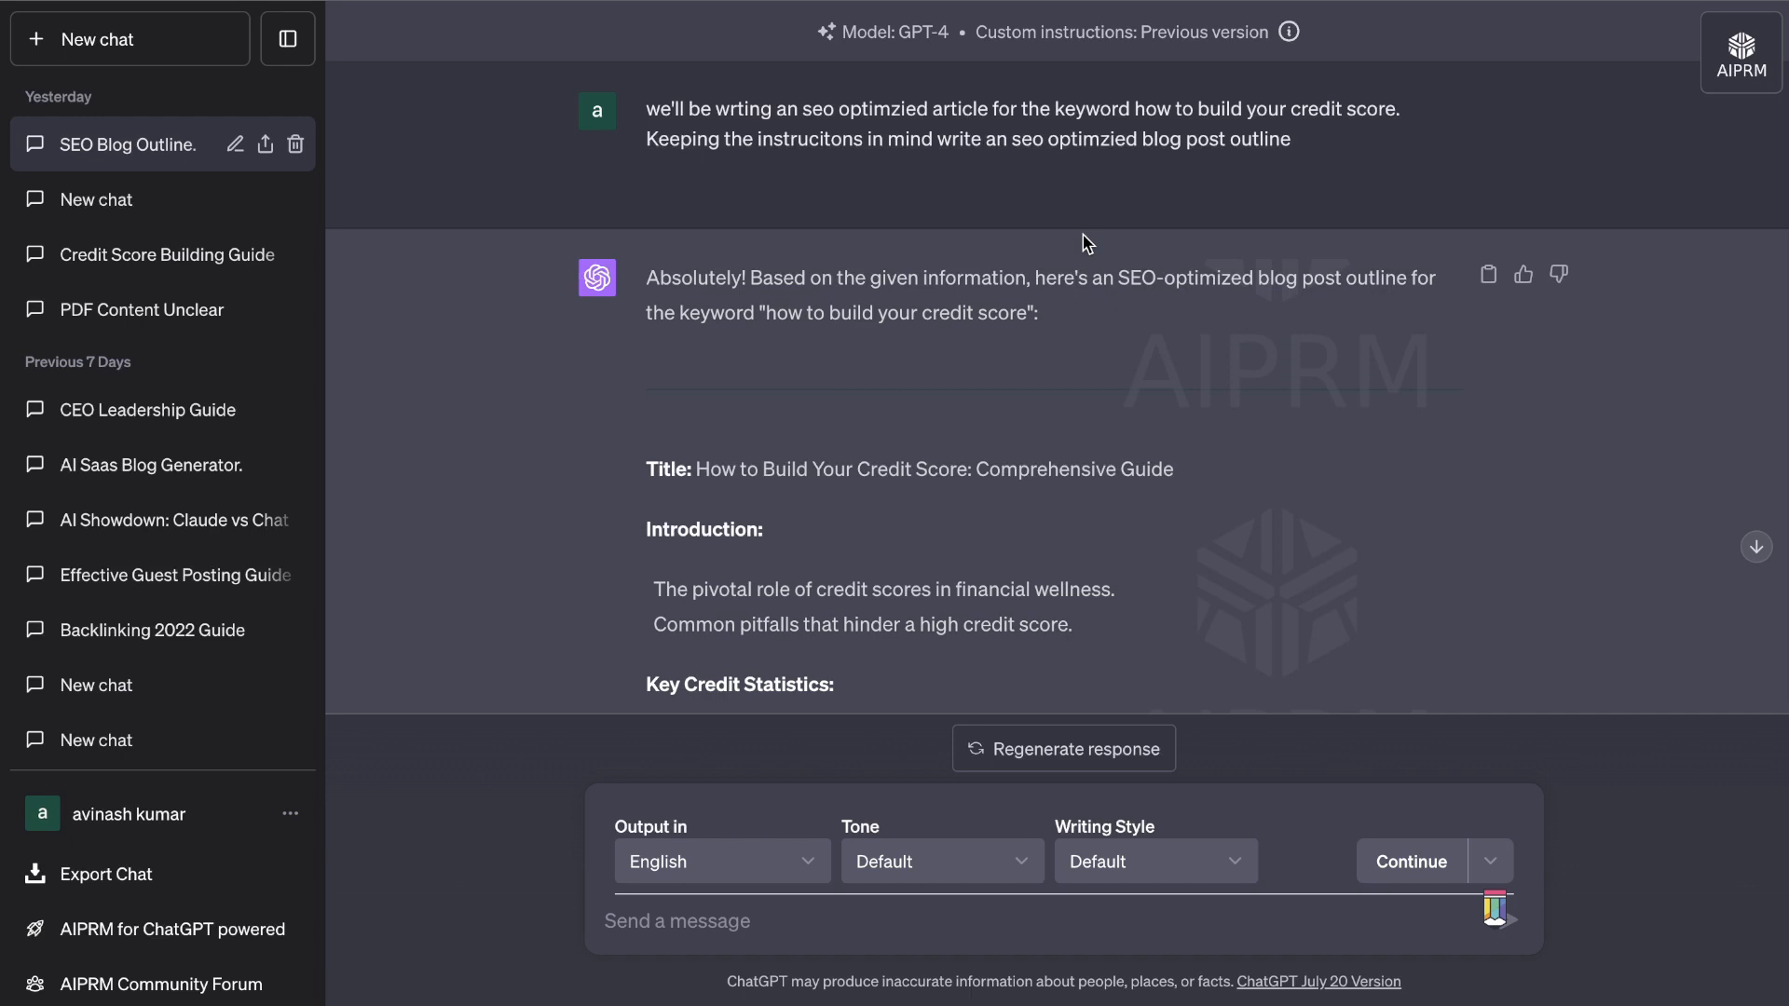
scroll(down, 3)
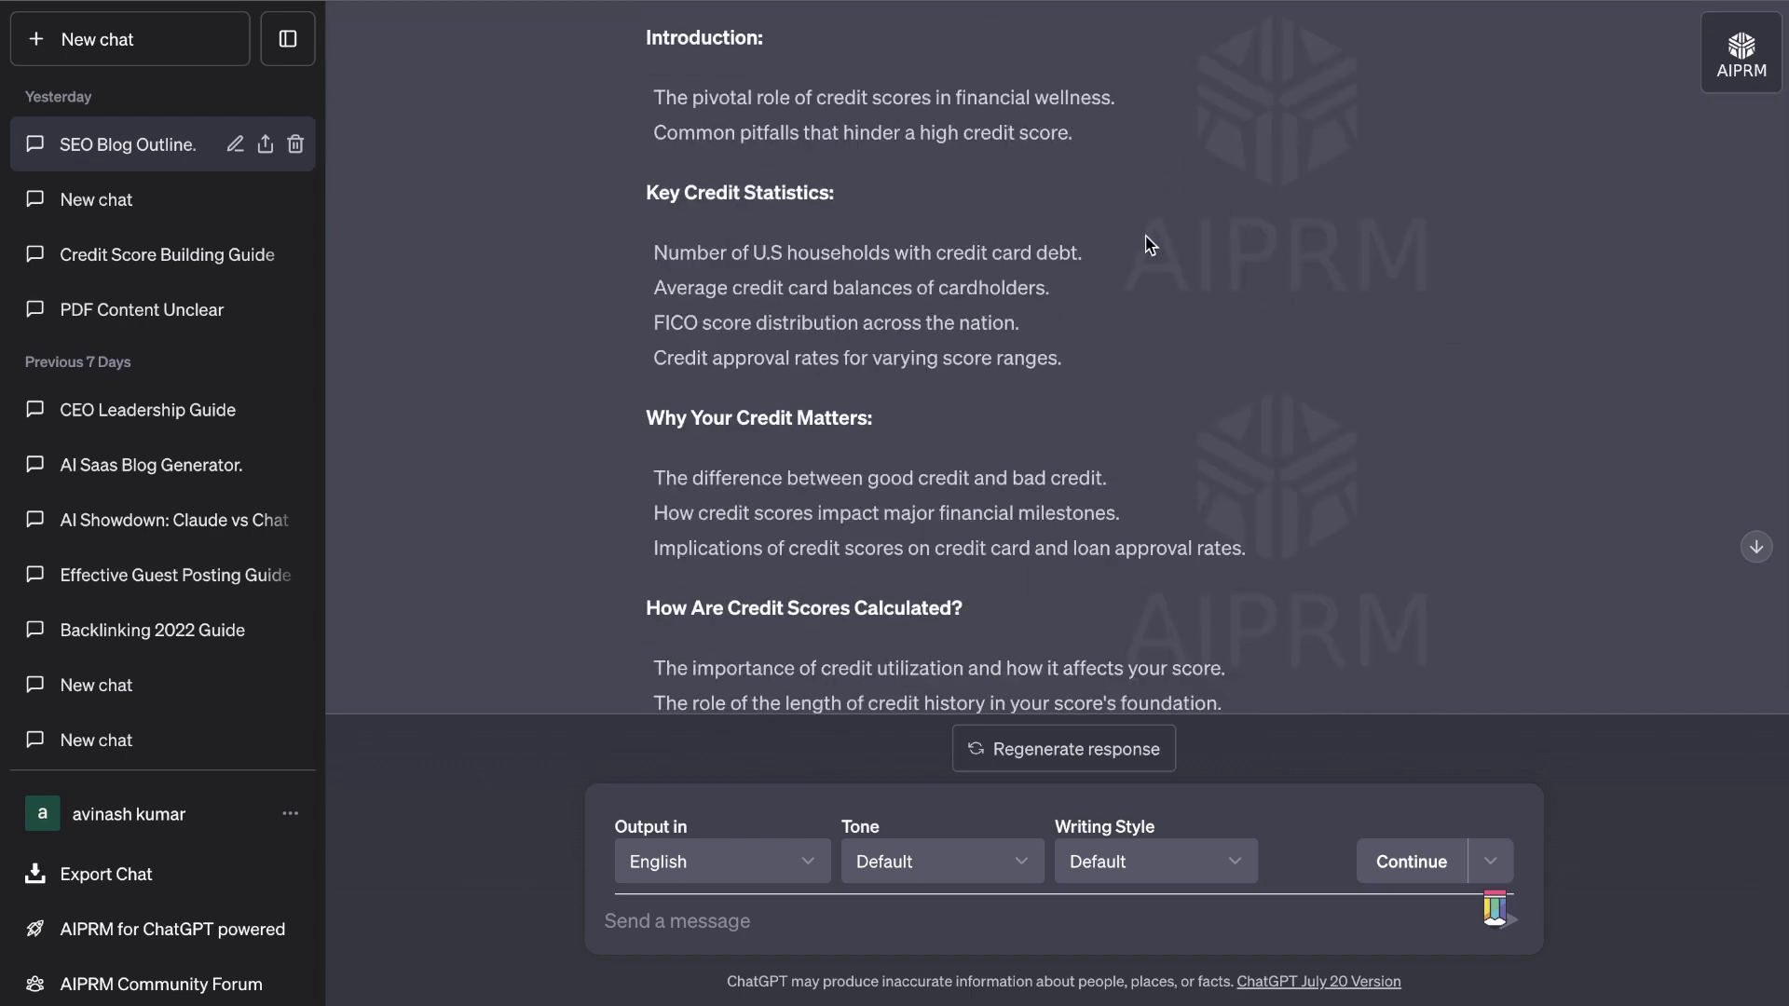
scroll(down, 3)
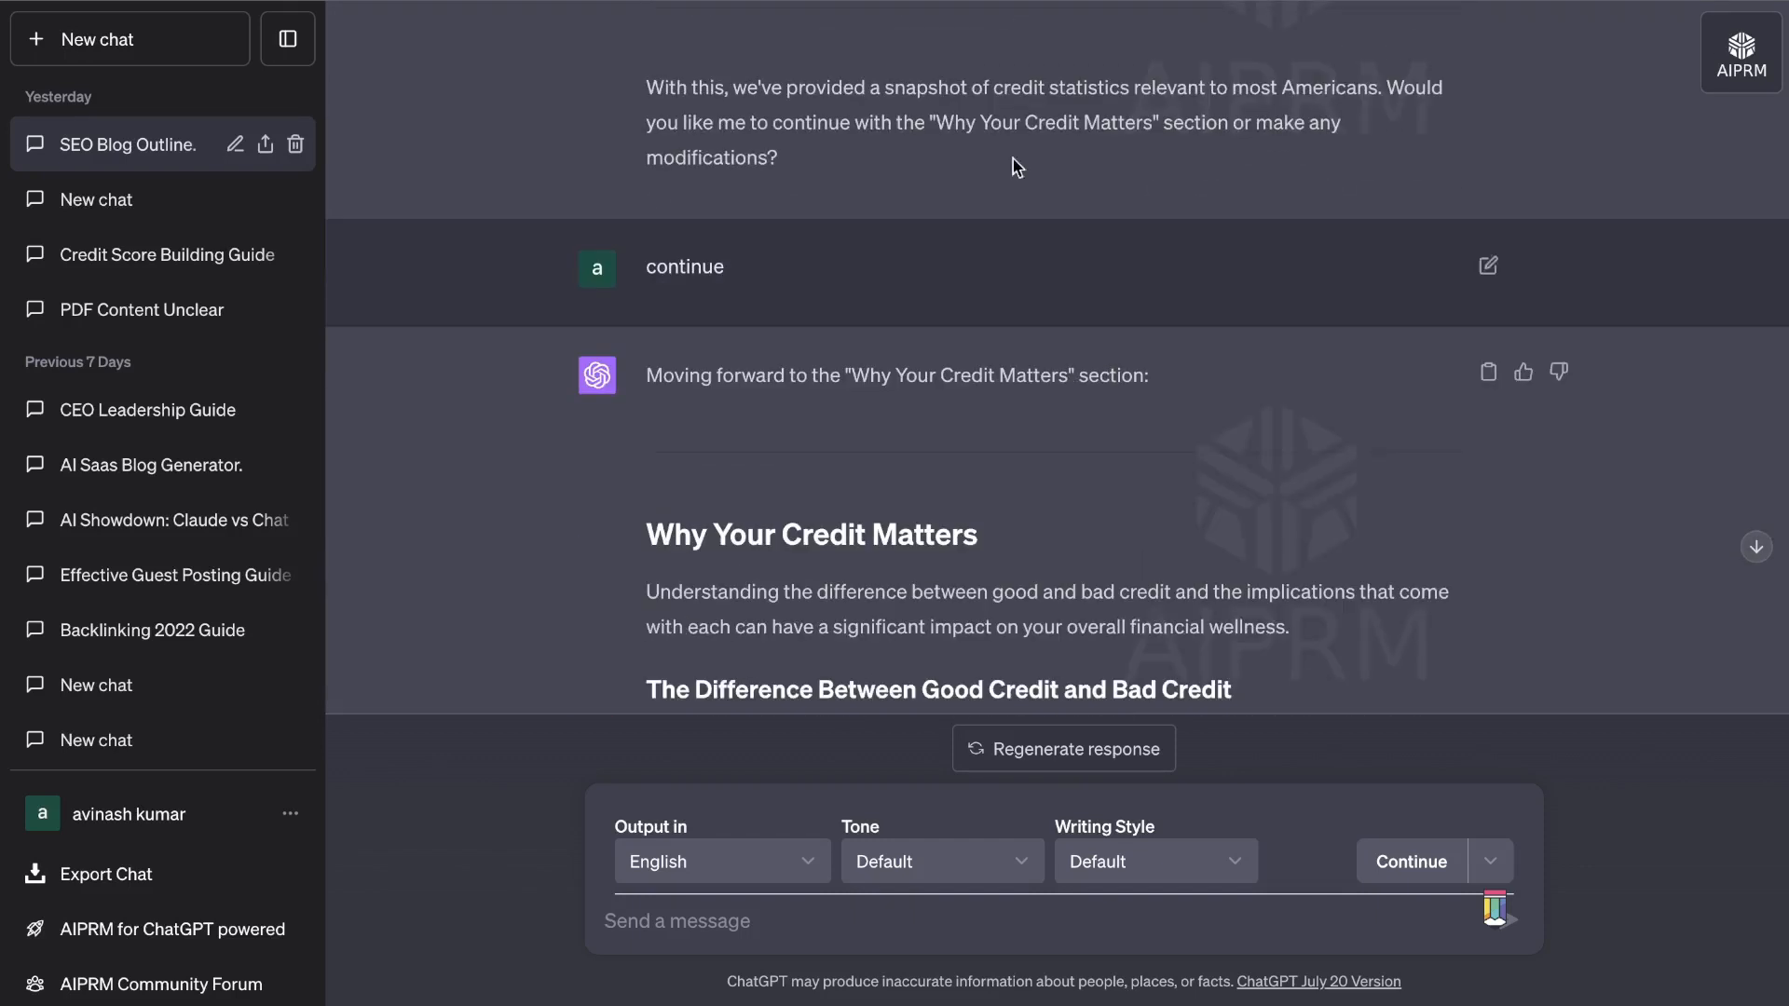
scroll(down, 3)
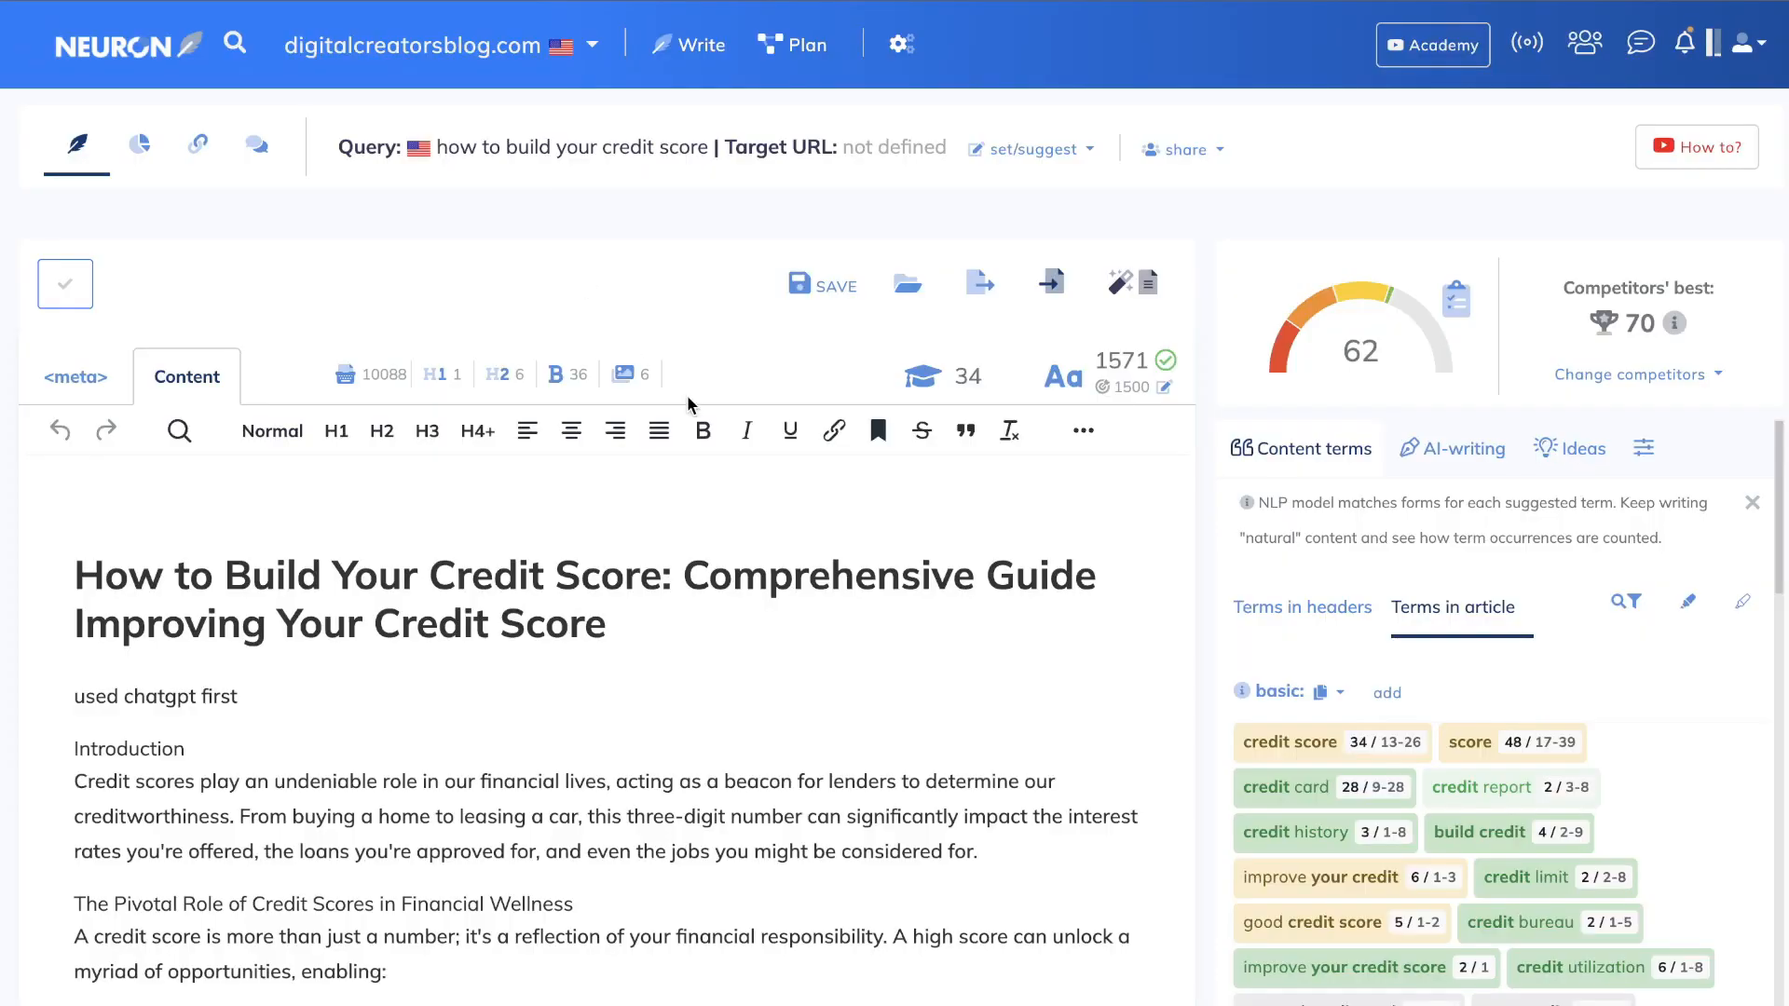
mouse_move(1367, 378)
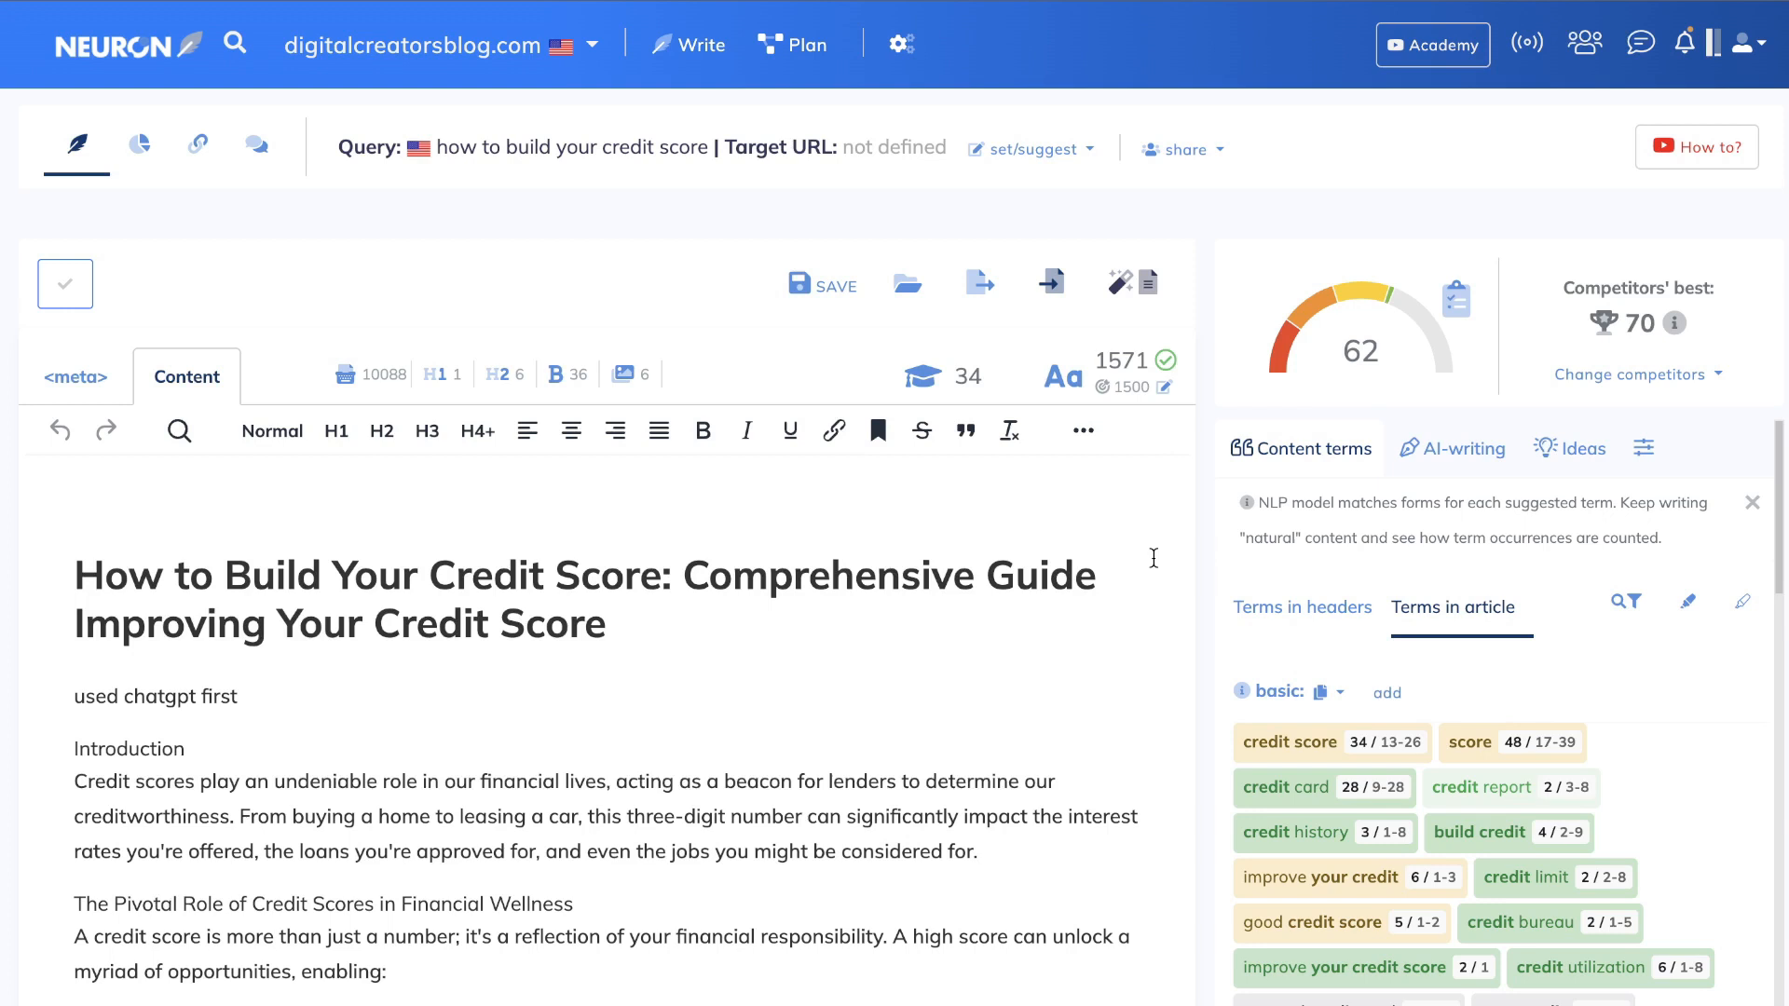
scroll(down, 3)
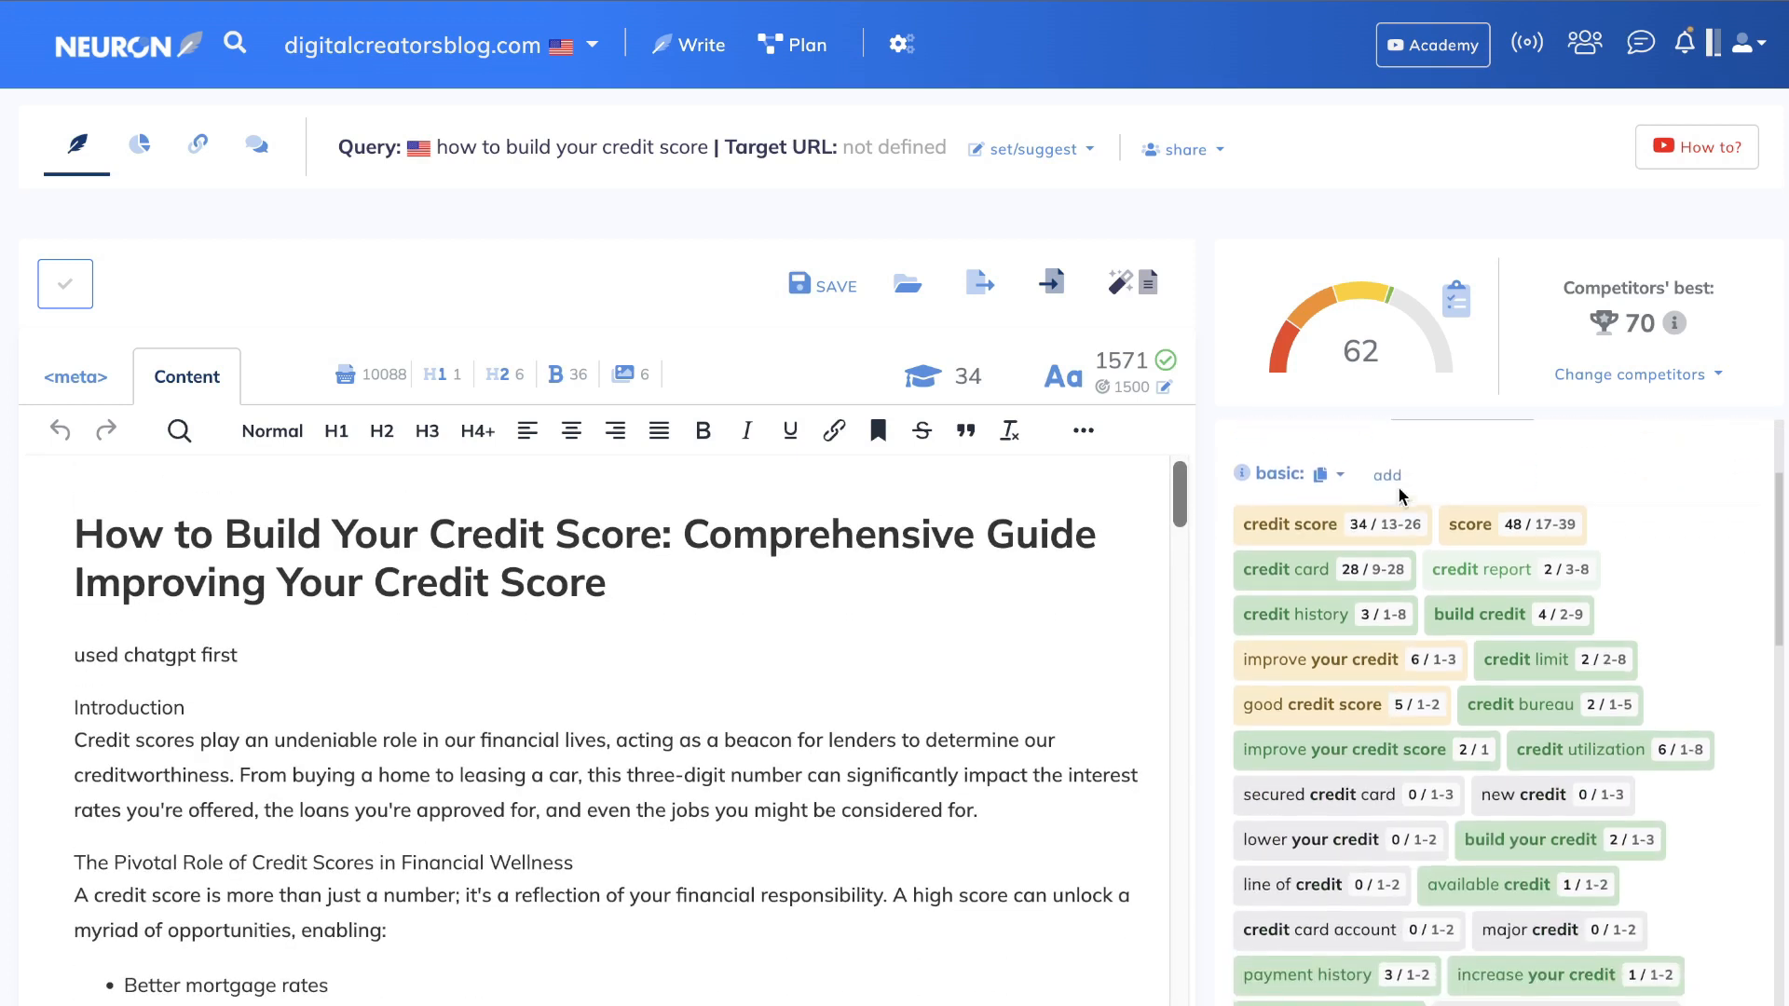
scroll(up, 3)
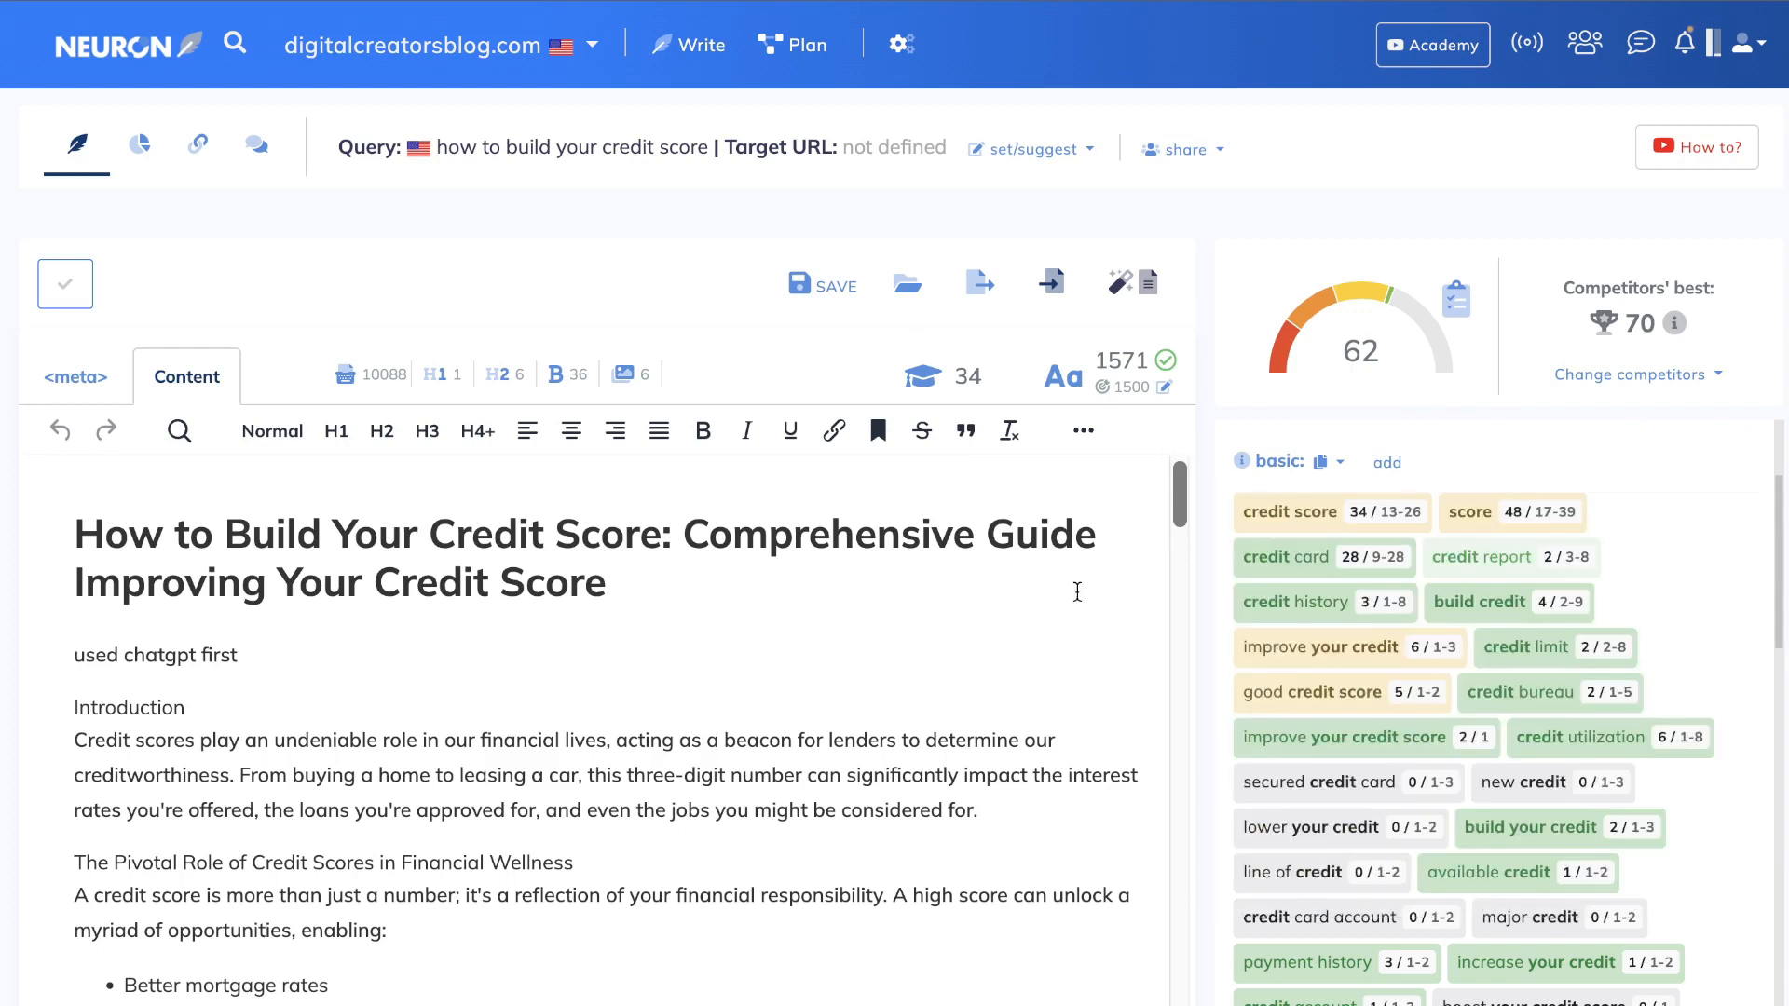
mouse_move(1269, 429)
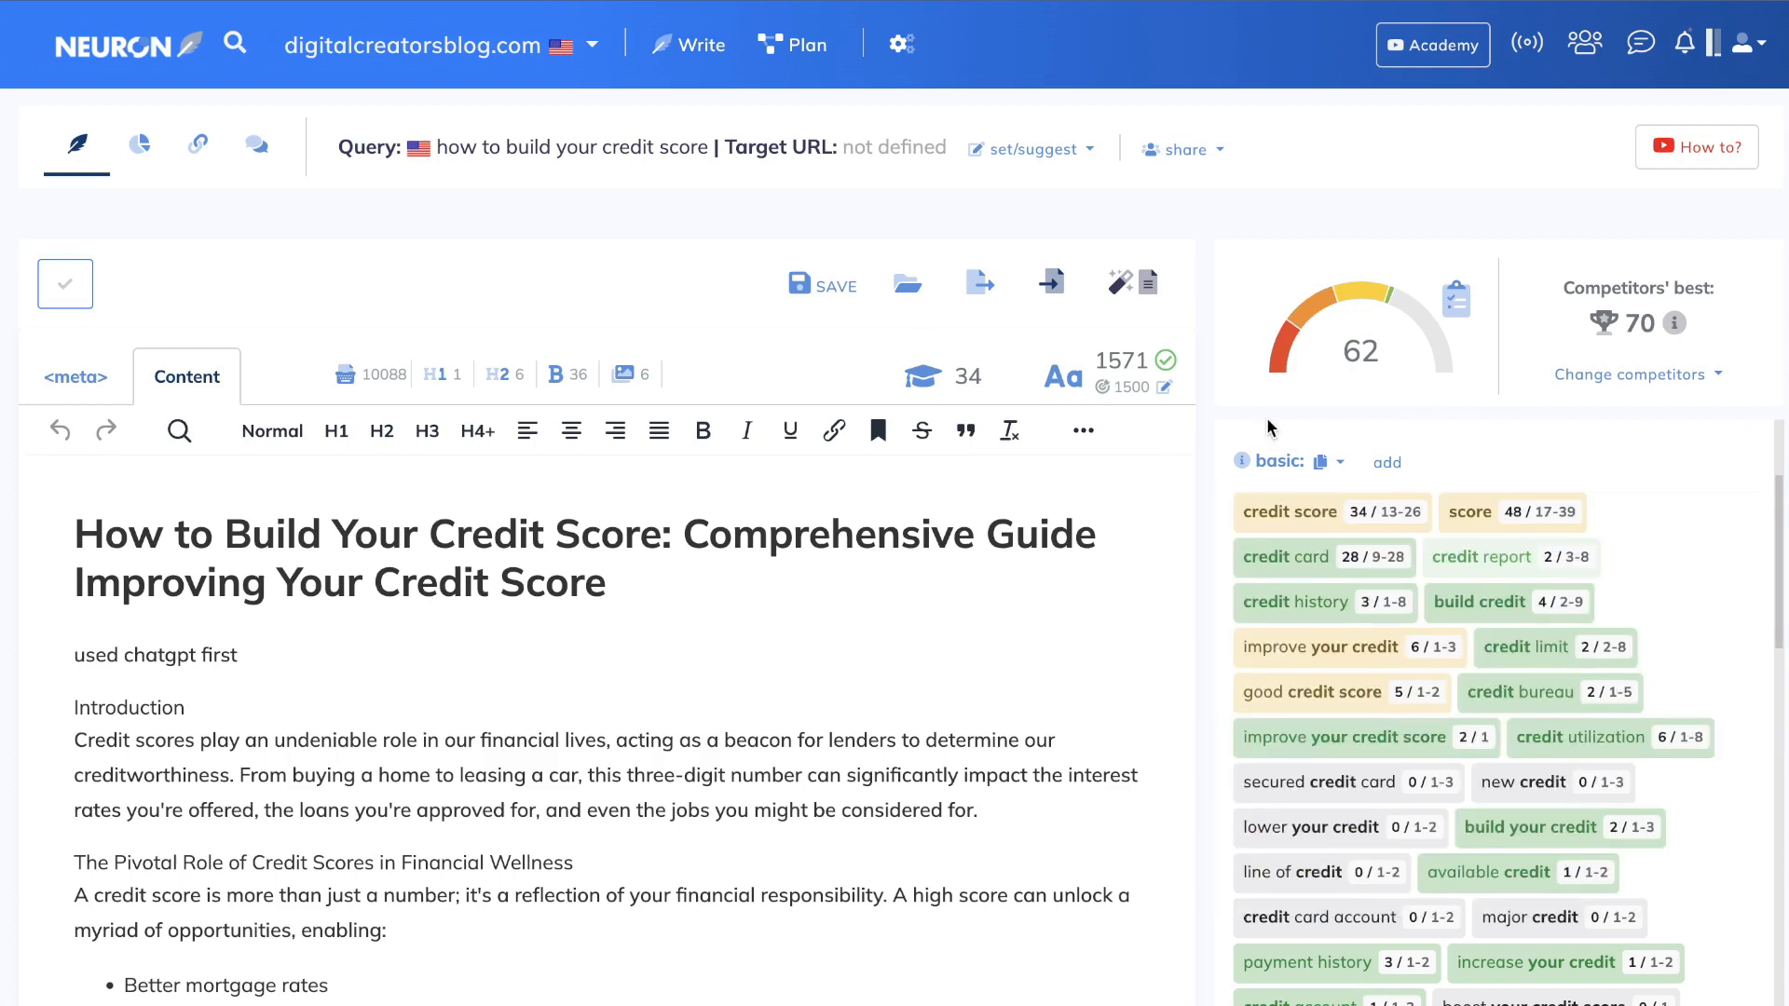
mouse_move(1185, 453)
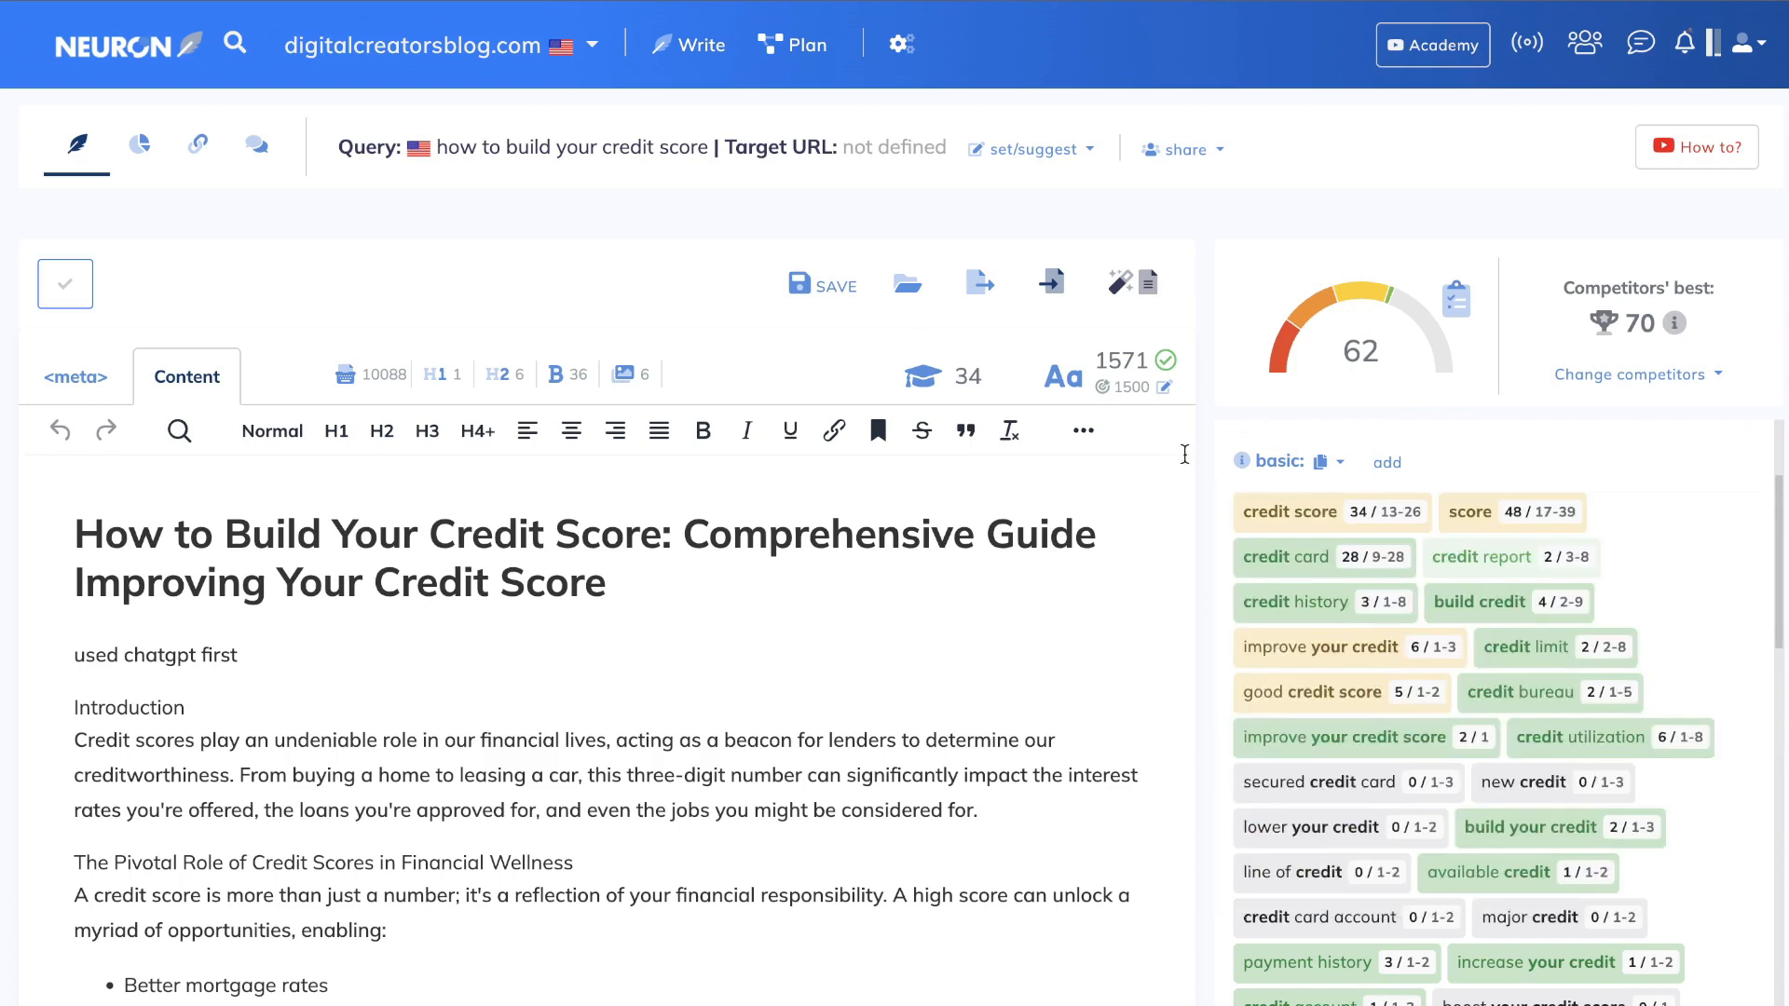
click(74, 376)
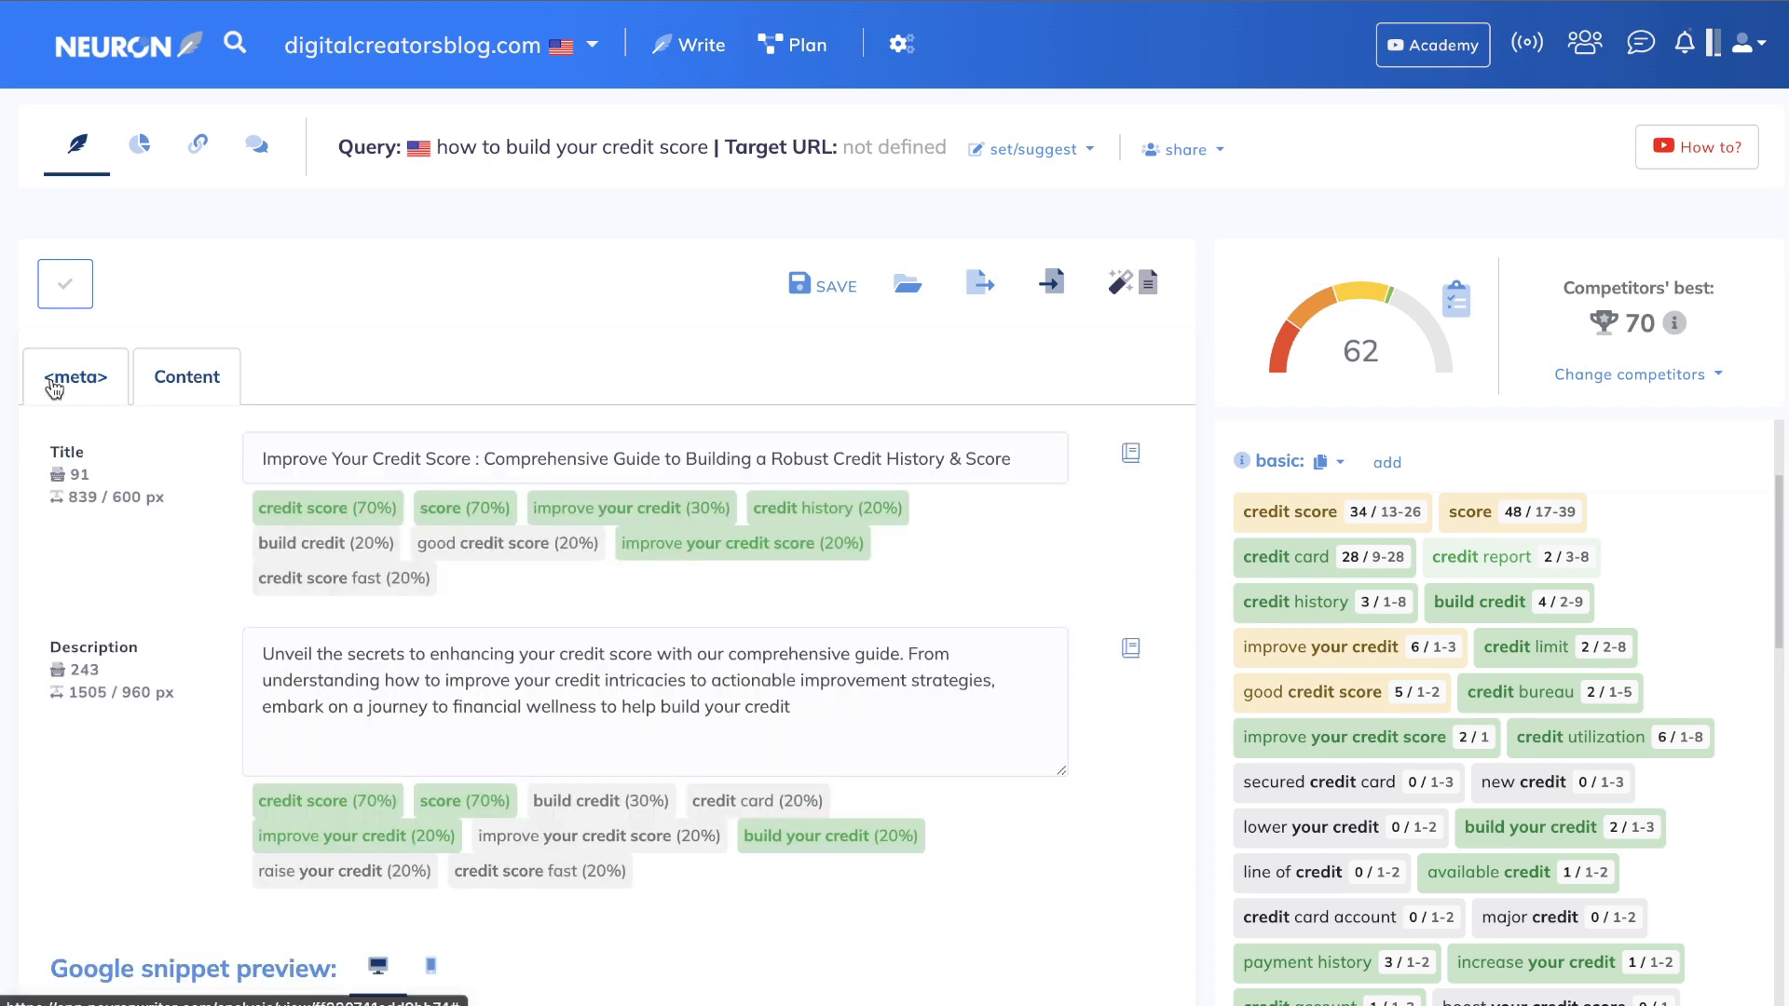
click(186, 376)
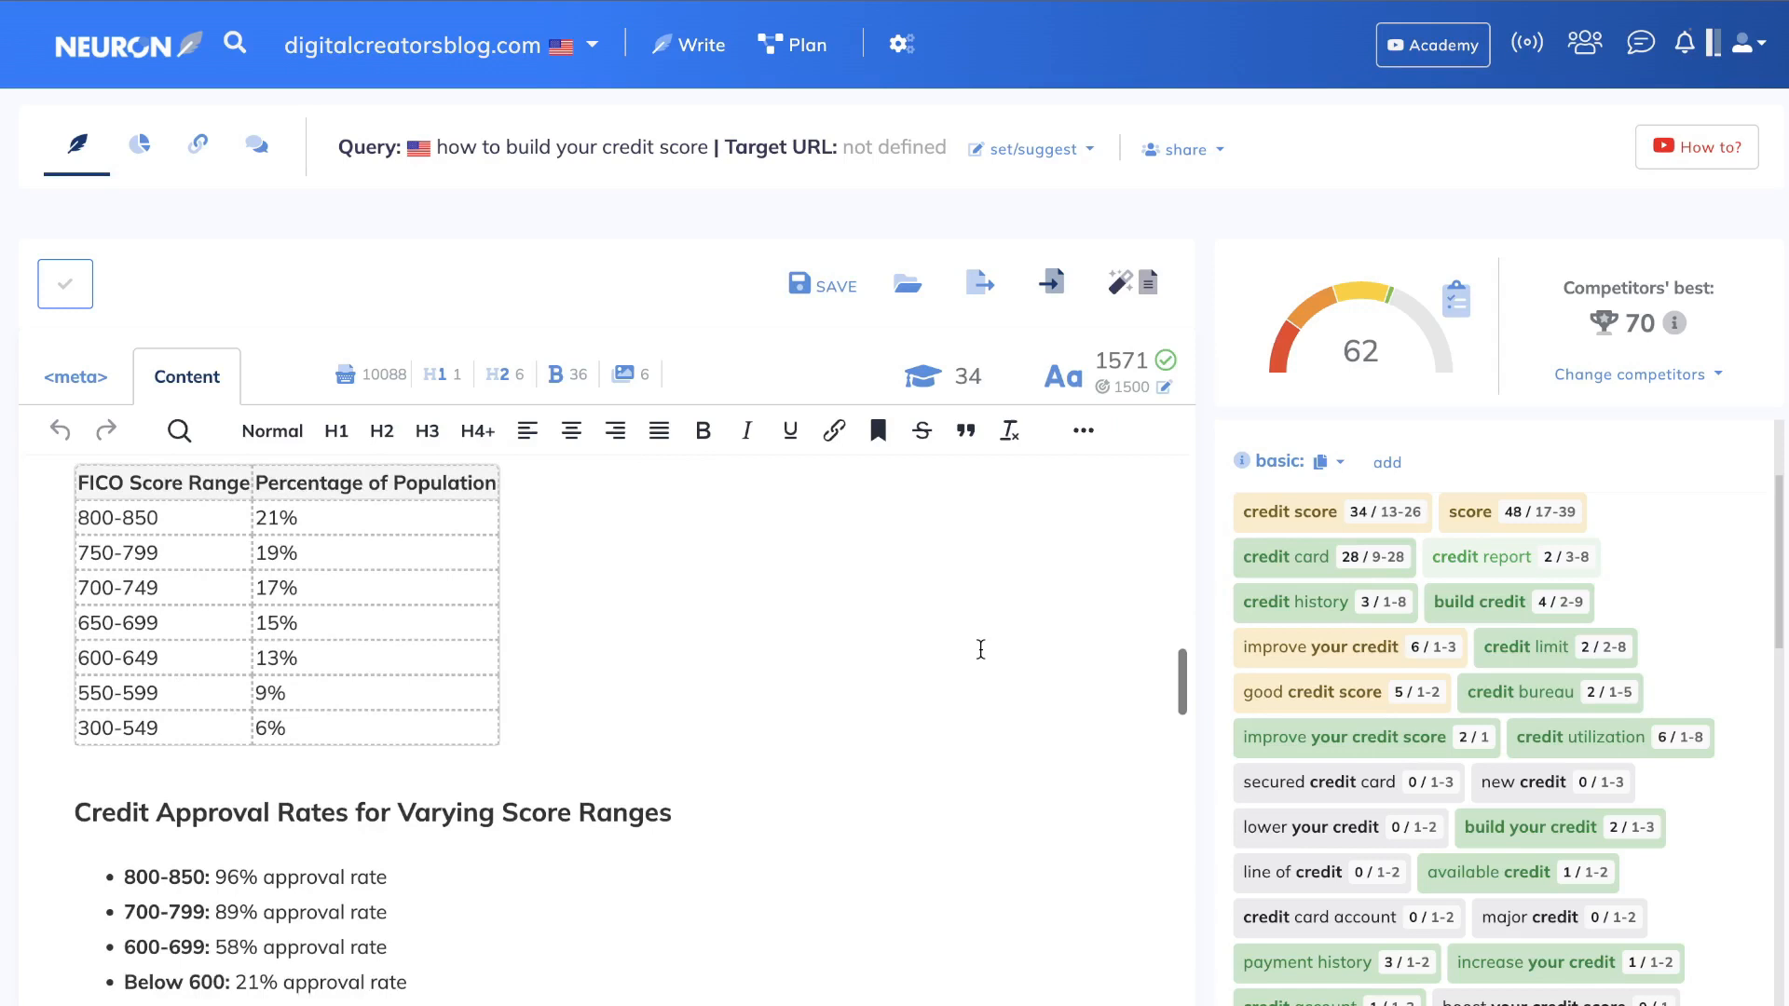
scroll(down, 3)
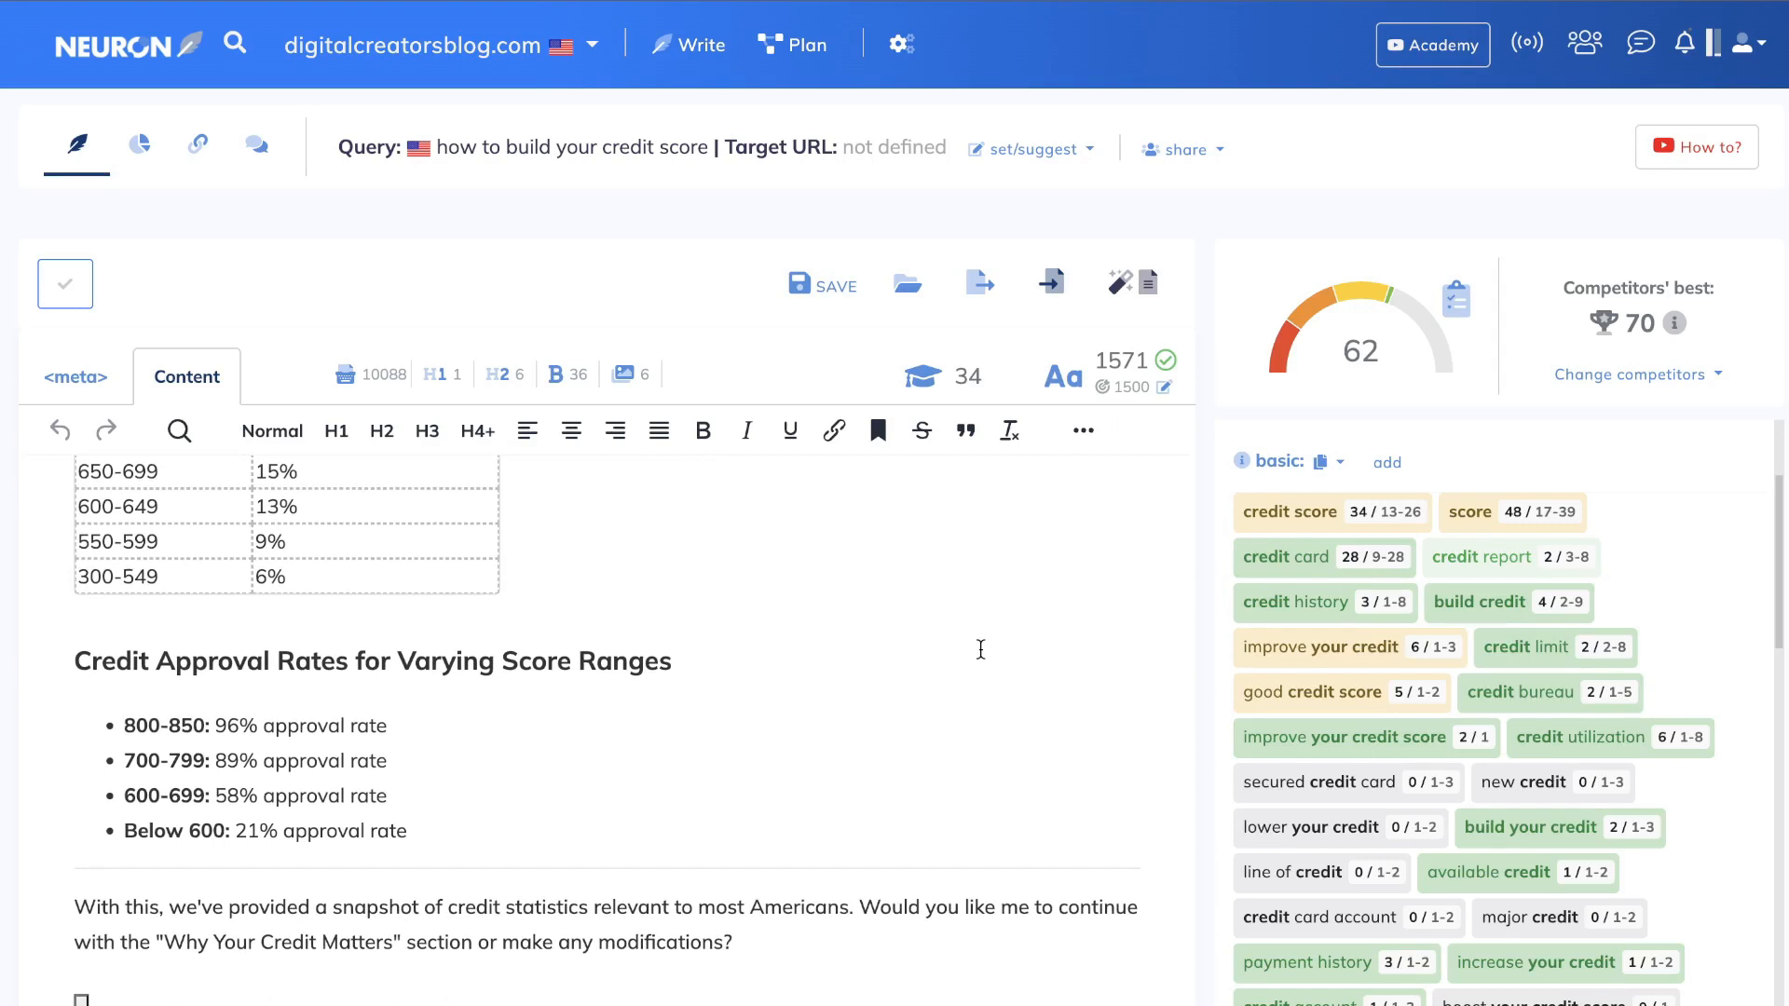
mouse_move(380, 14)
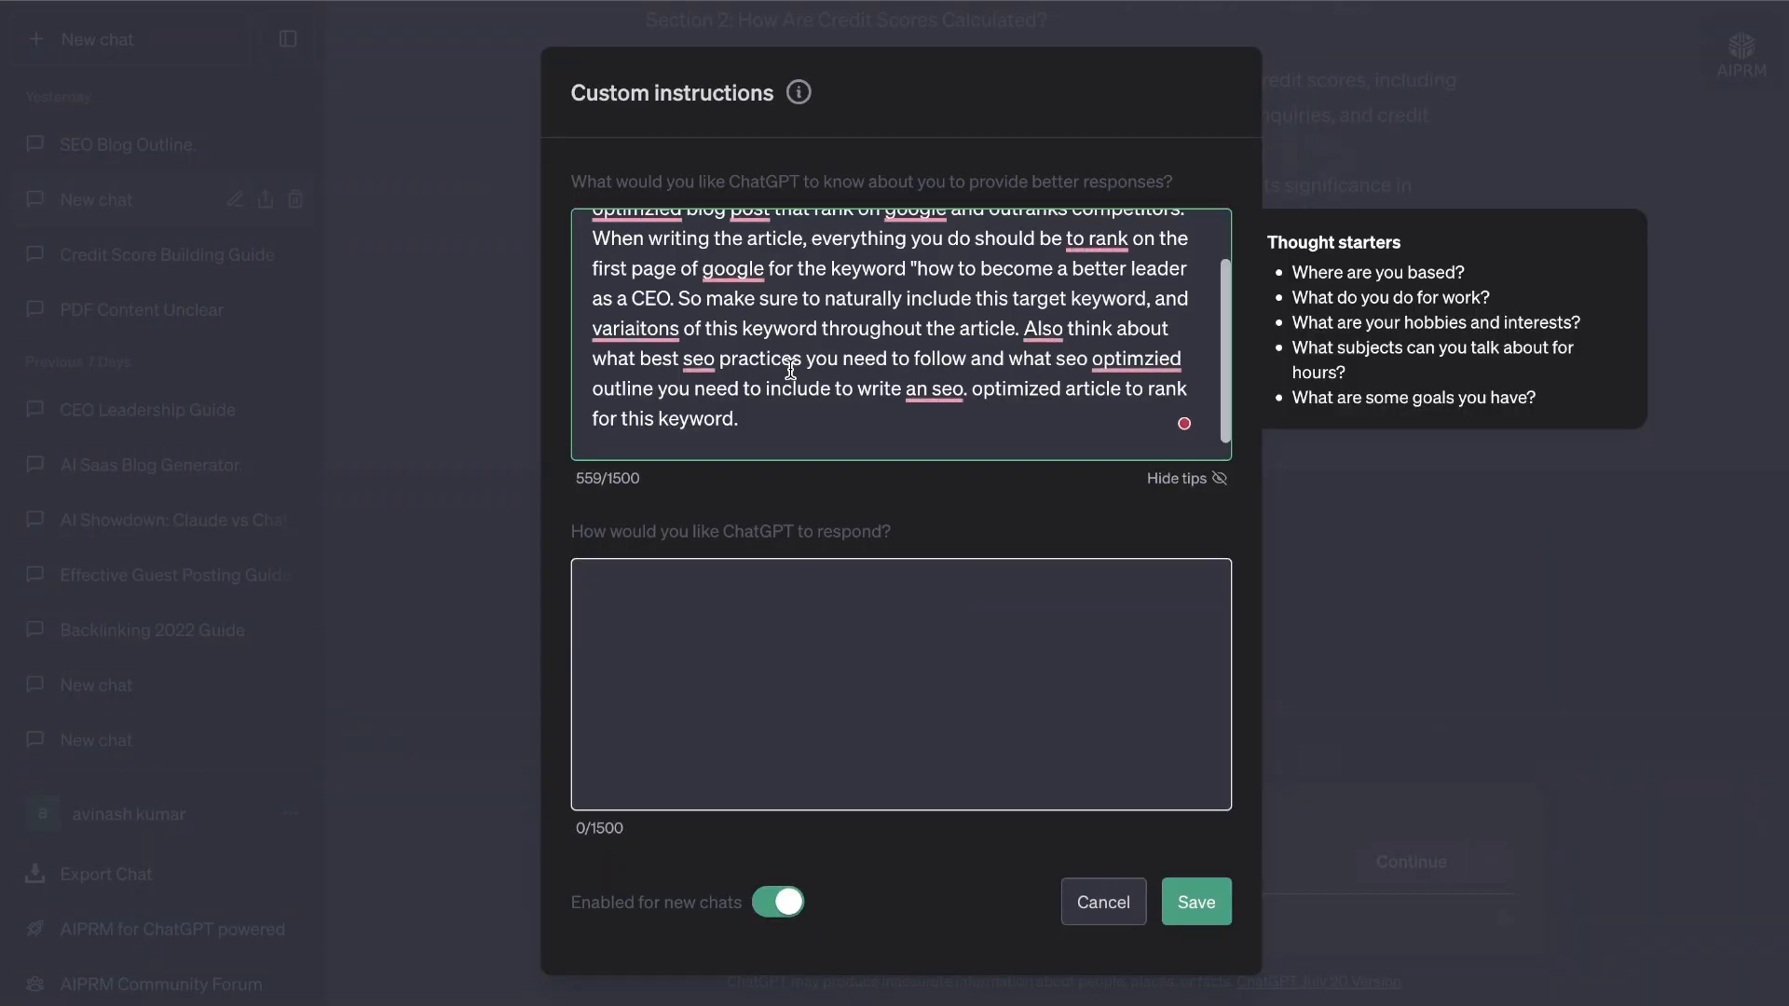
scroll(up, 3)
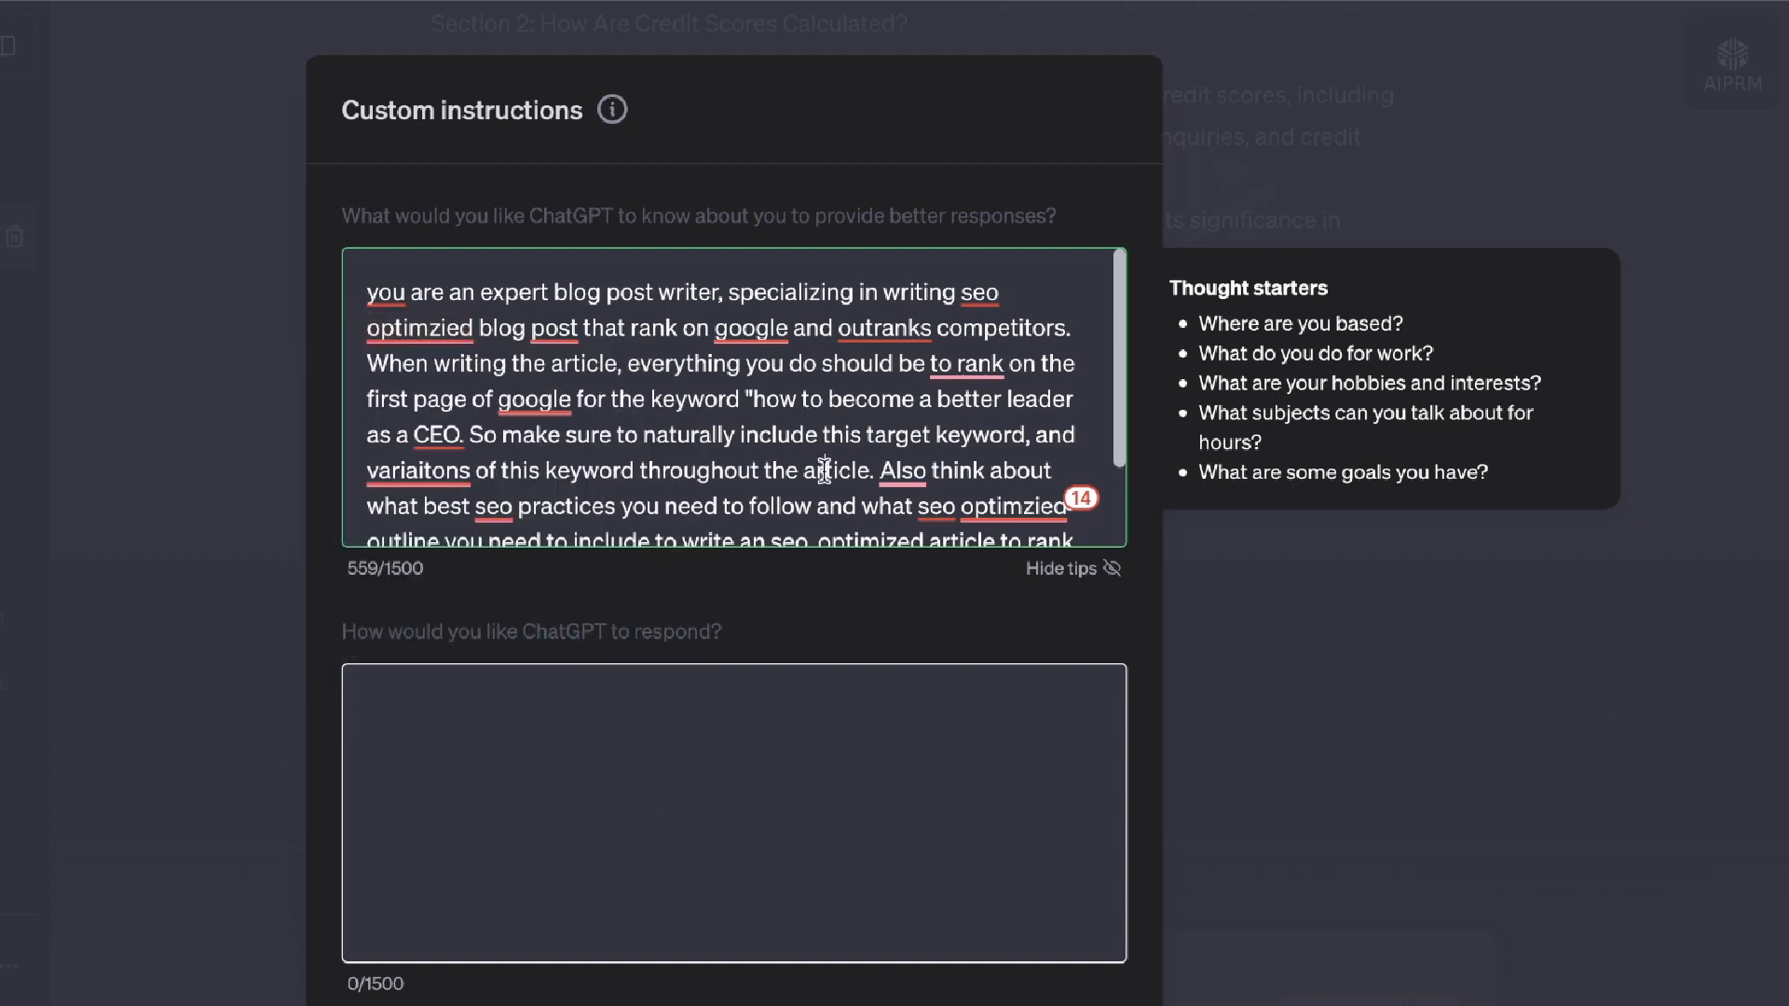
mouse_move(688, 457)
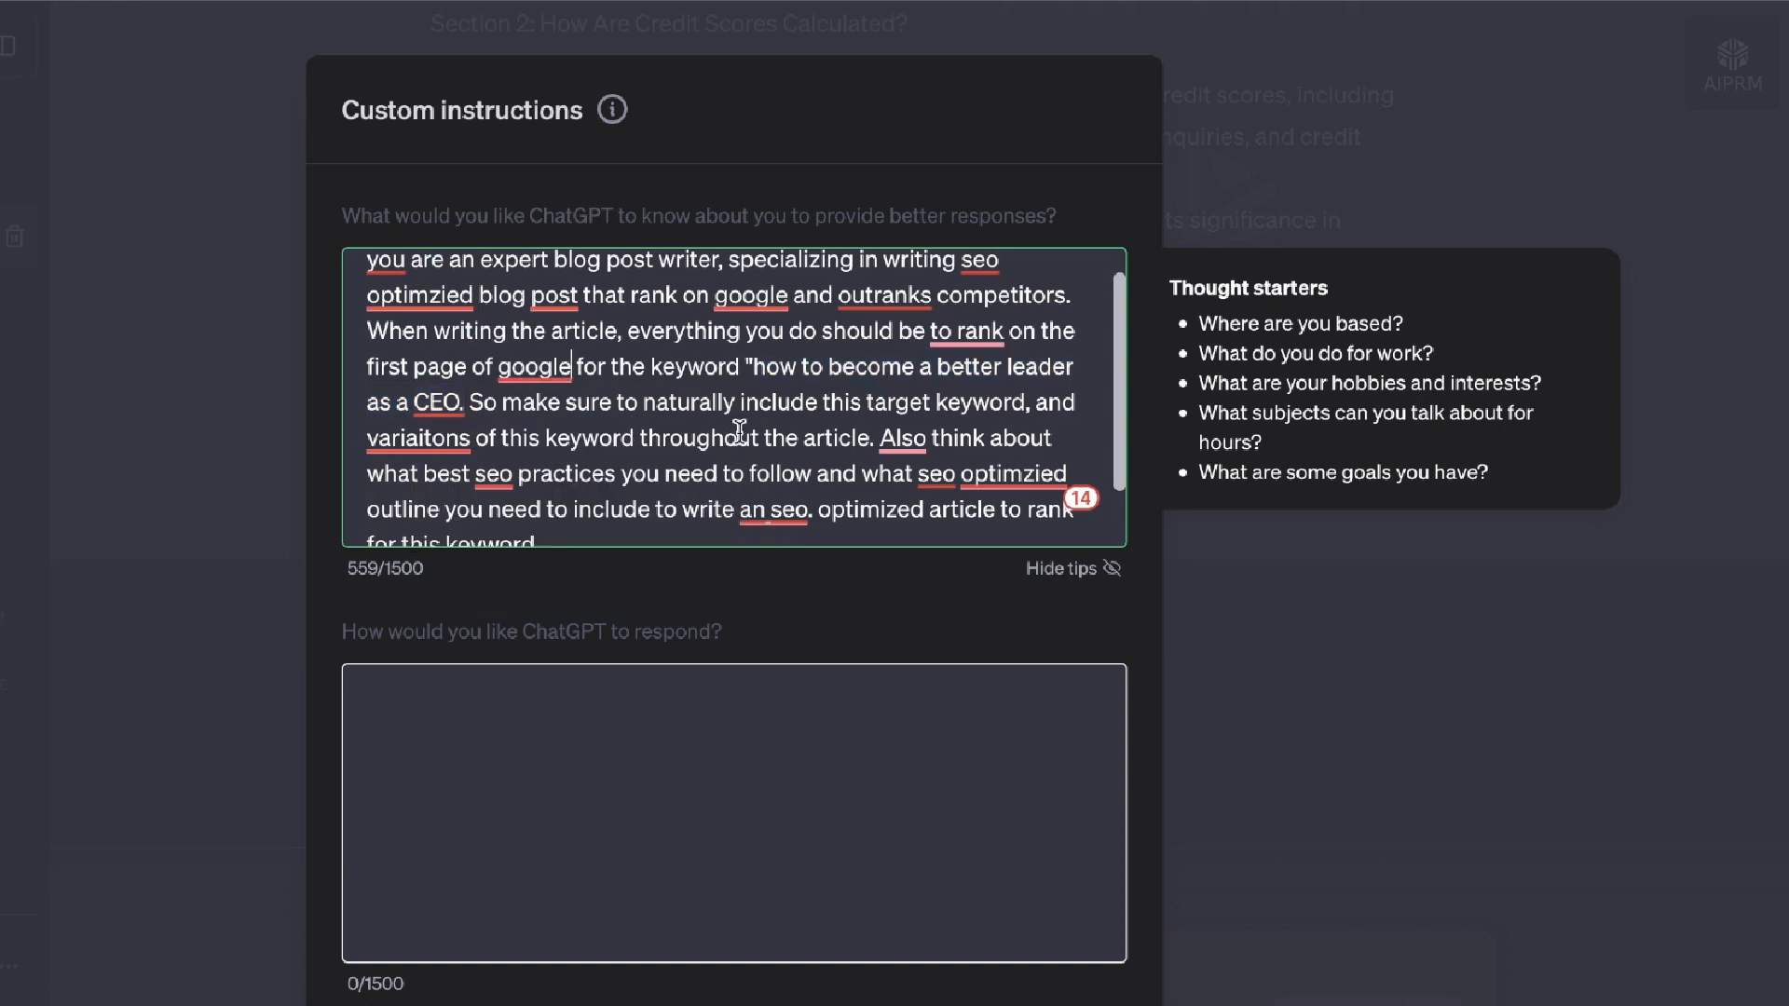
mouse_move(527, 465)
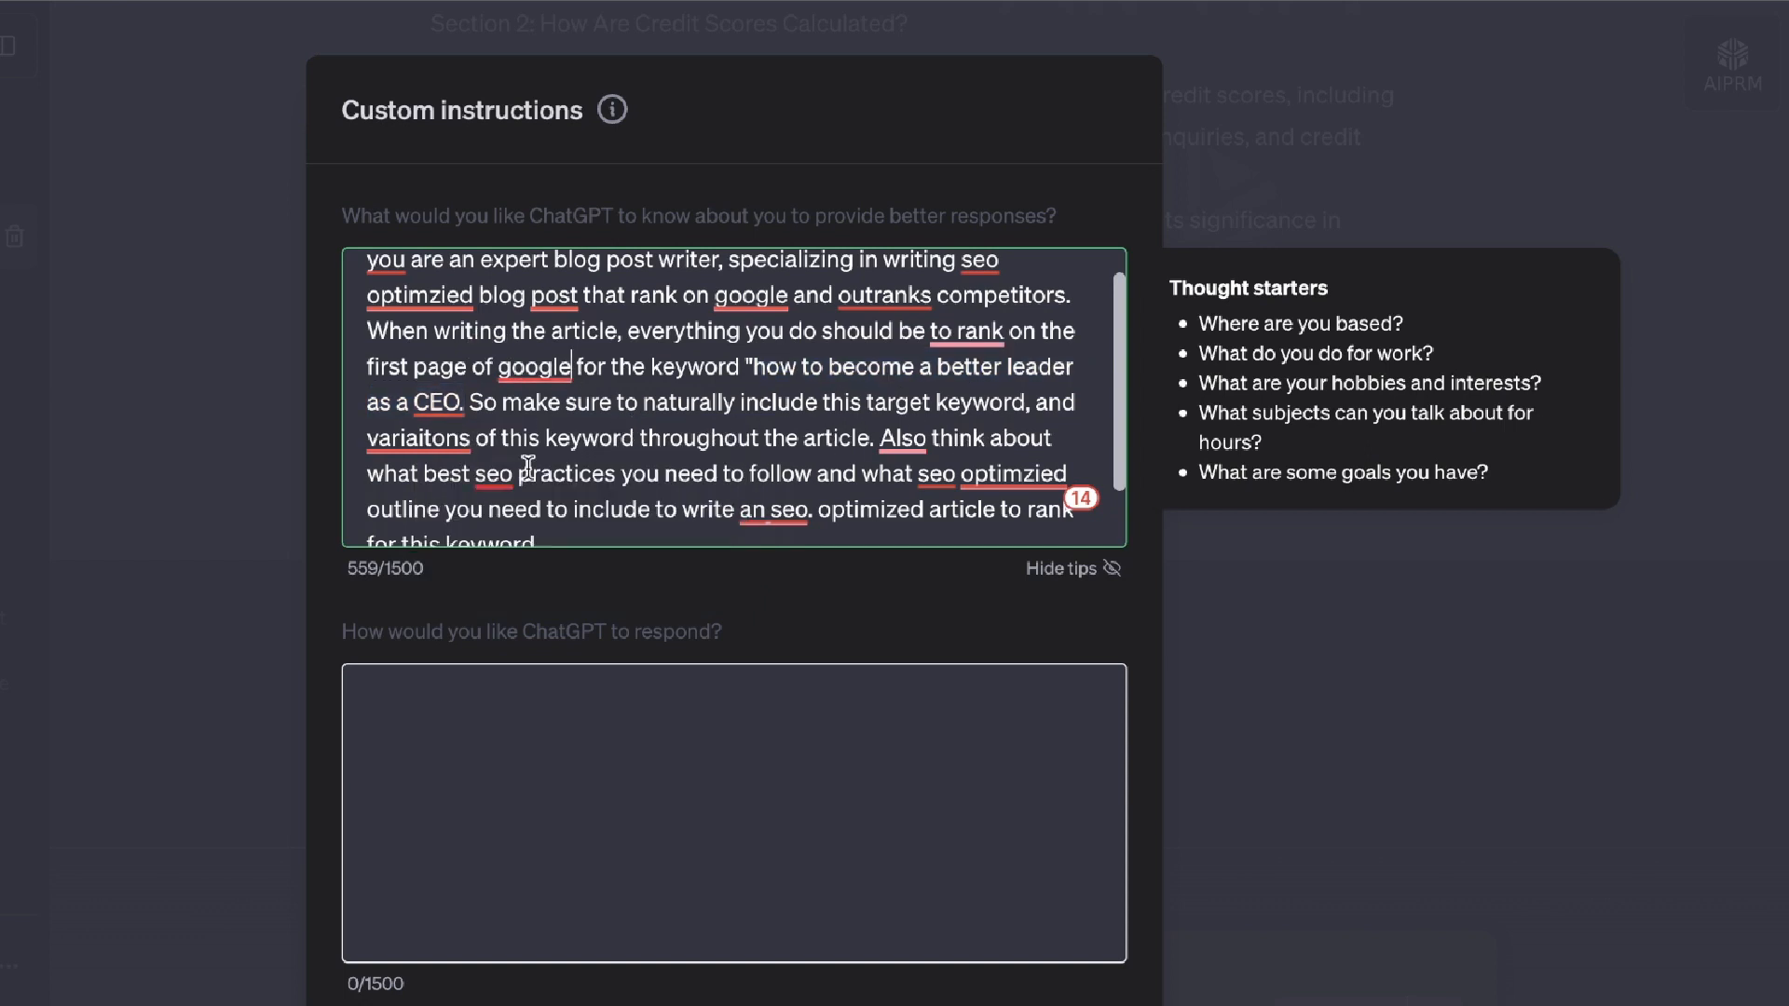
mouse_move(847, 466)
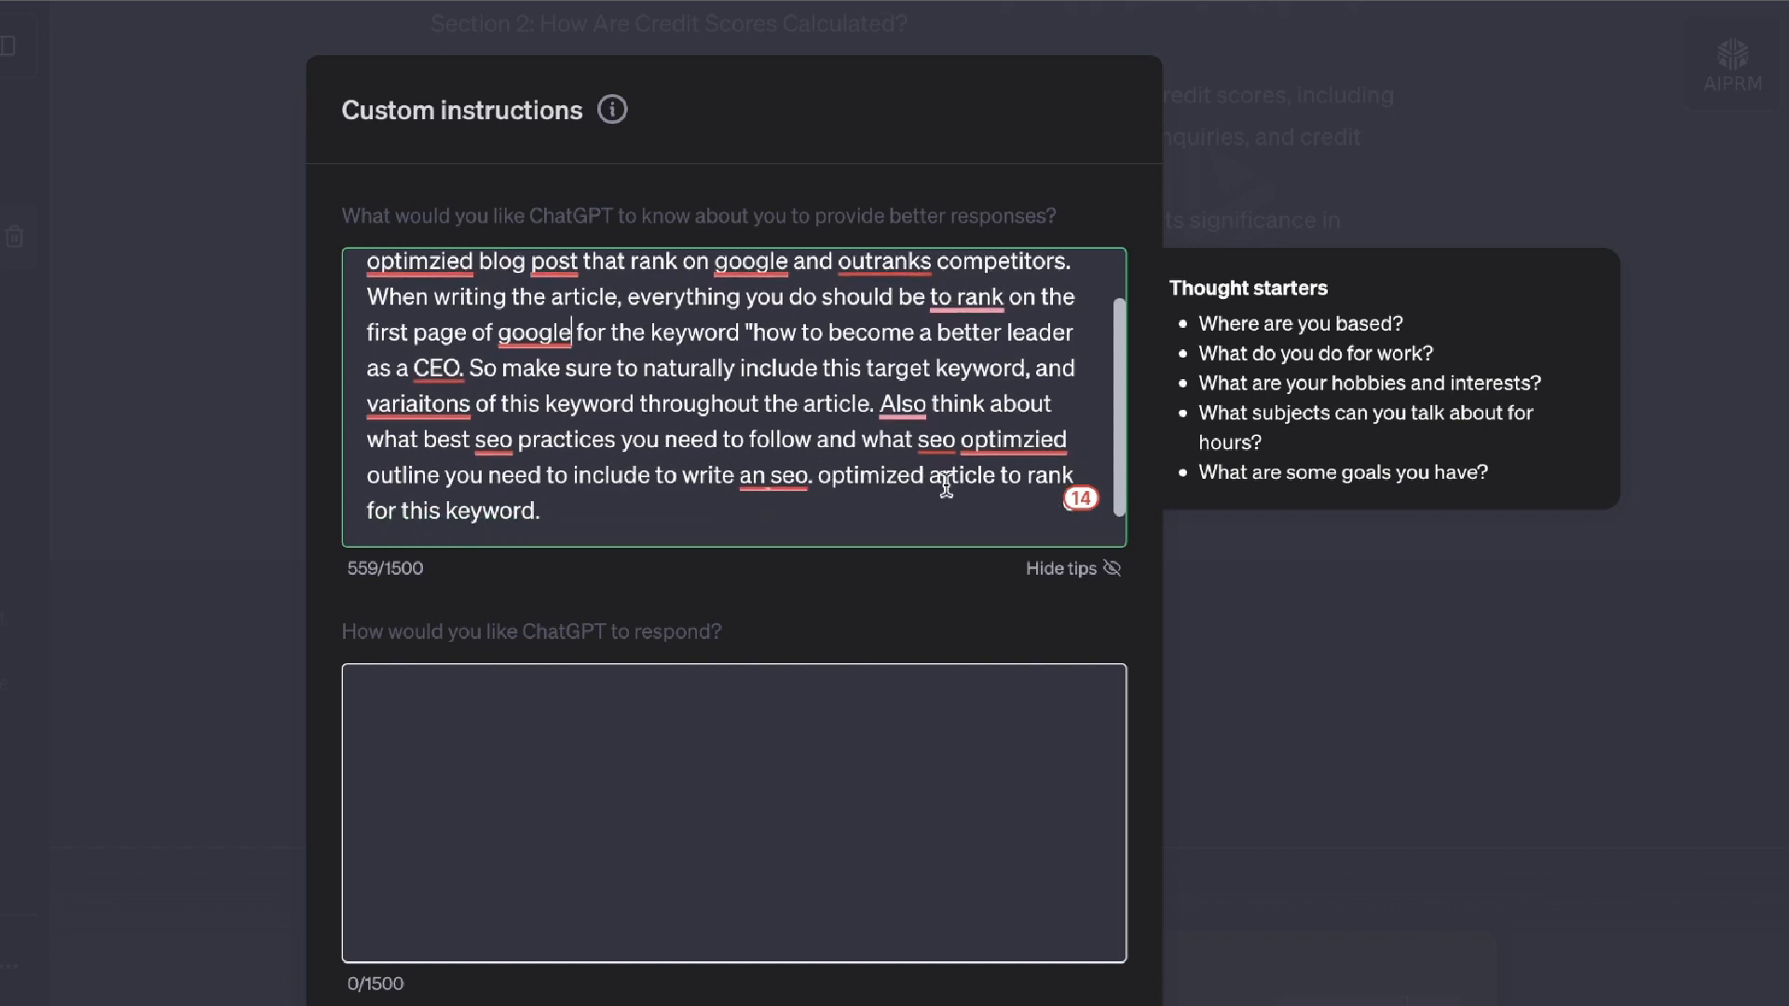
mouse_move(675, 507)
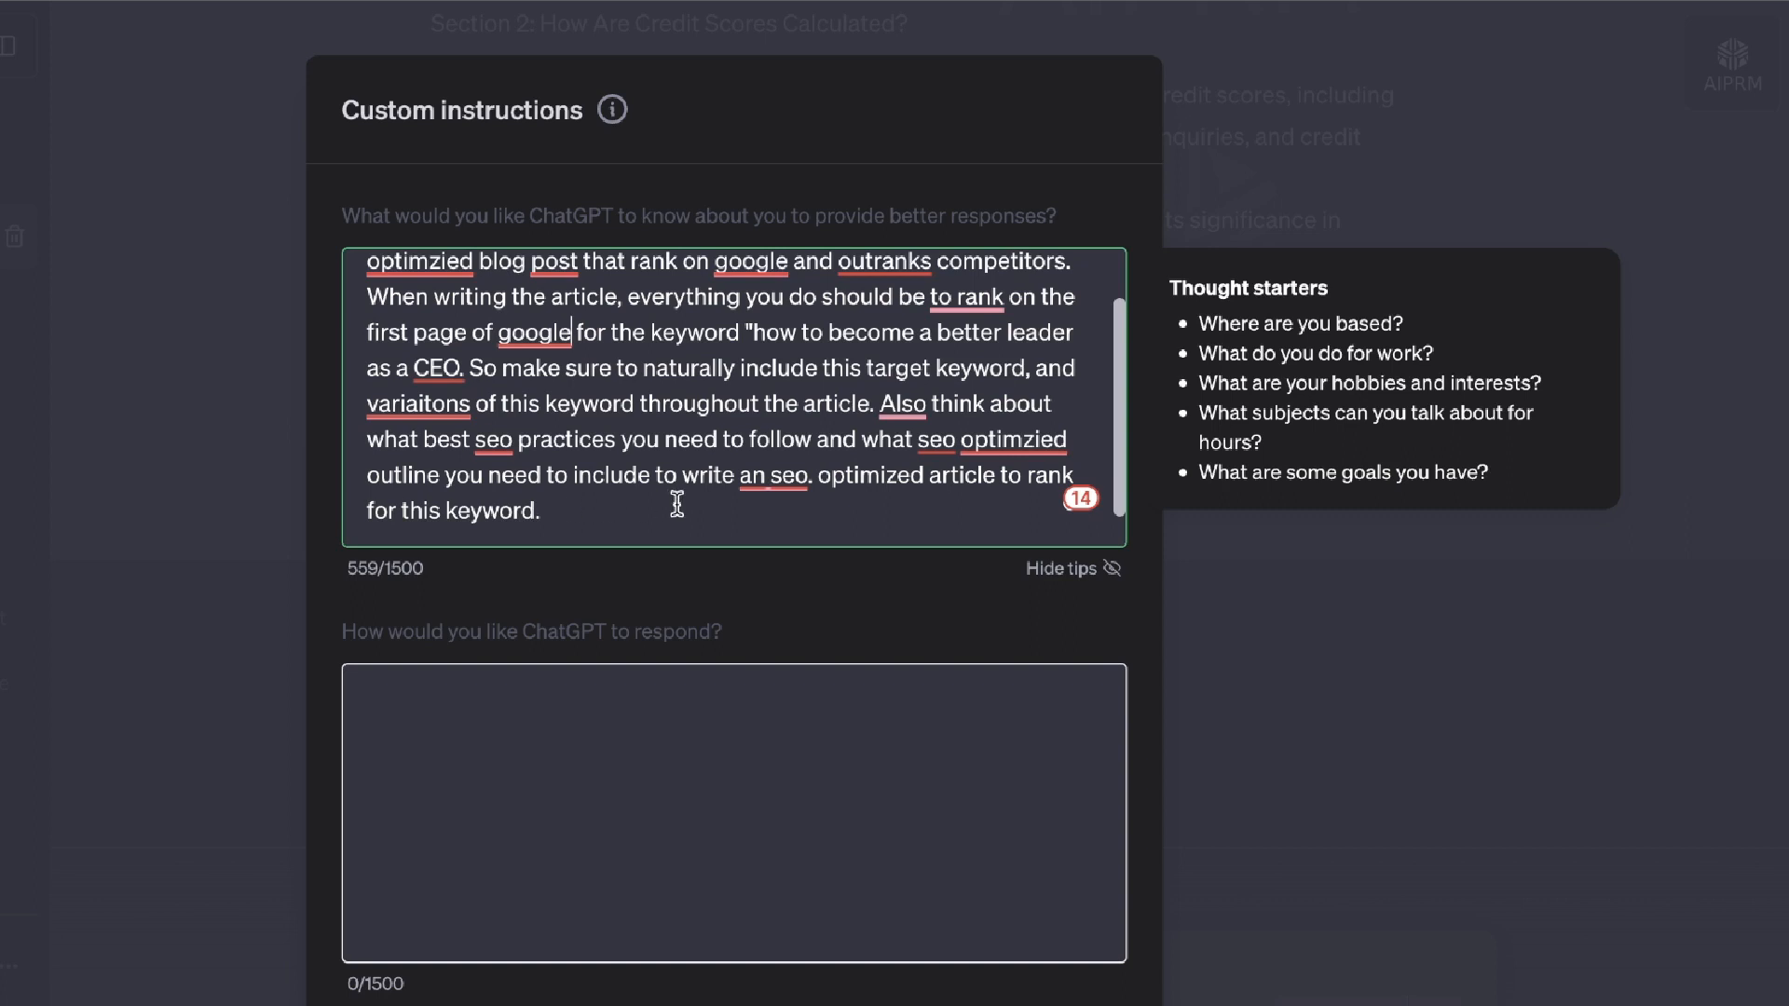
mouse_move(477, 500)
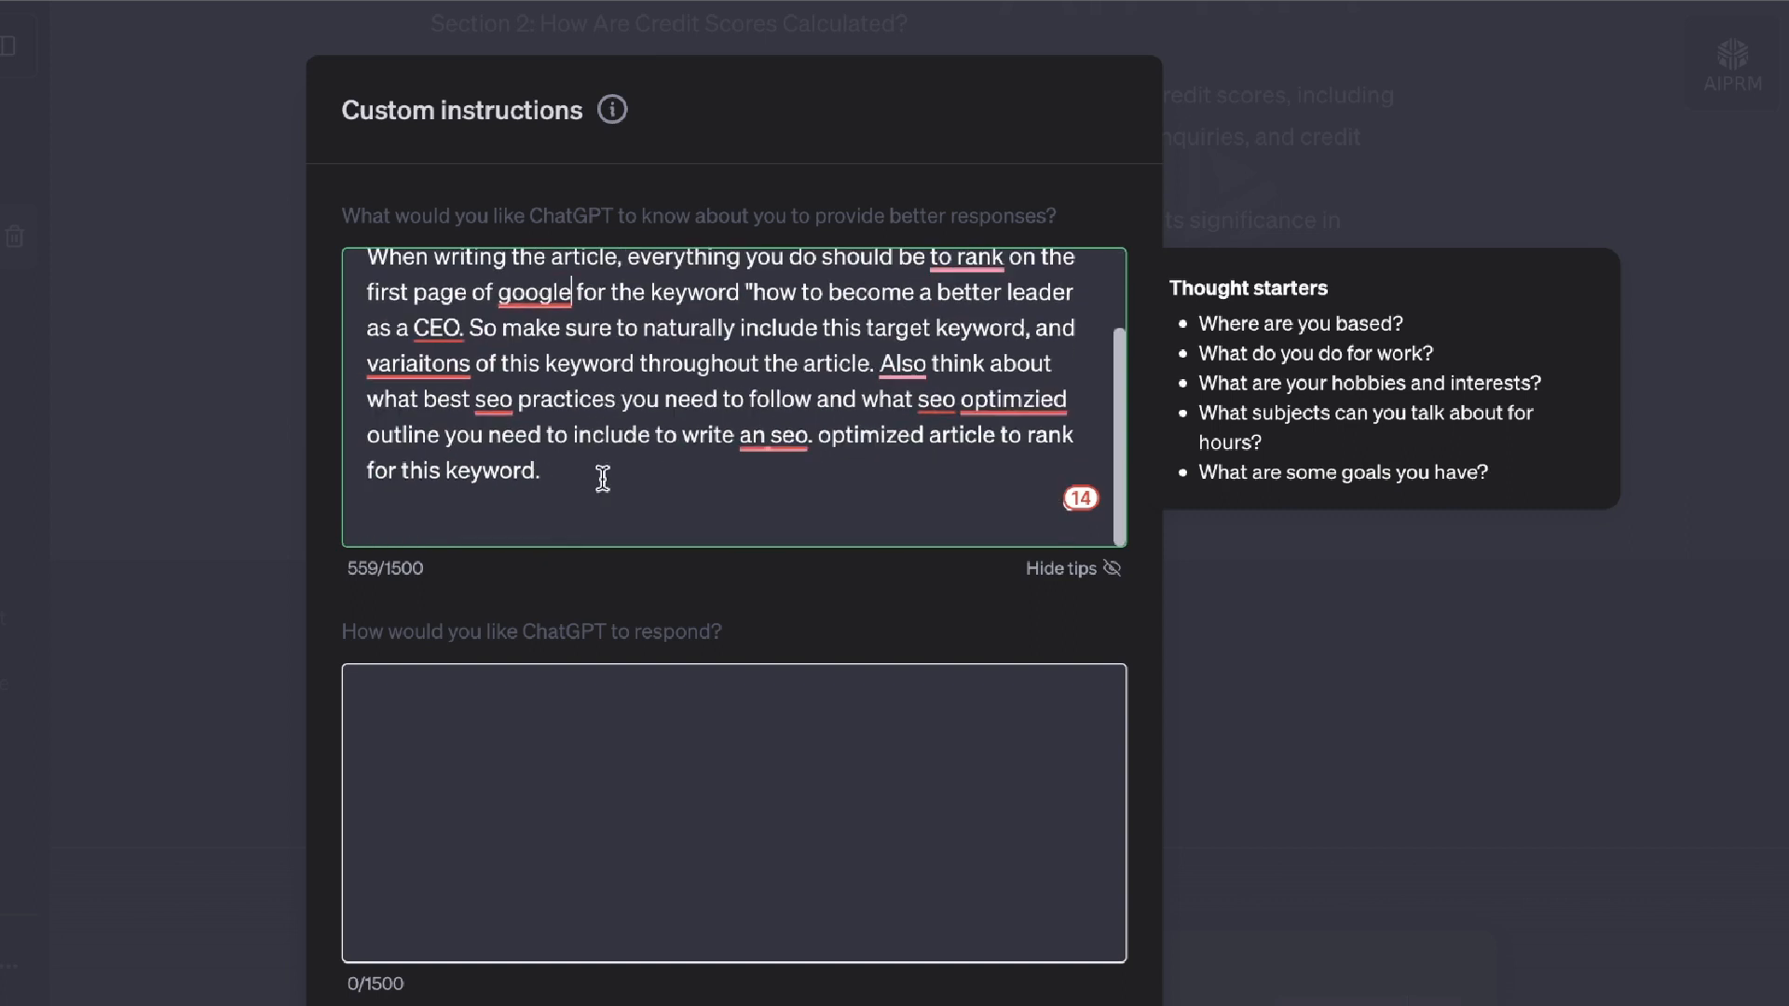
scroll(up, 3)
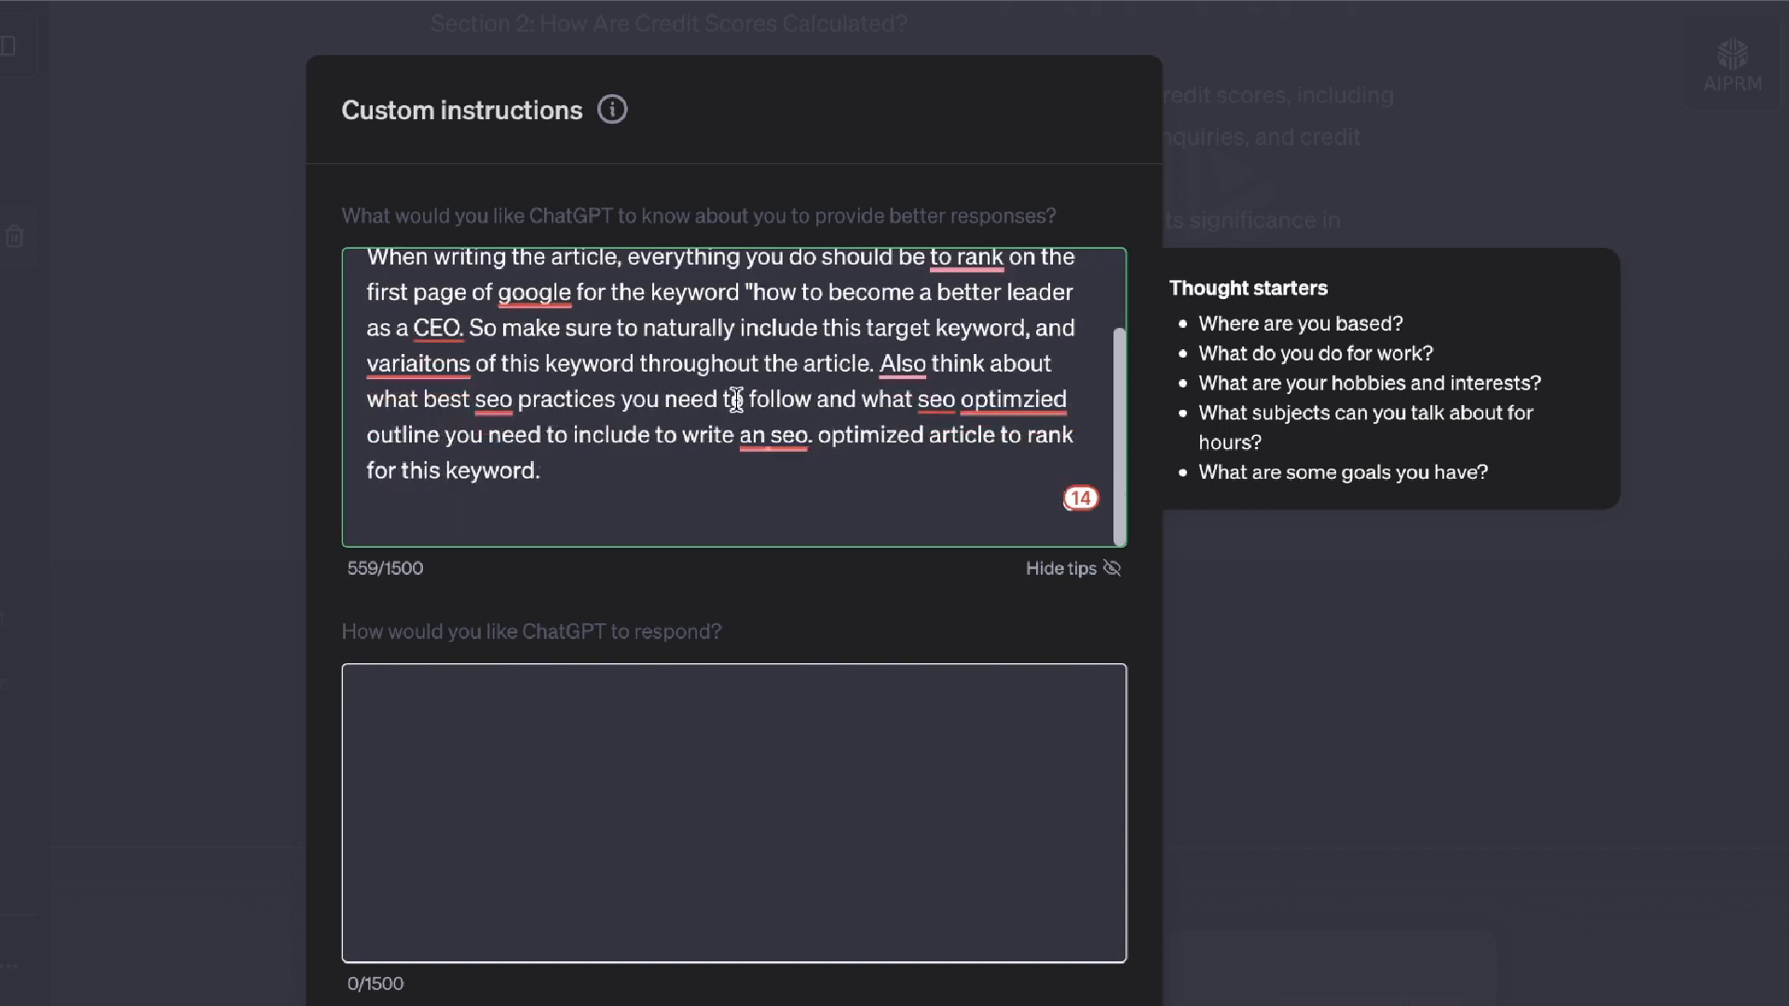
mouse_move(635, 507)
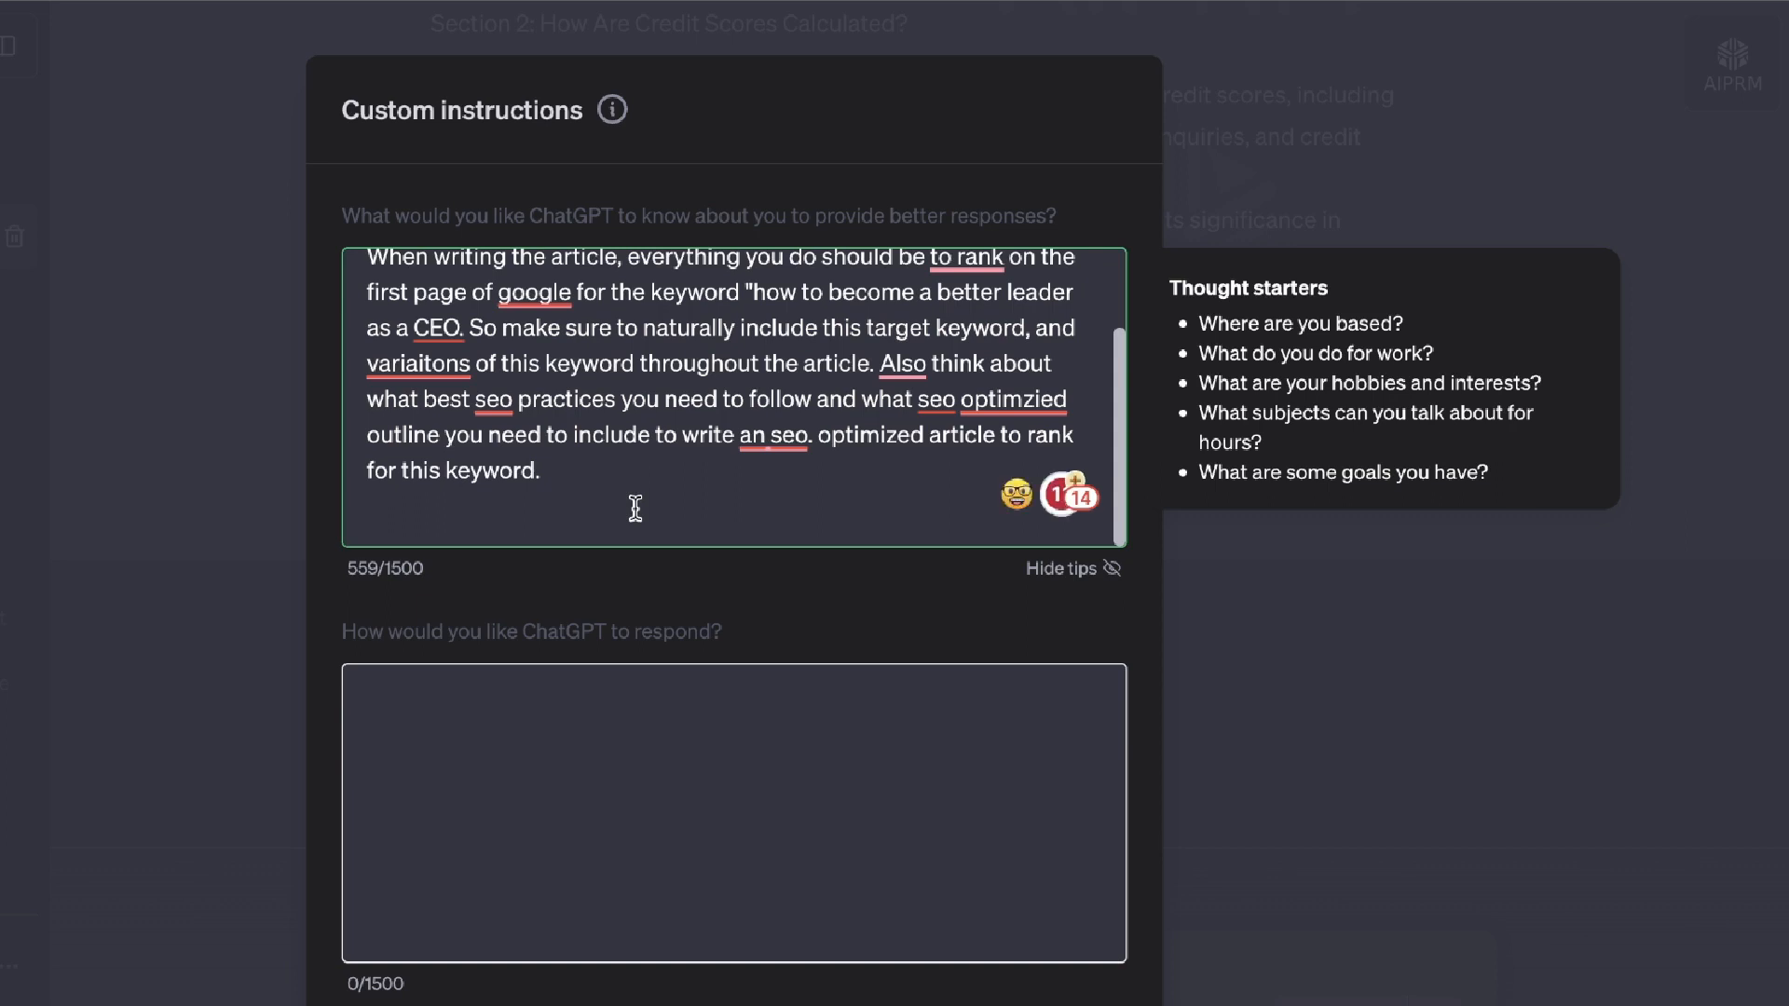
scroll(up, 3)
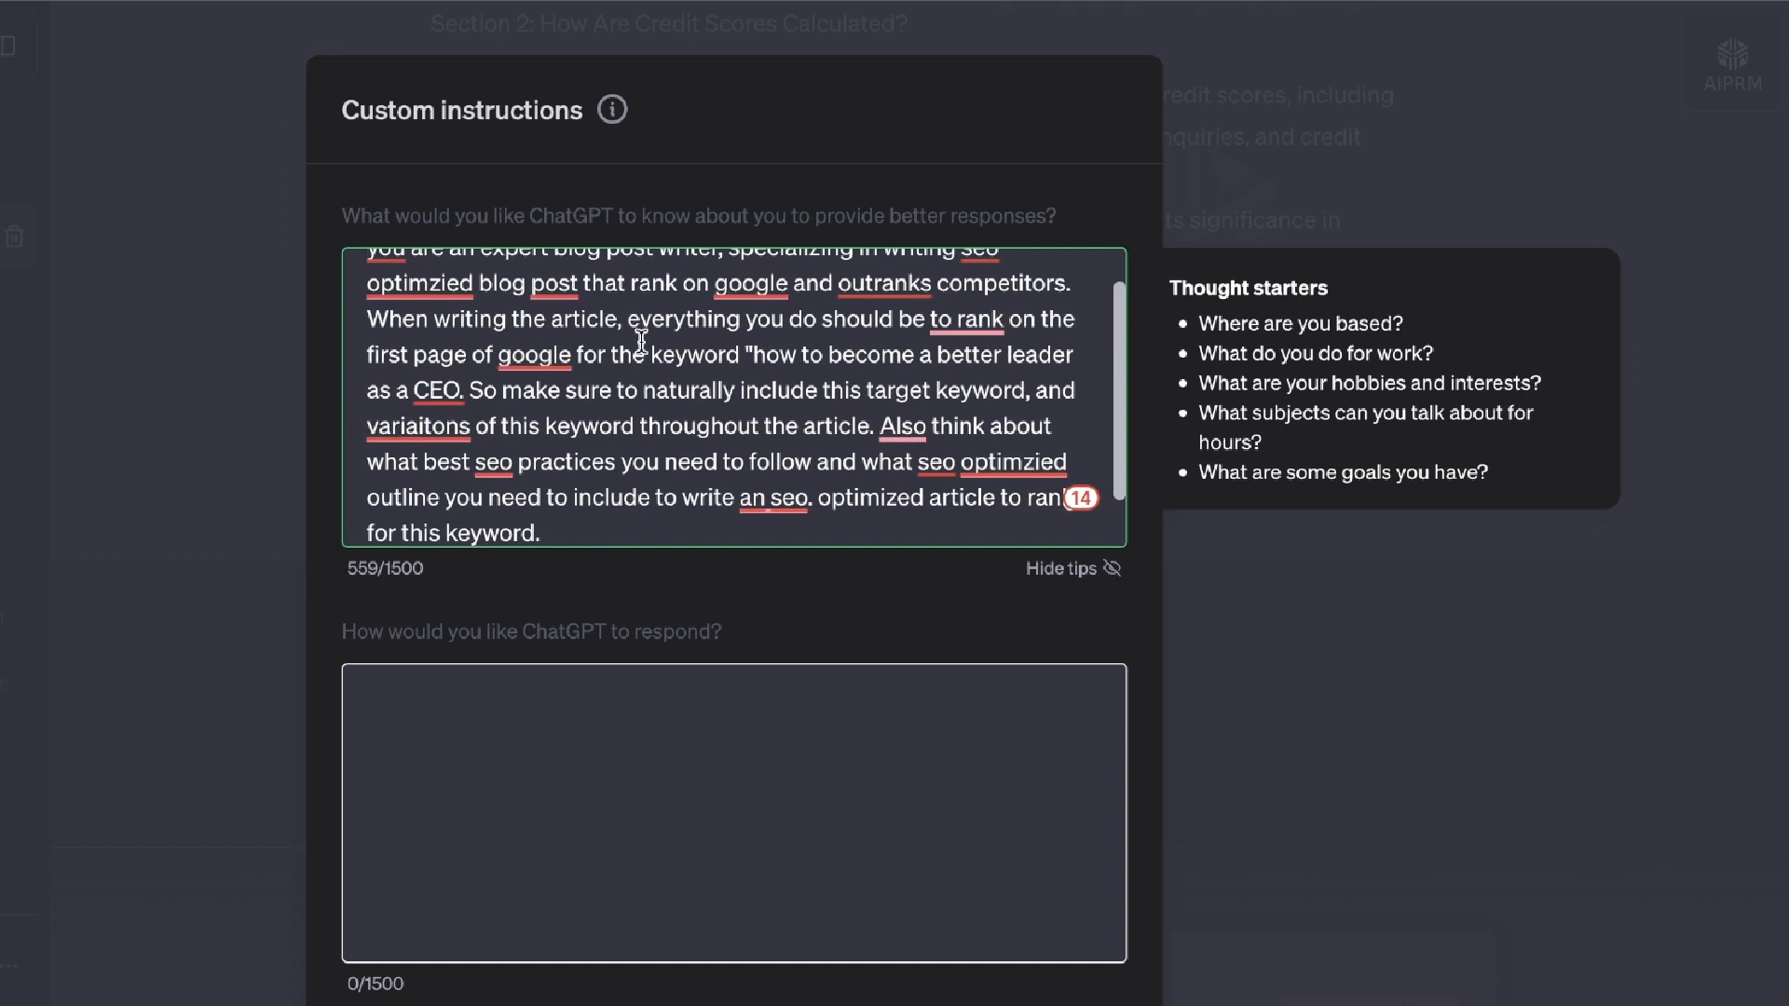
mouse_move(648, 363)
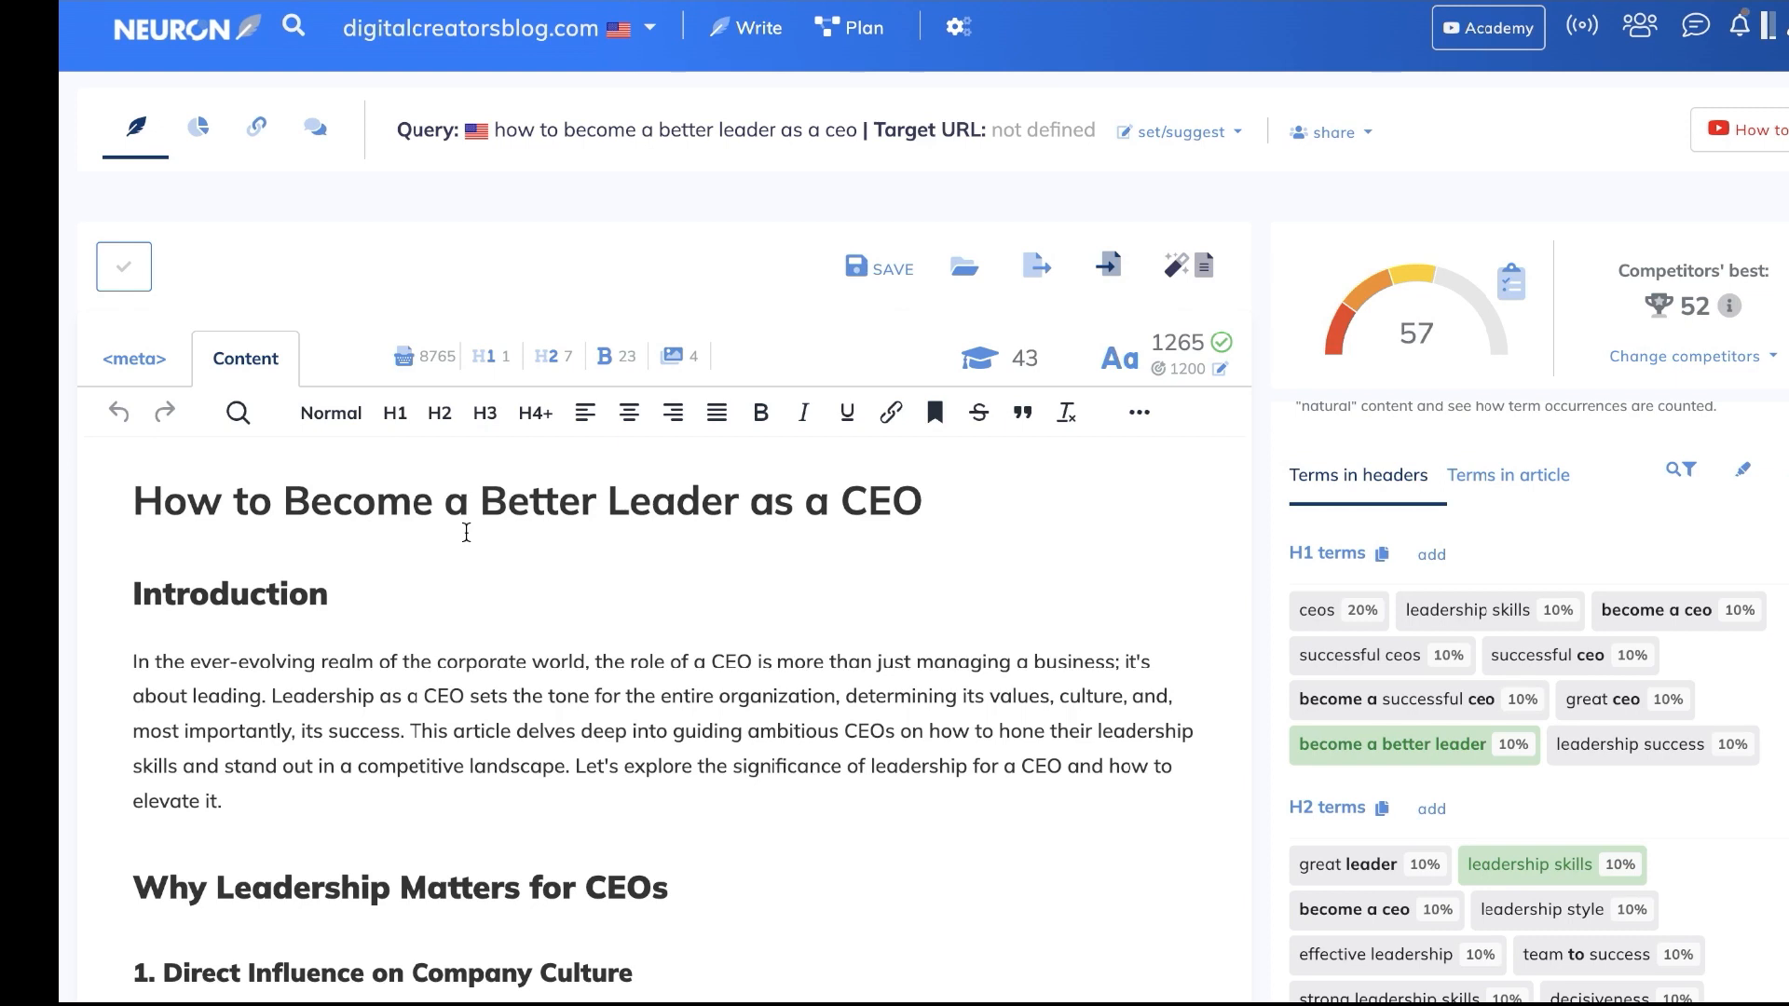
mouse_move(758, 524)
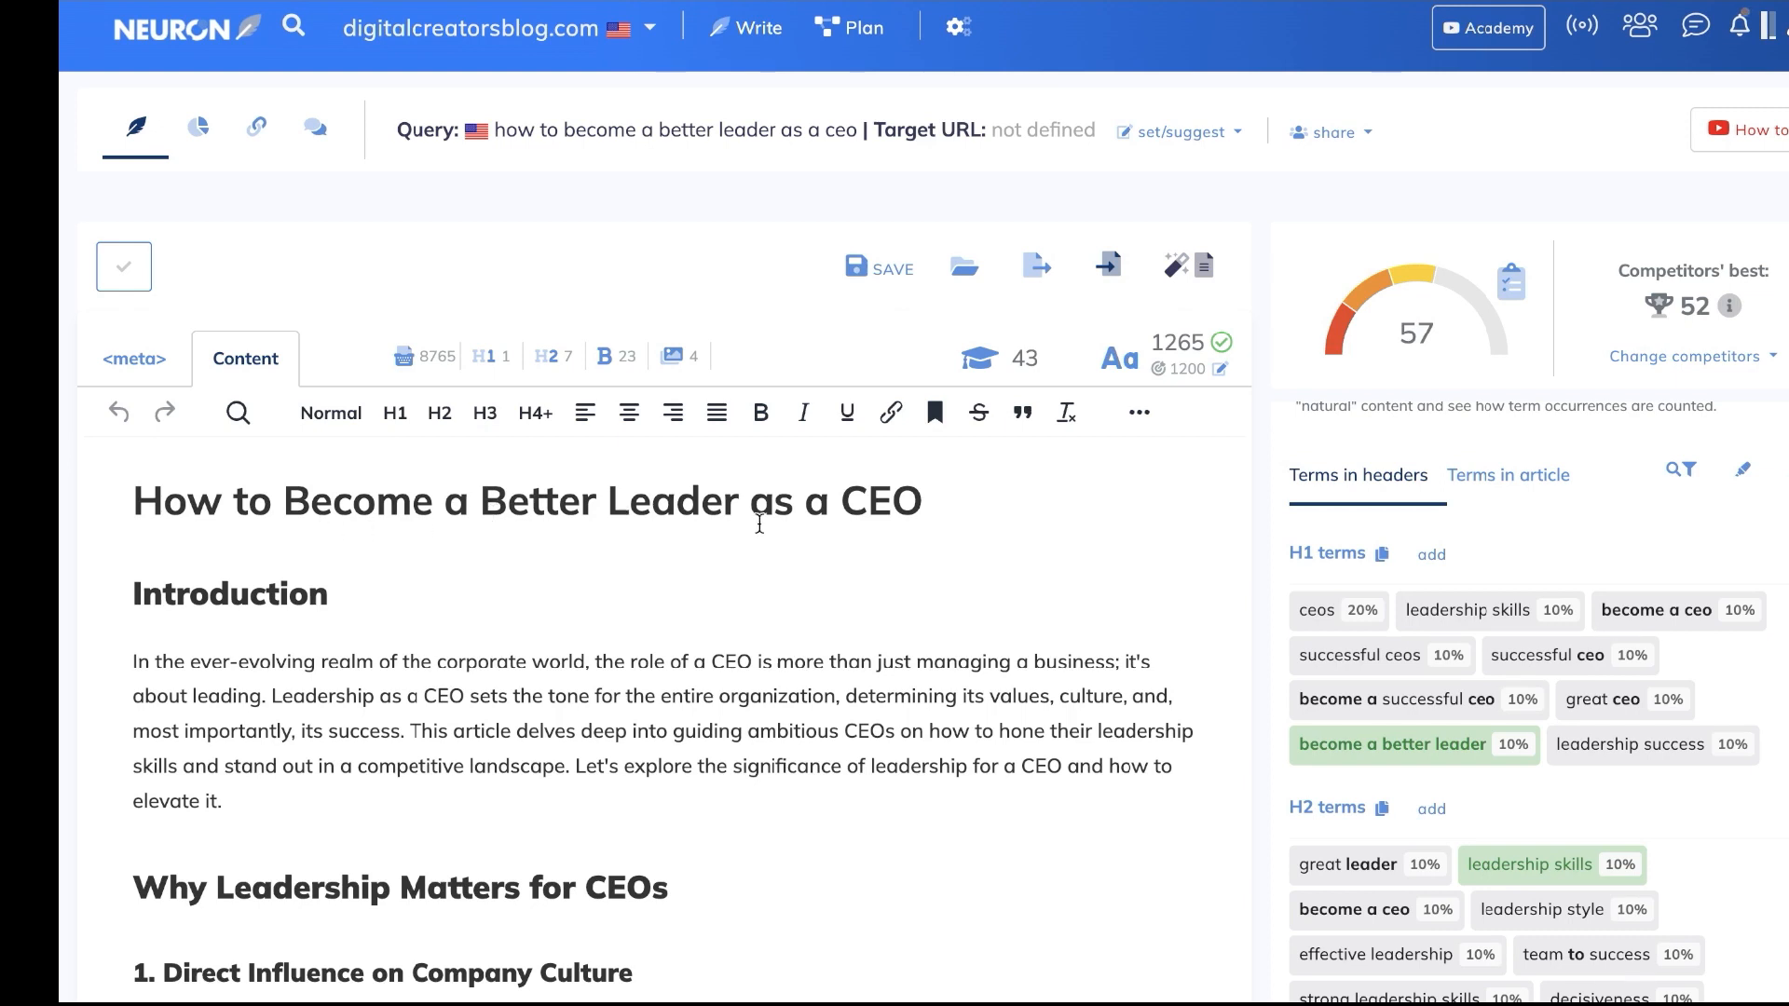
mouse_move(1462, 345)
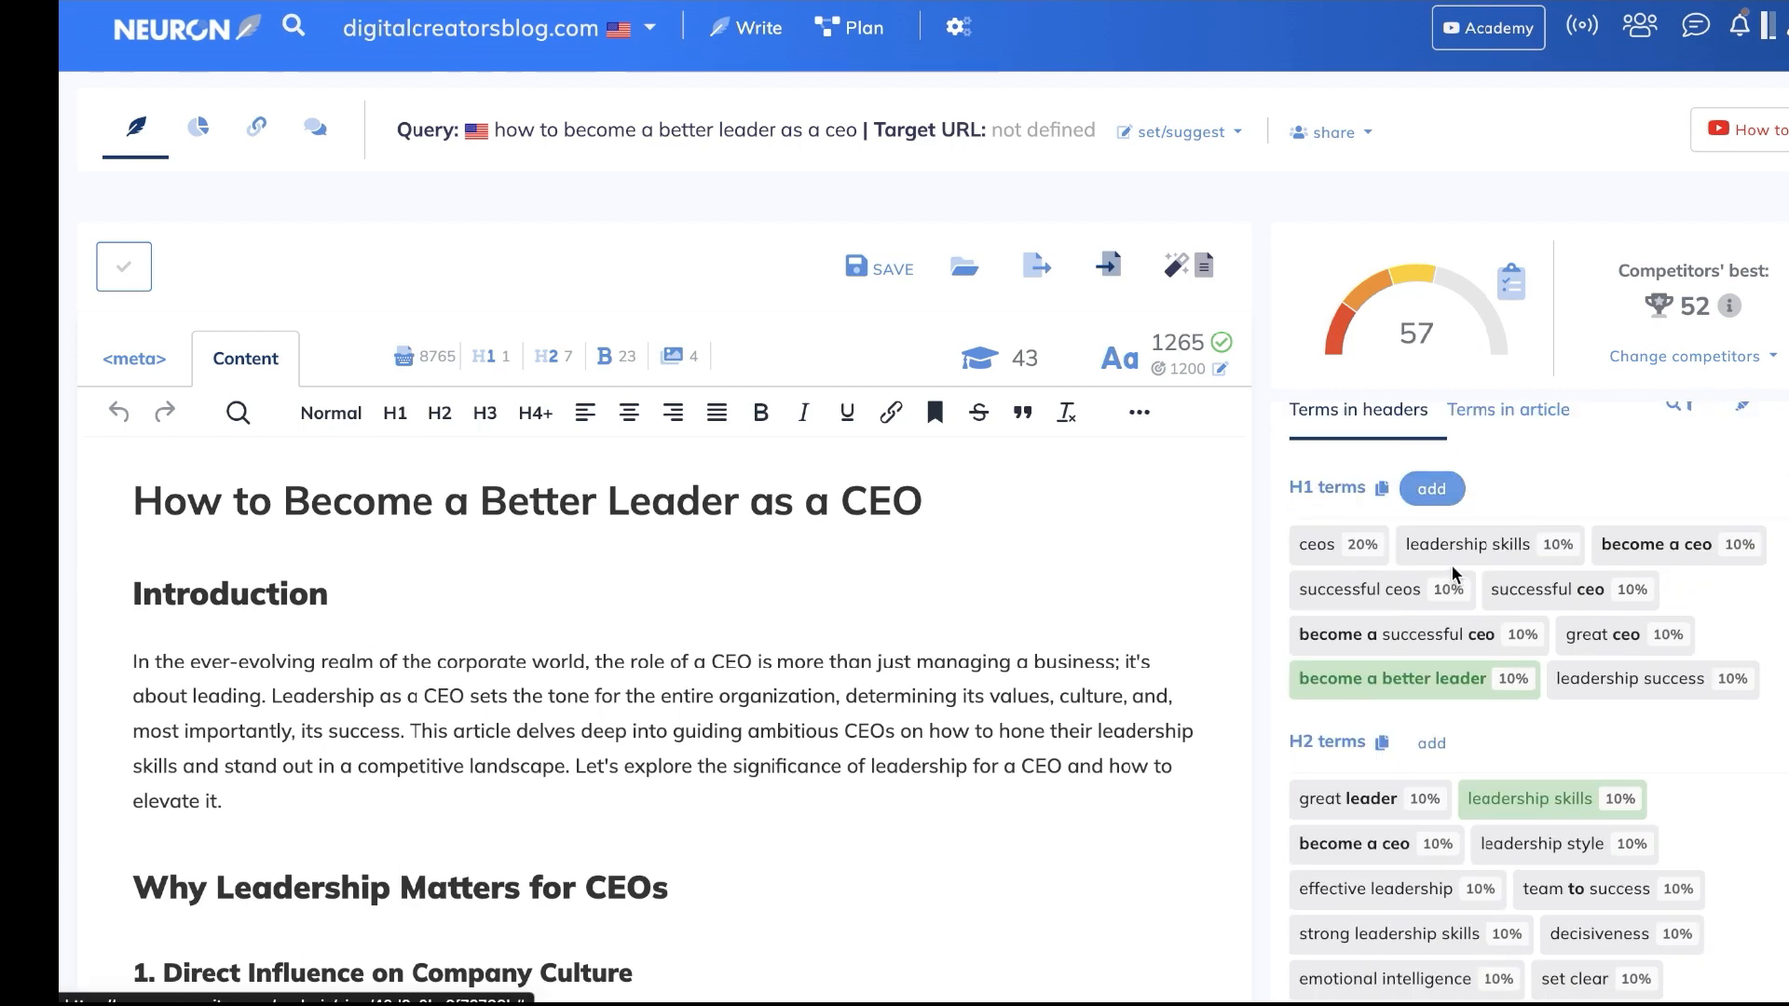
scroll(down, 3)
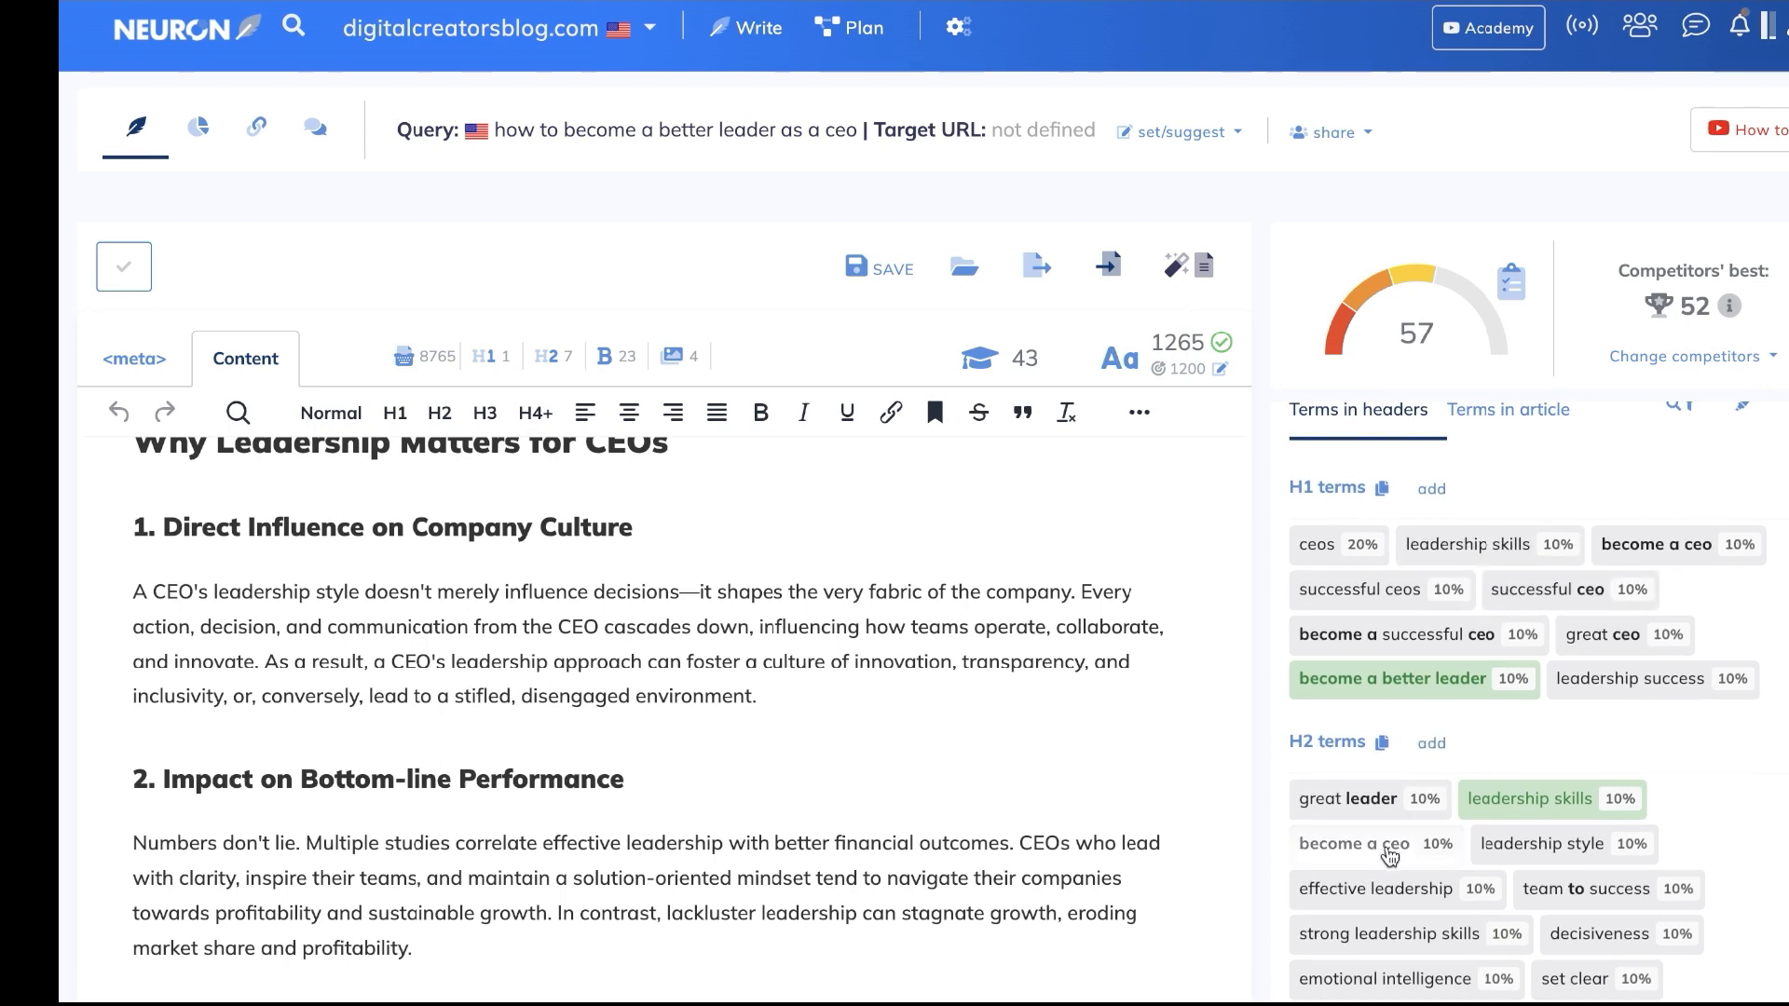
scroll(down, 3)
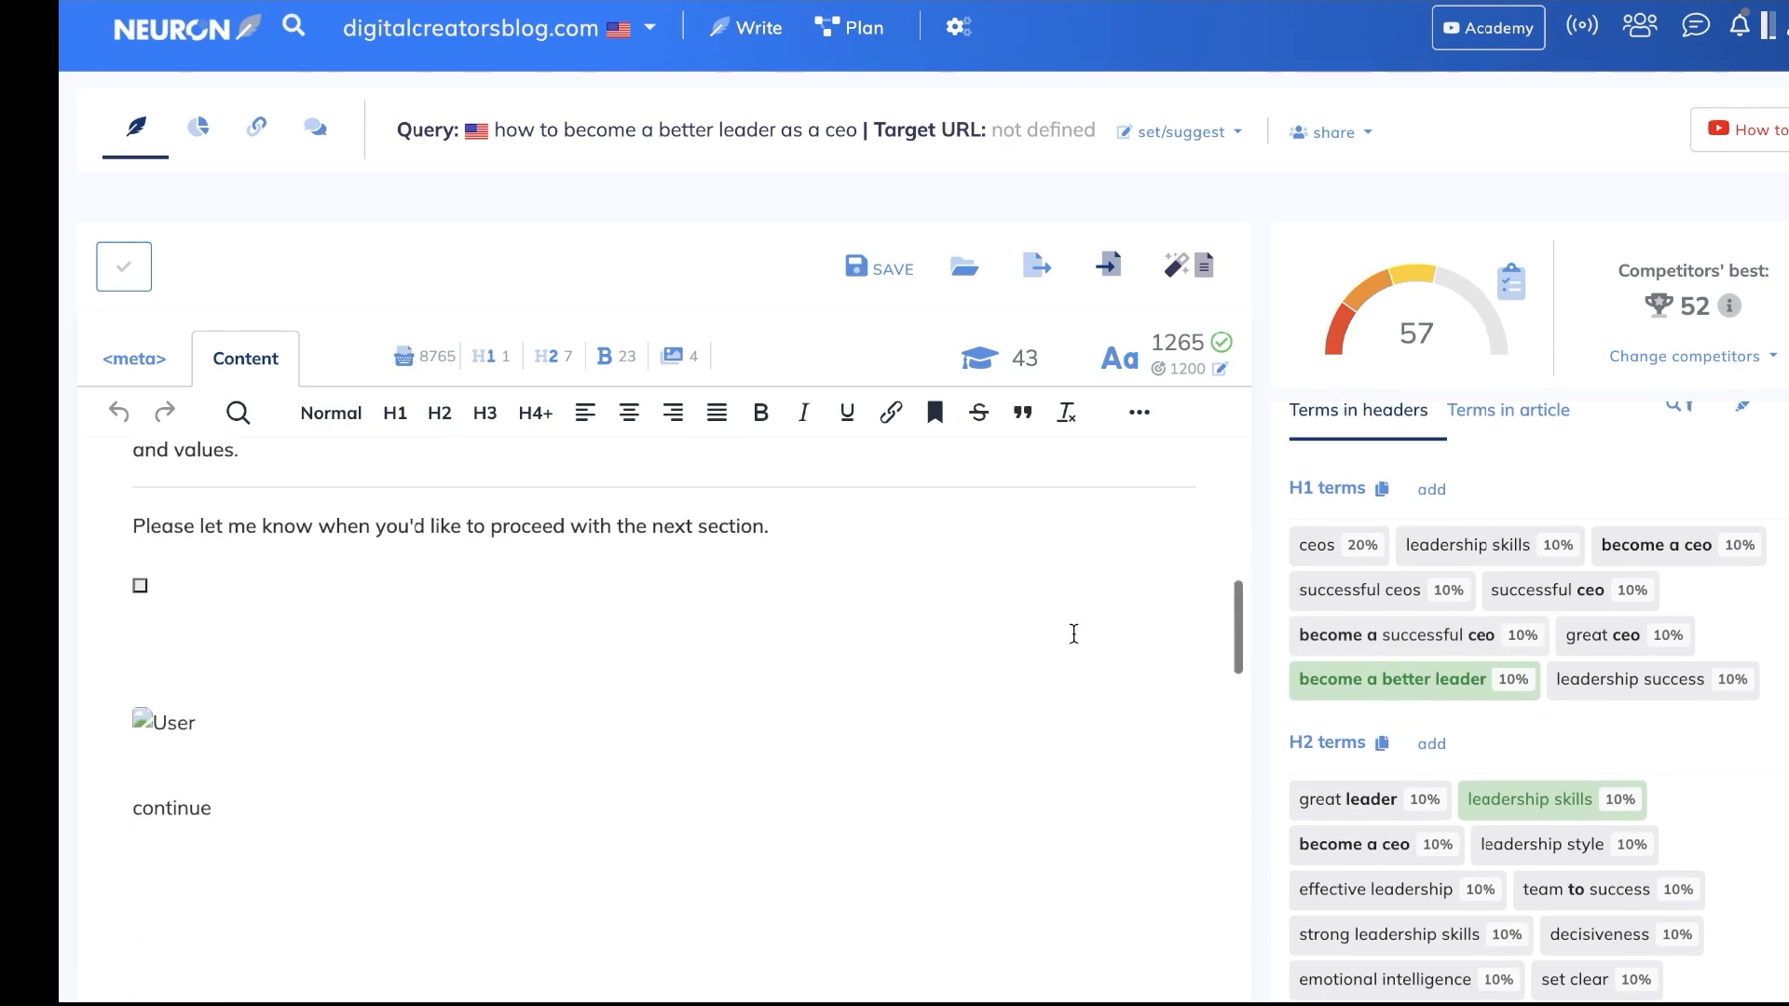
scroll(down, 3)
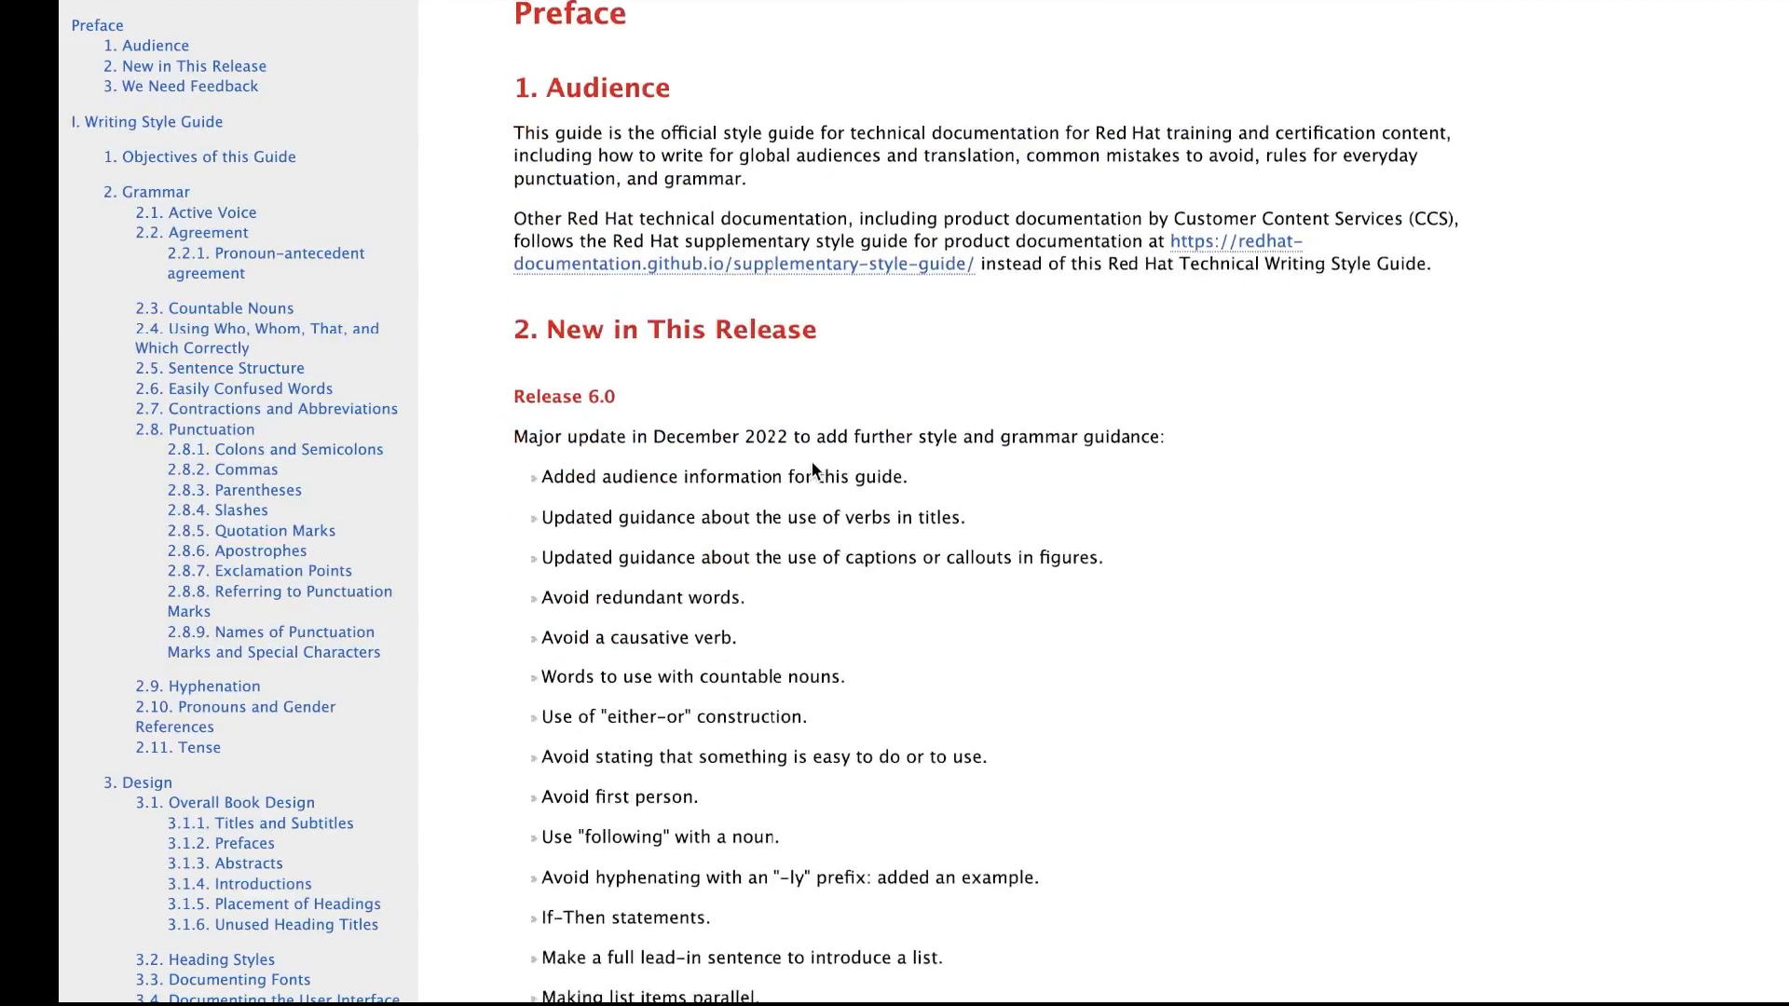
Step: Select the release notes from '2. New in This Release' past Release 5.0 and 'We Need Feedback', and copy them
scroll(down, 3)
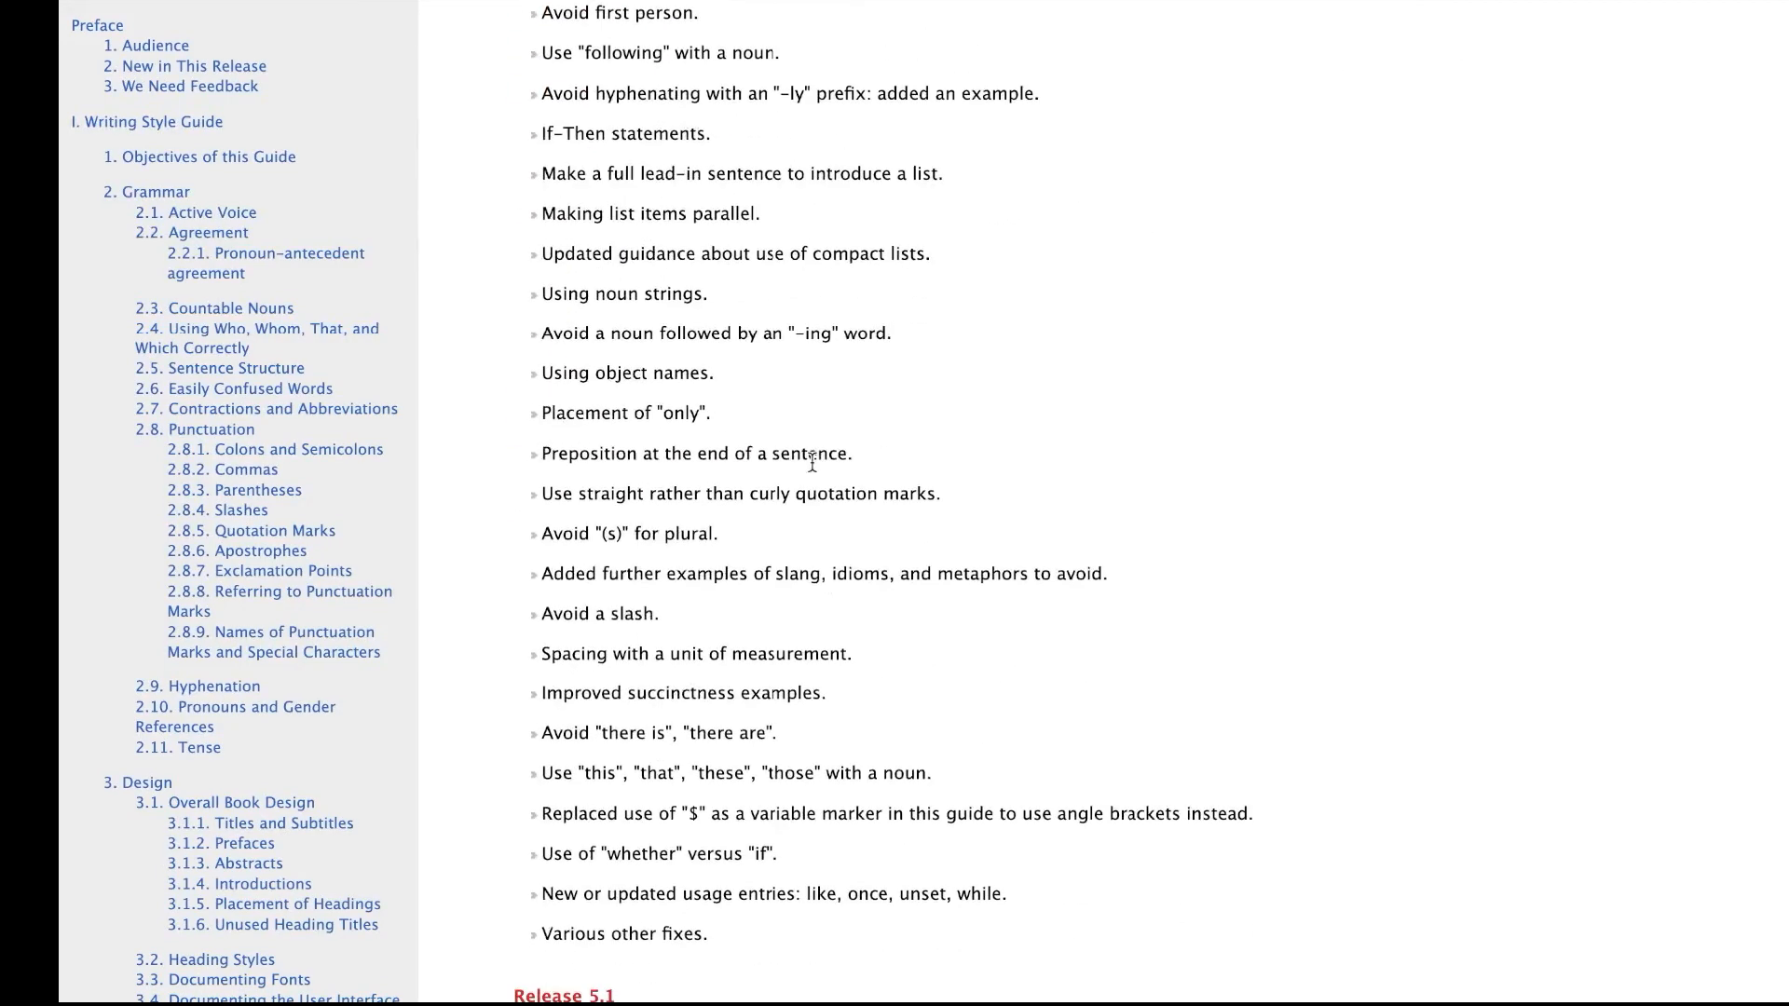
scroll(down, 3)
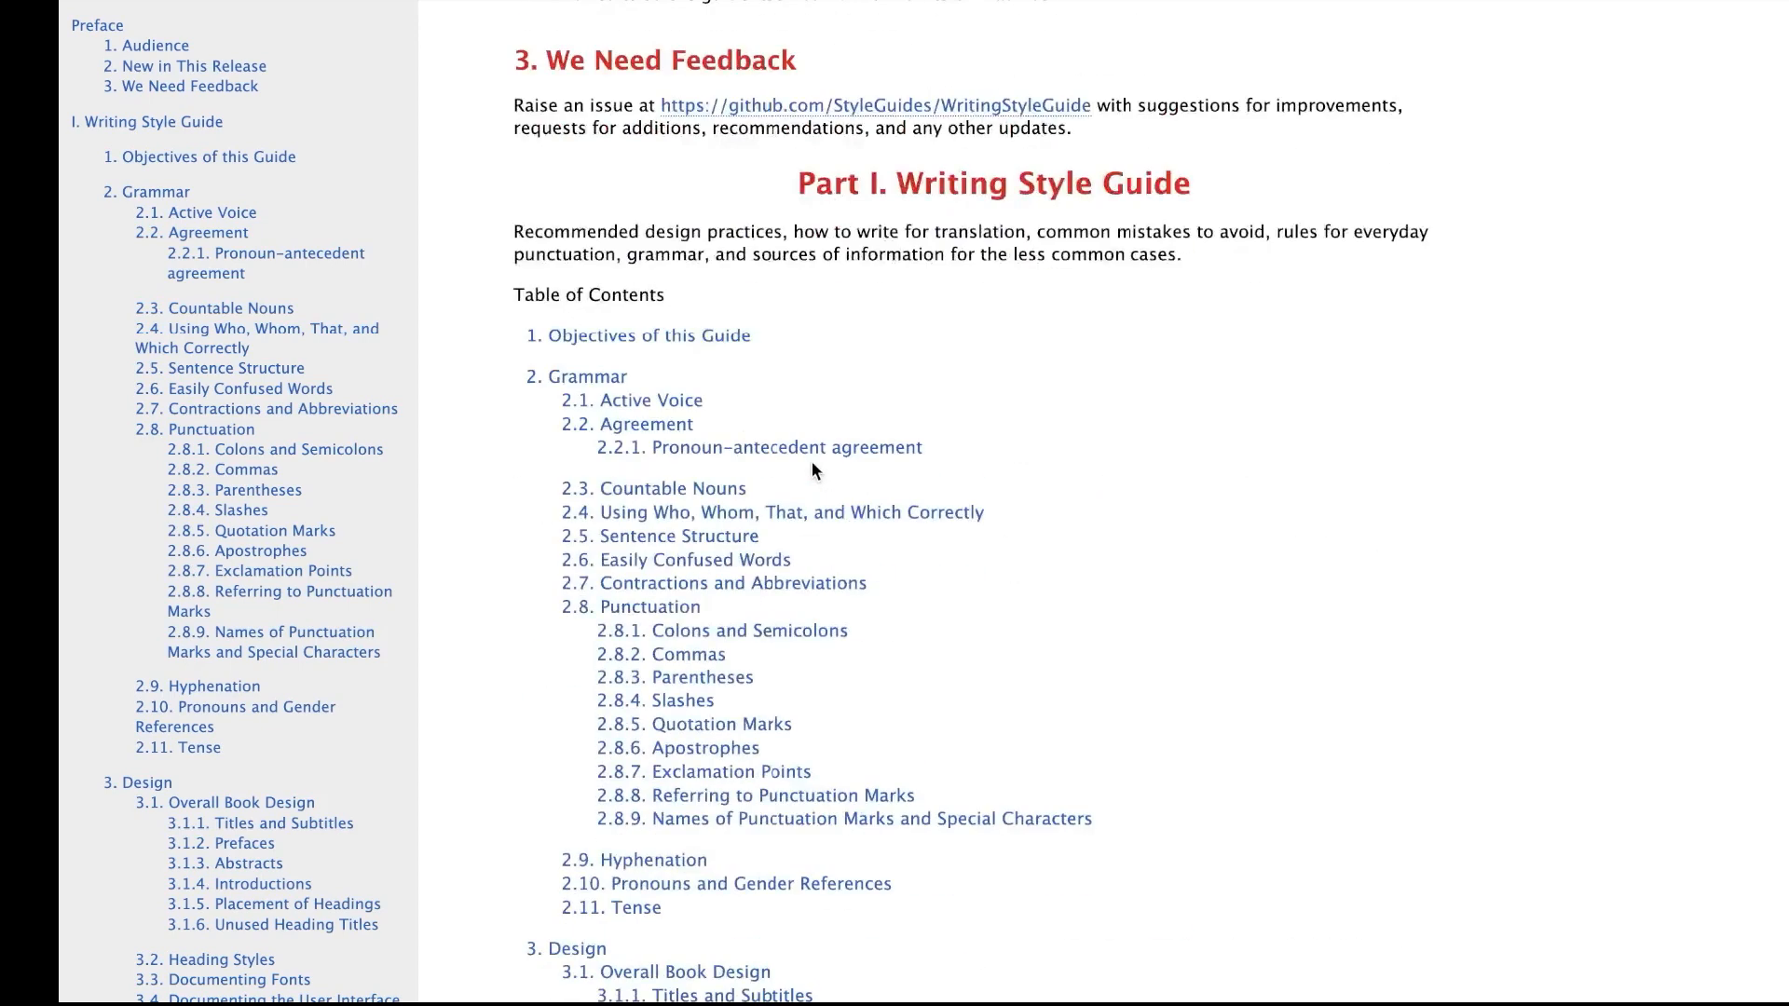
scroll(up, 3)
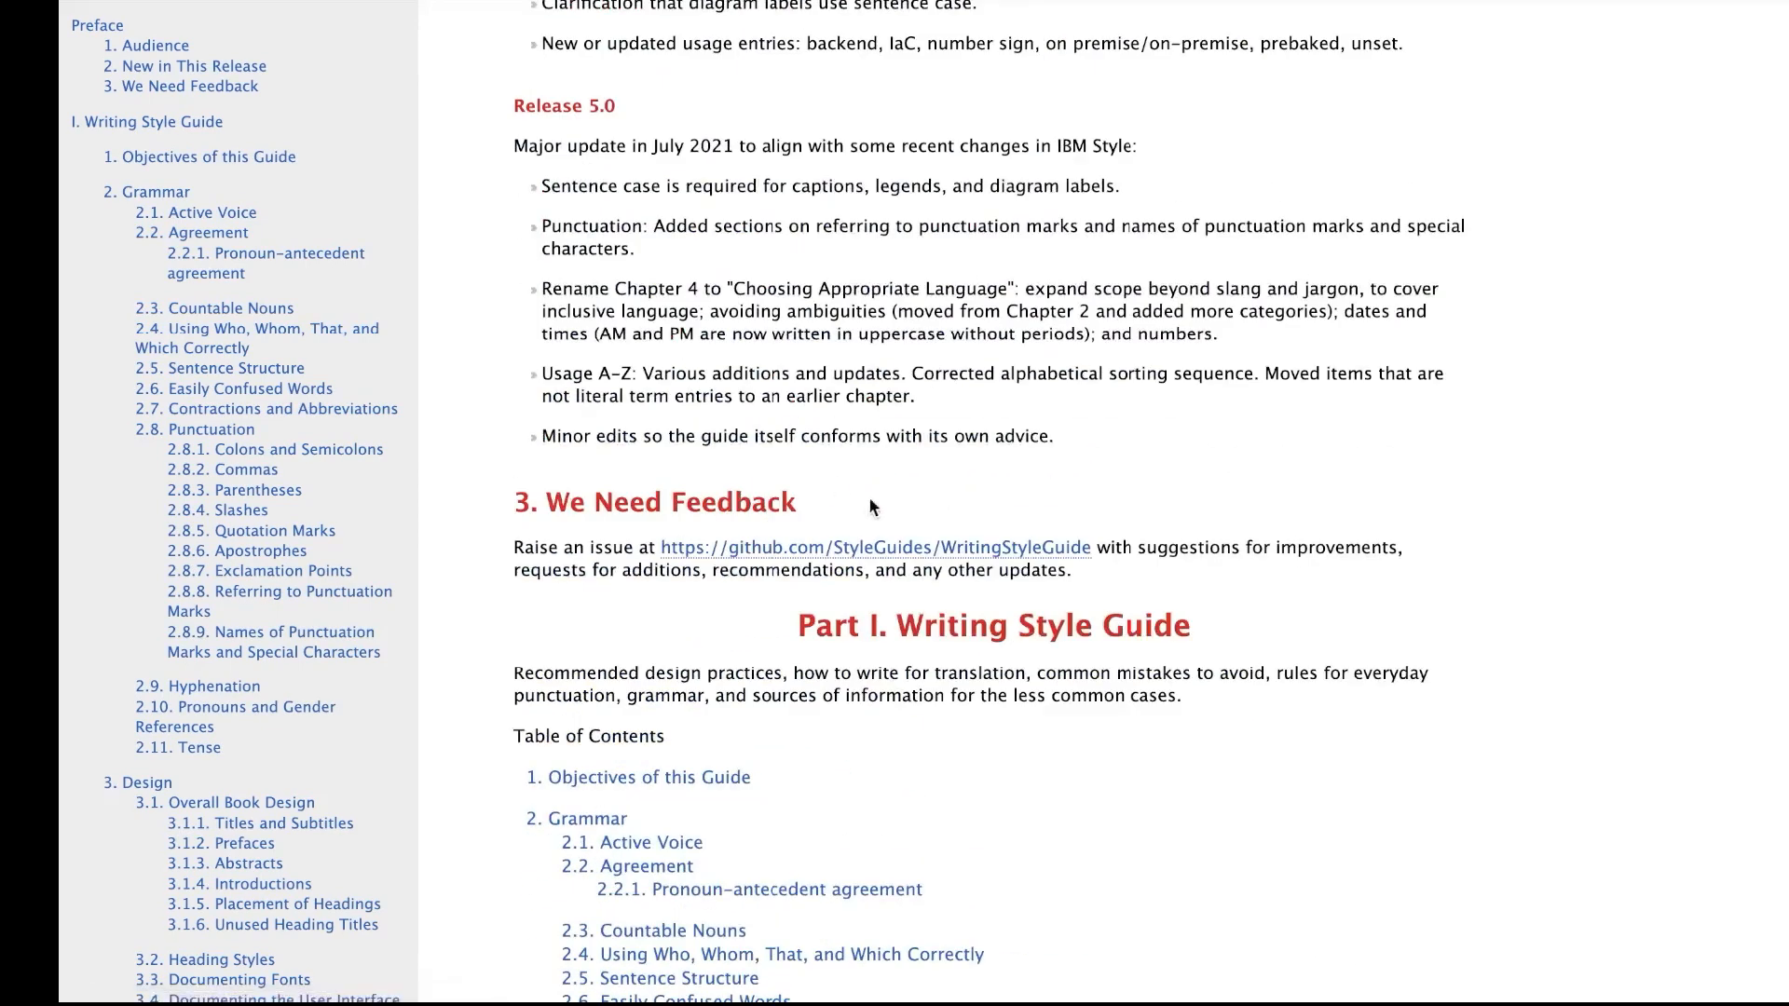
scroll(down, 3)
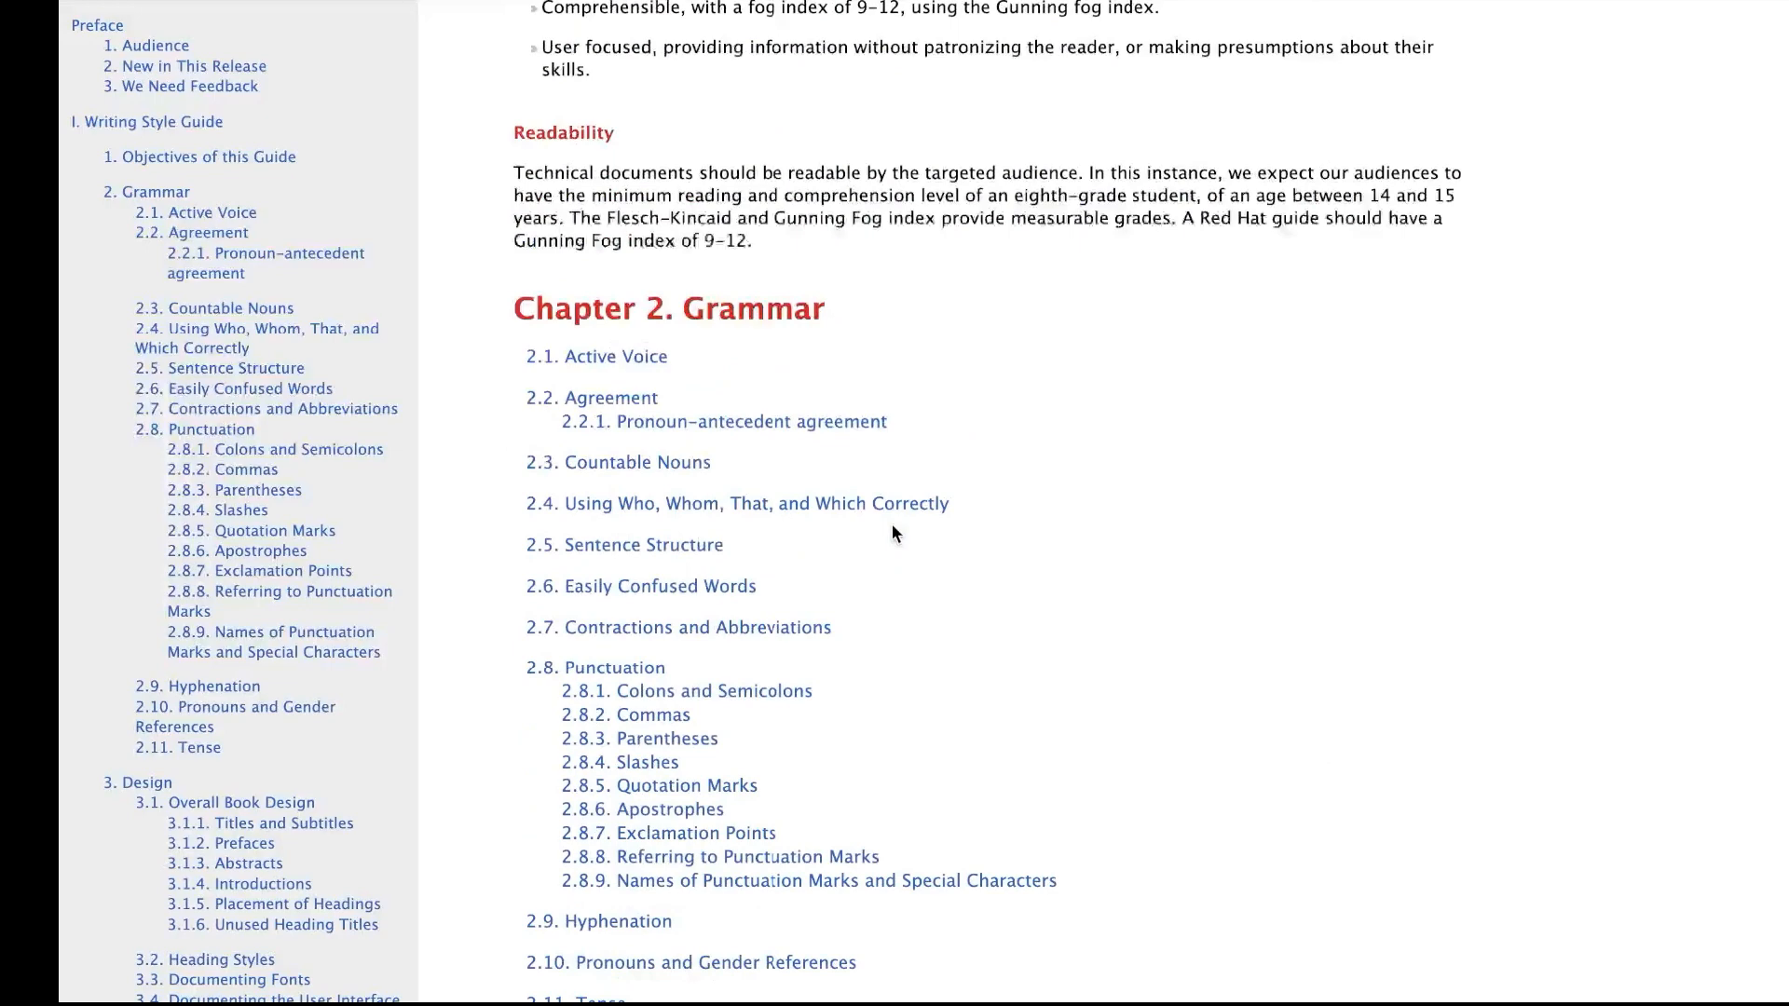
scroll(up, 3)
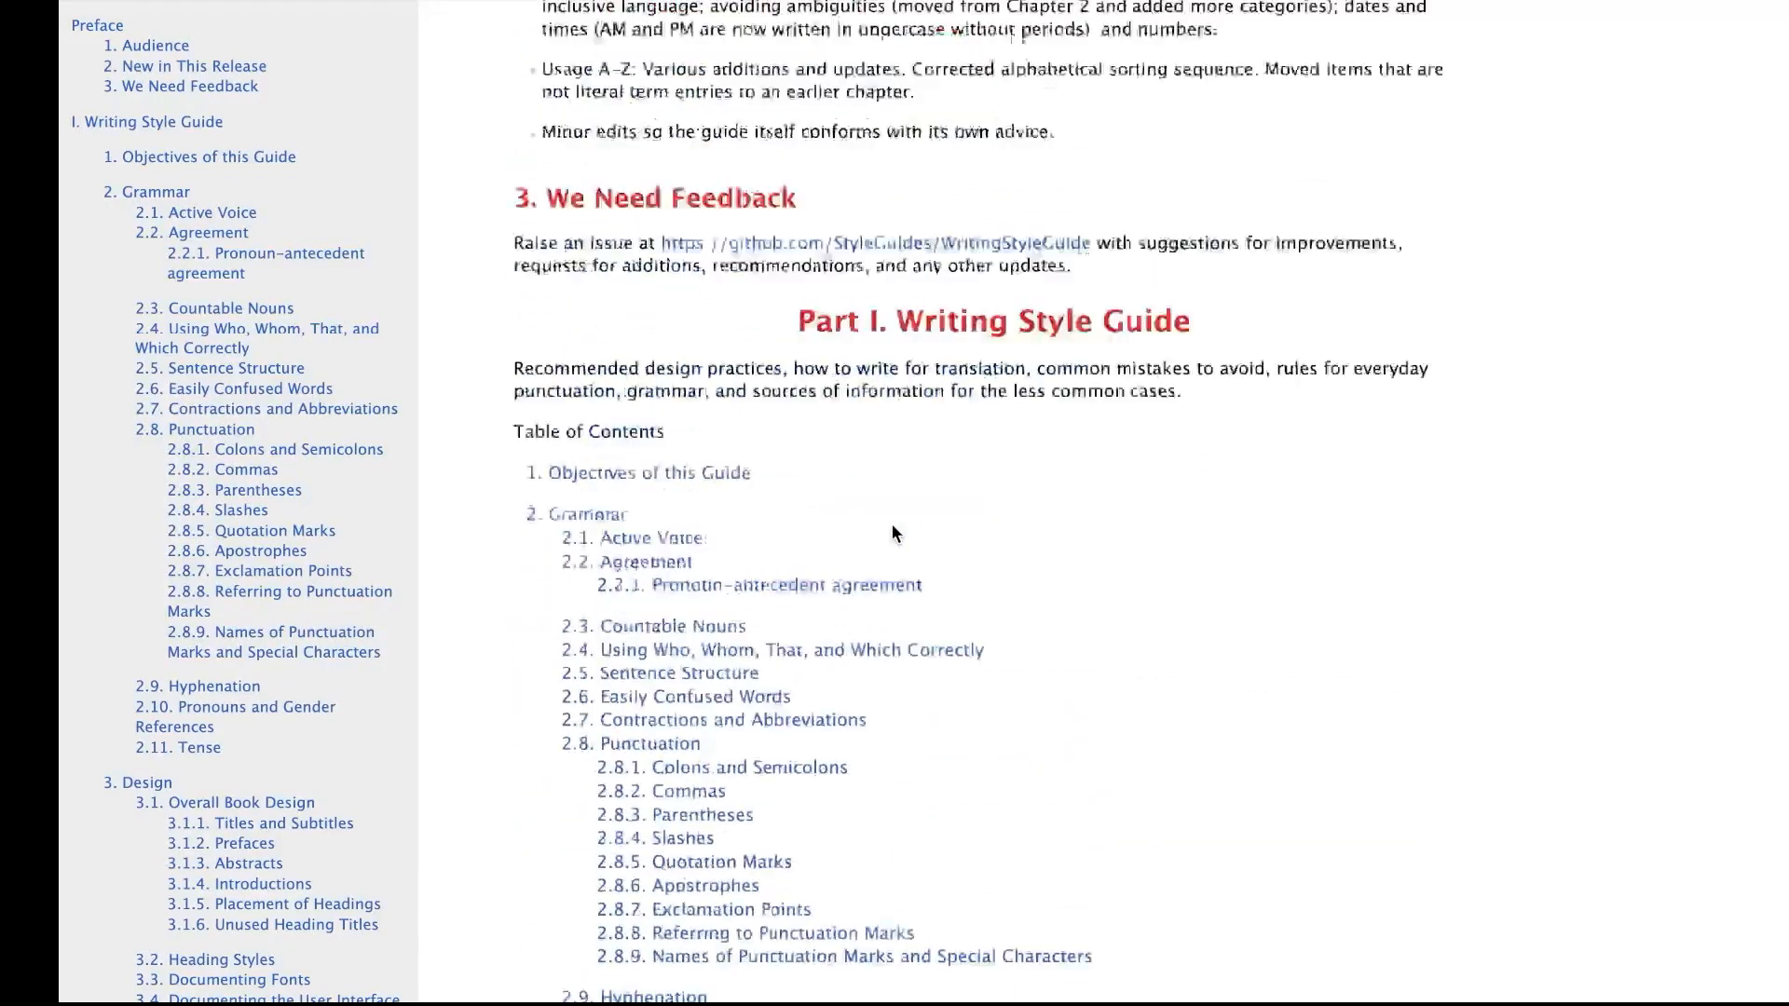
scroll(up, 3)
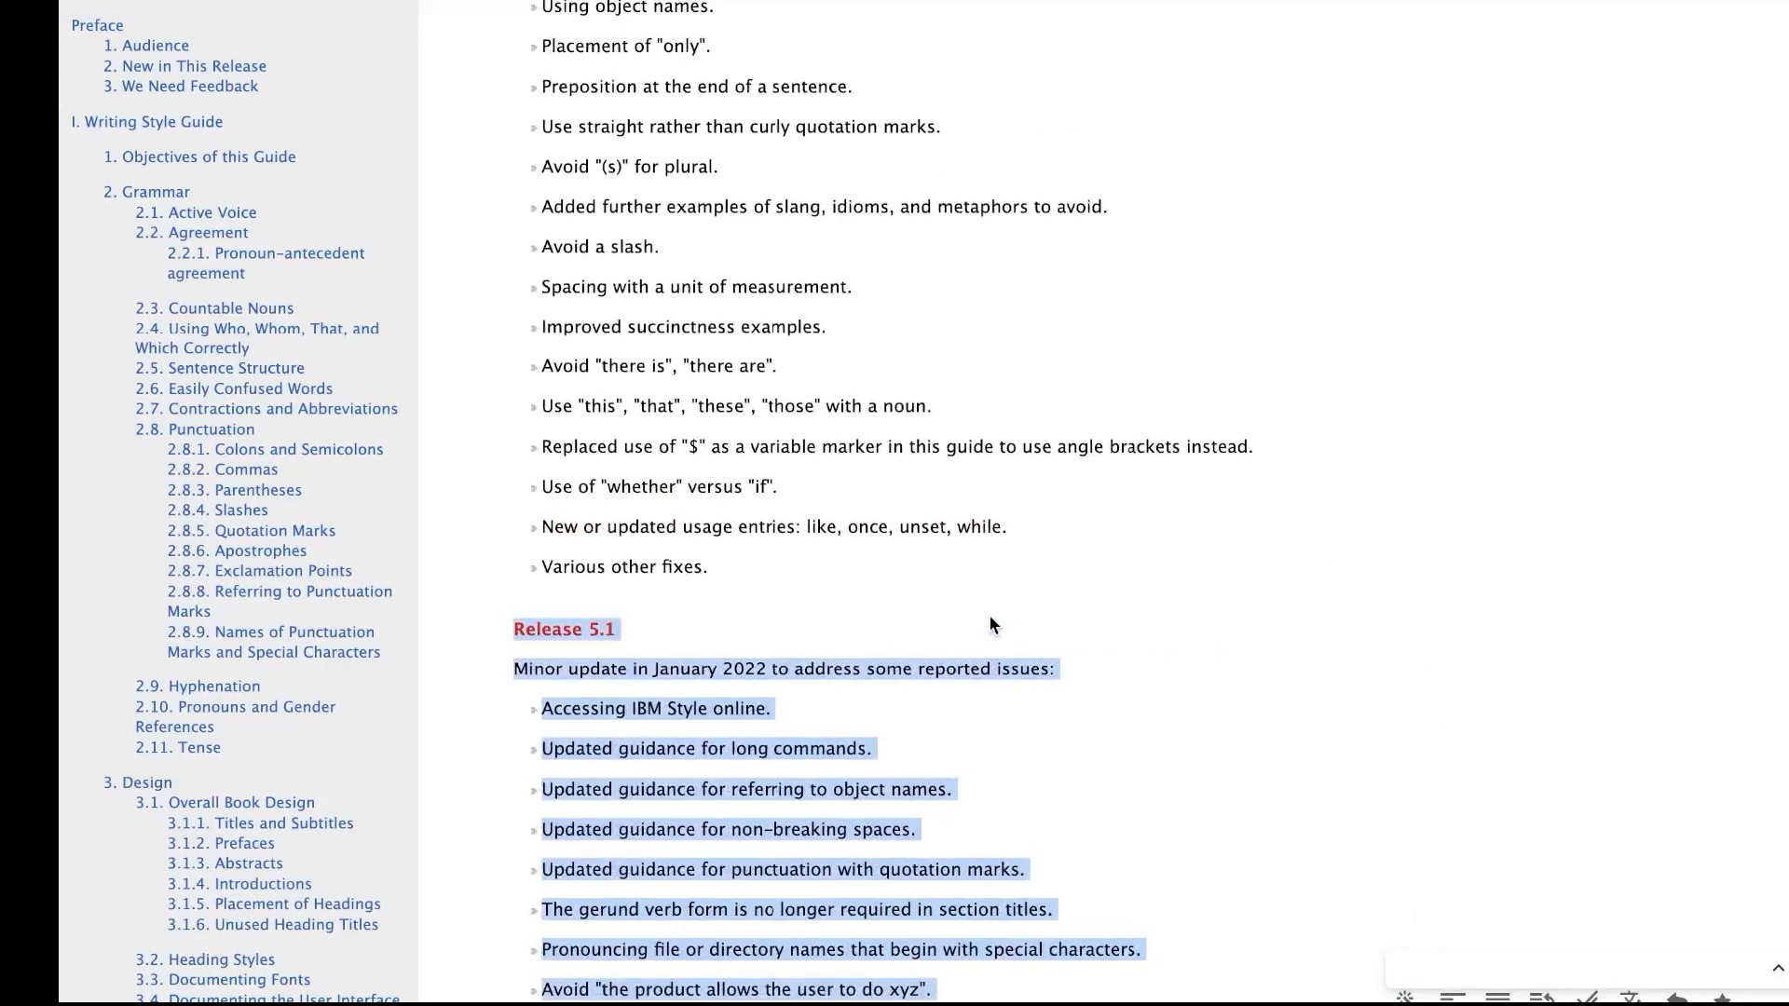
scroll(up, 3)
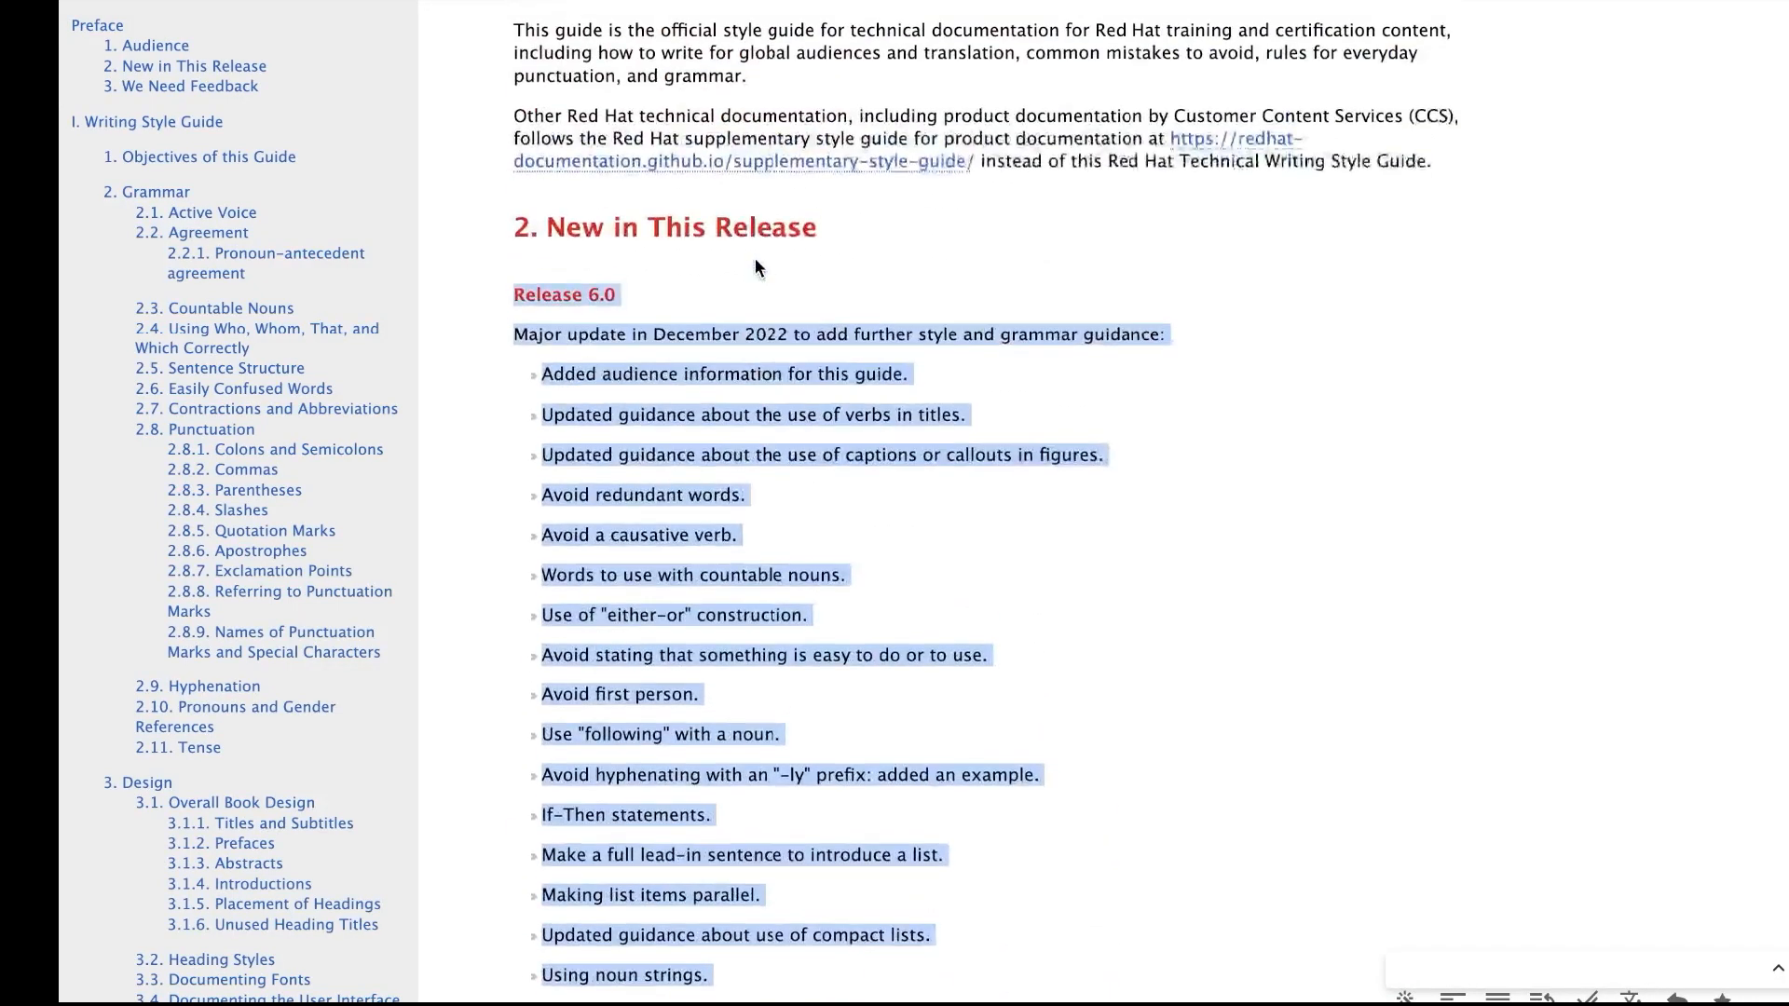
scroll(up, 3)
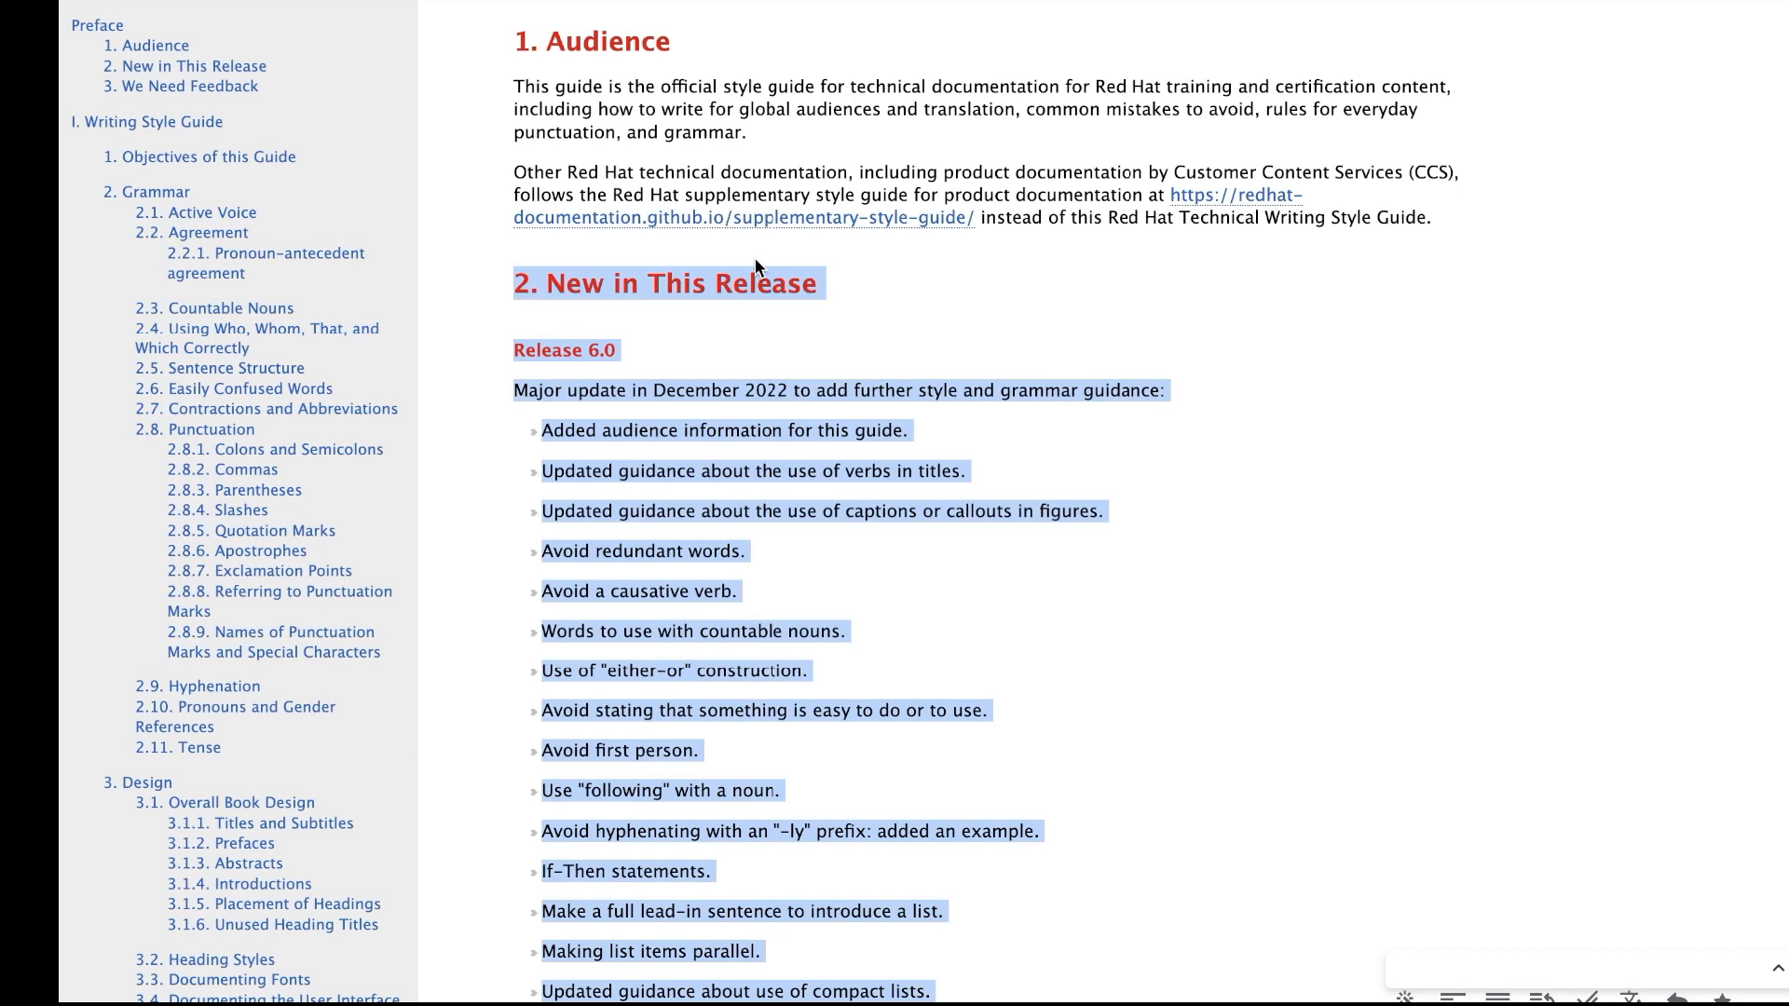
scroll(up, 3)
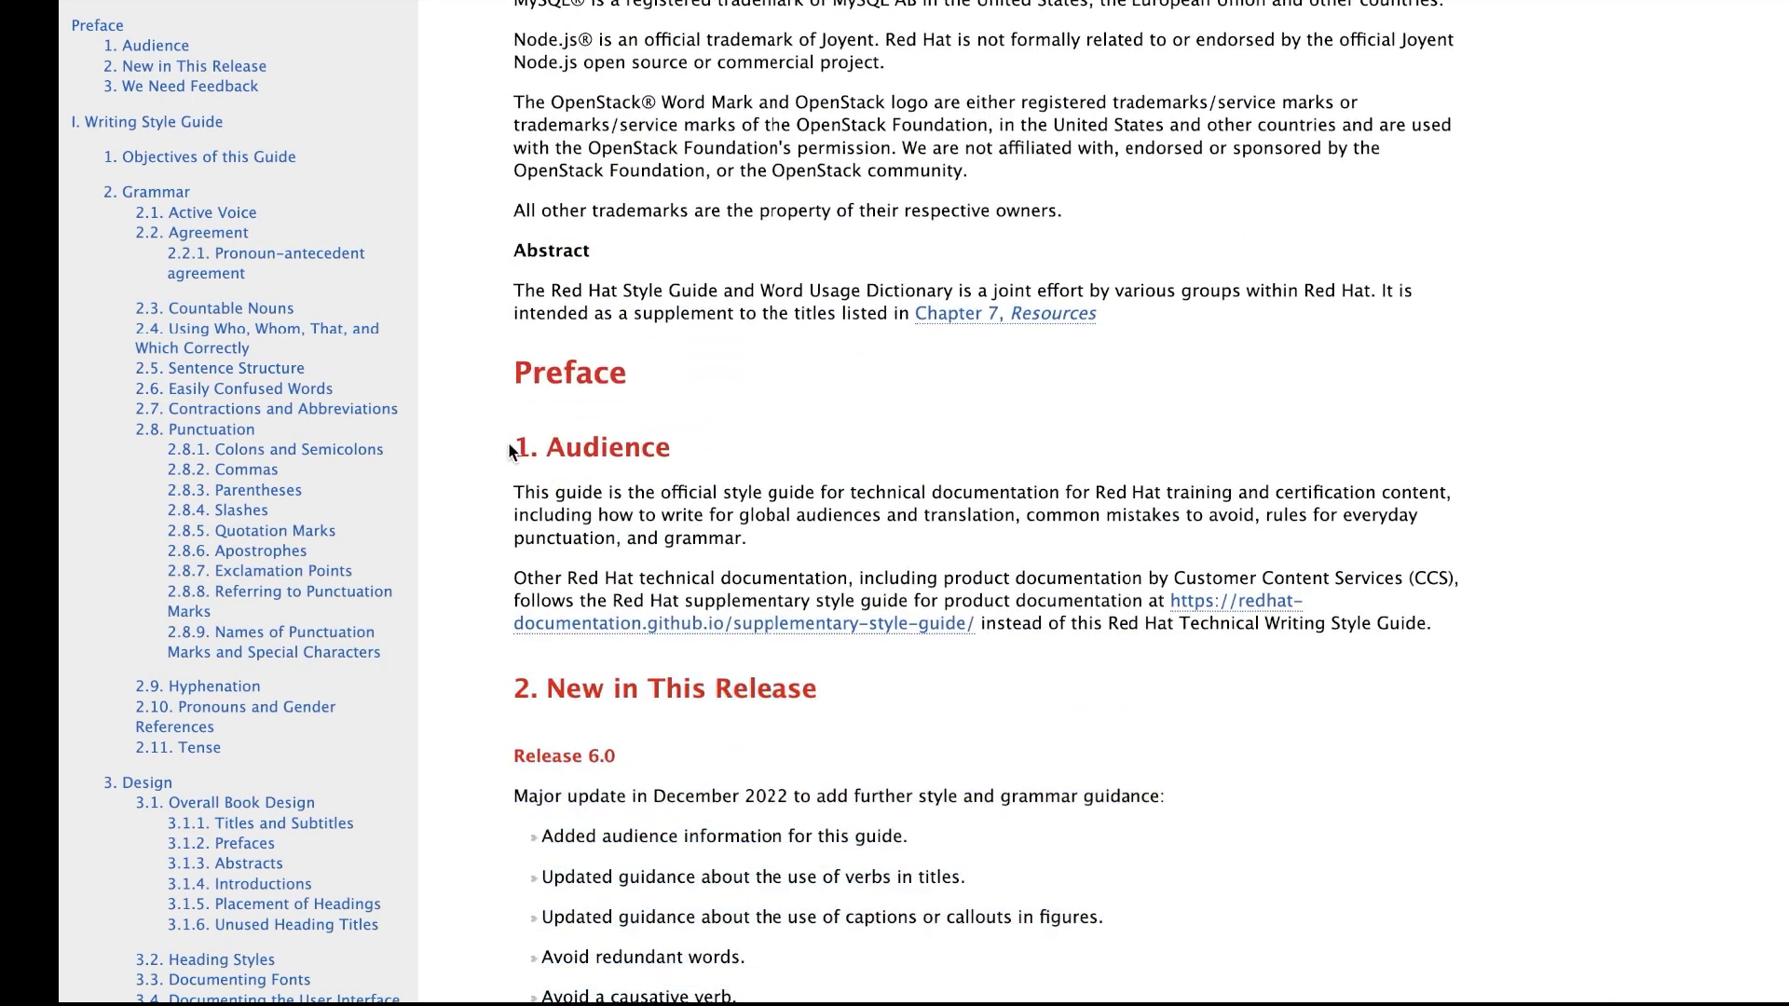
scroll(down, 3)
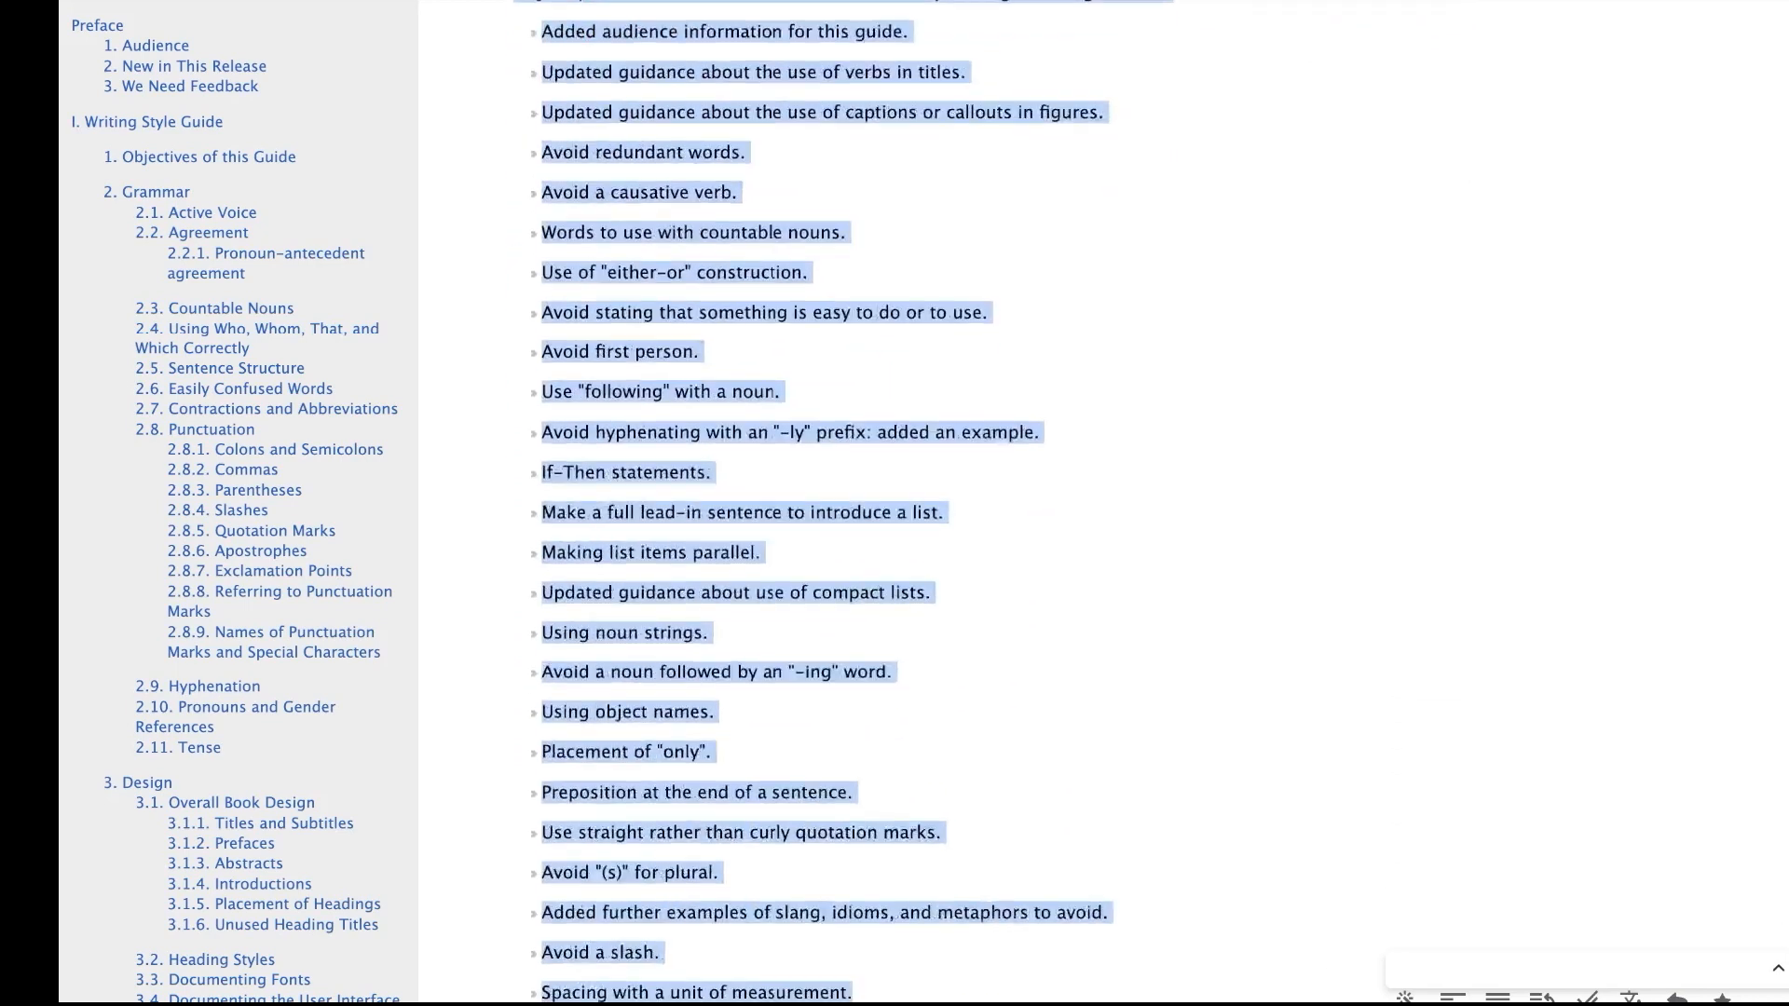
scroll(down, 3)
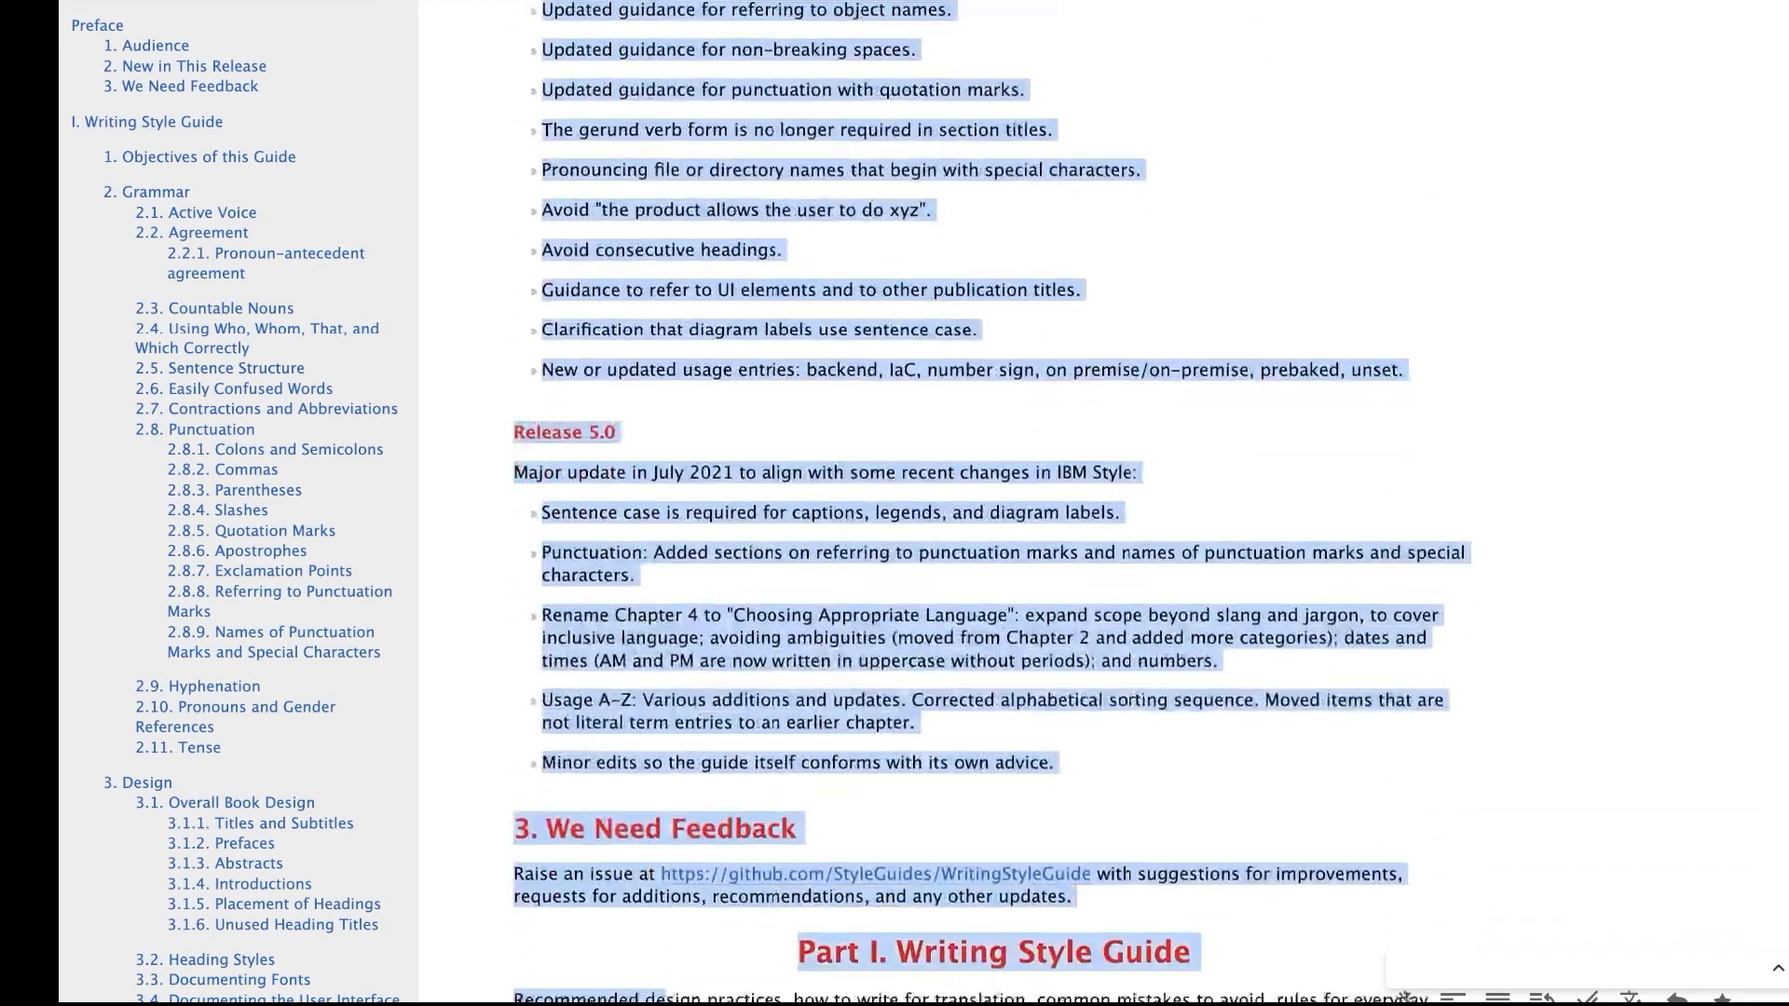
scroll(down, 3)
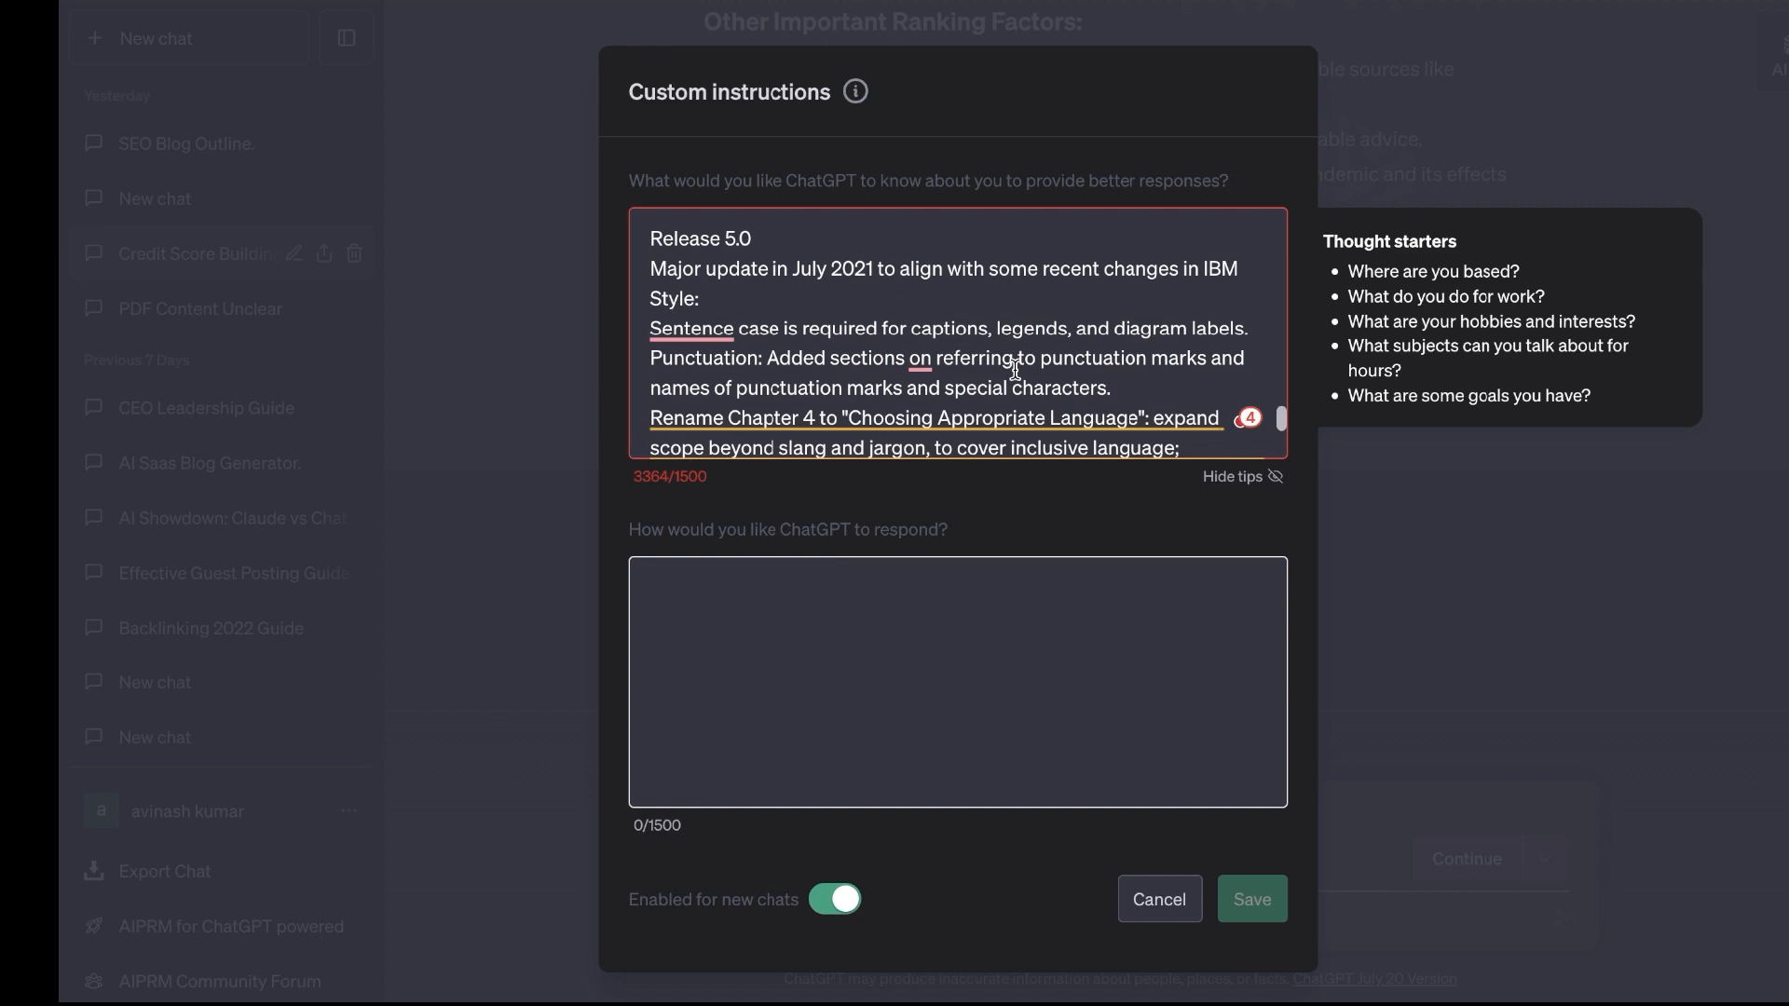
mouse_move(689, 479)
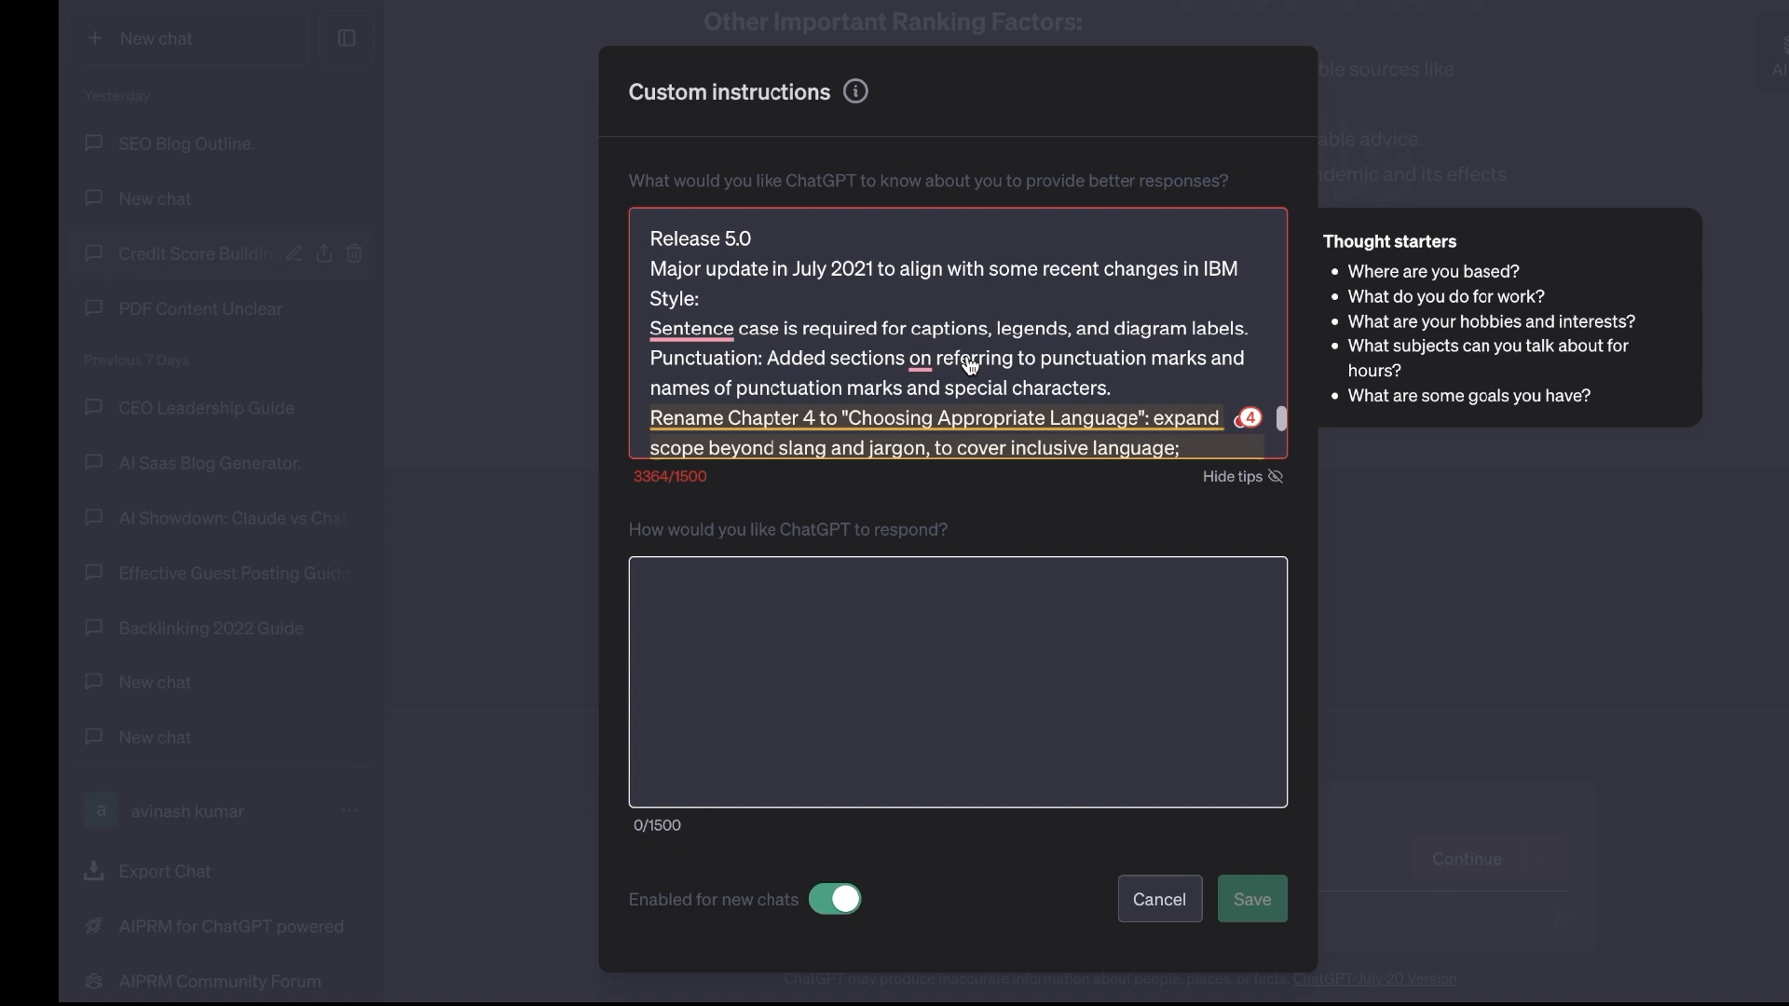
Step: Cancel the 3364/1500-character custom instructions and paste the release notes into the chat prompt box
scroll(up, 3)
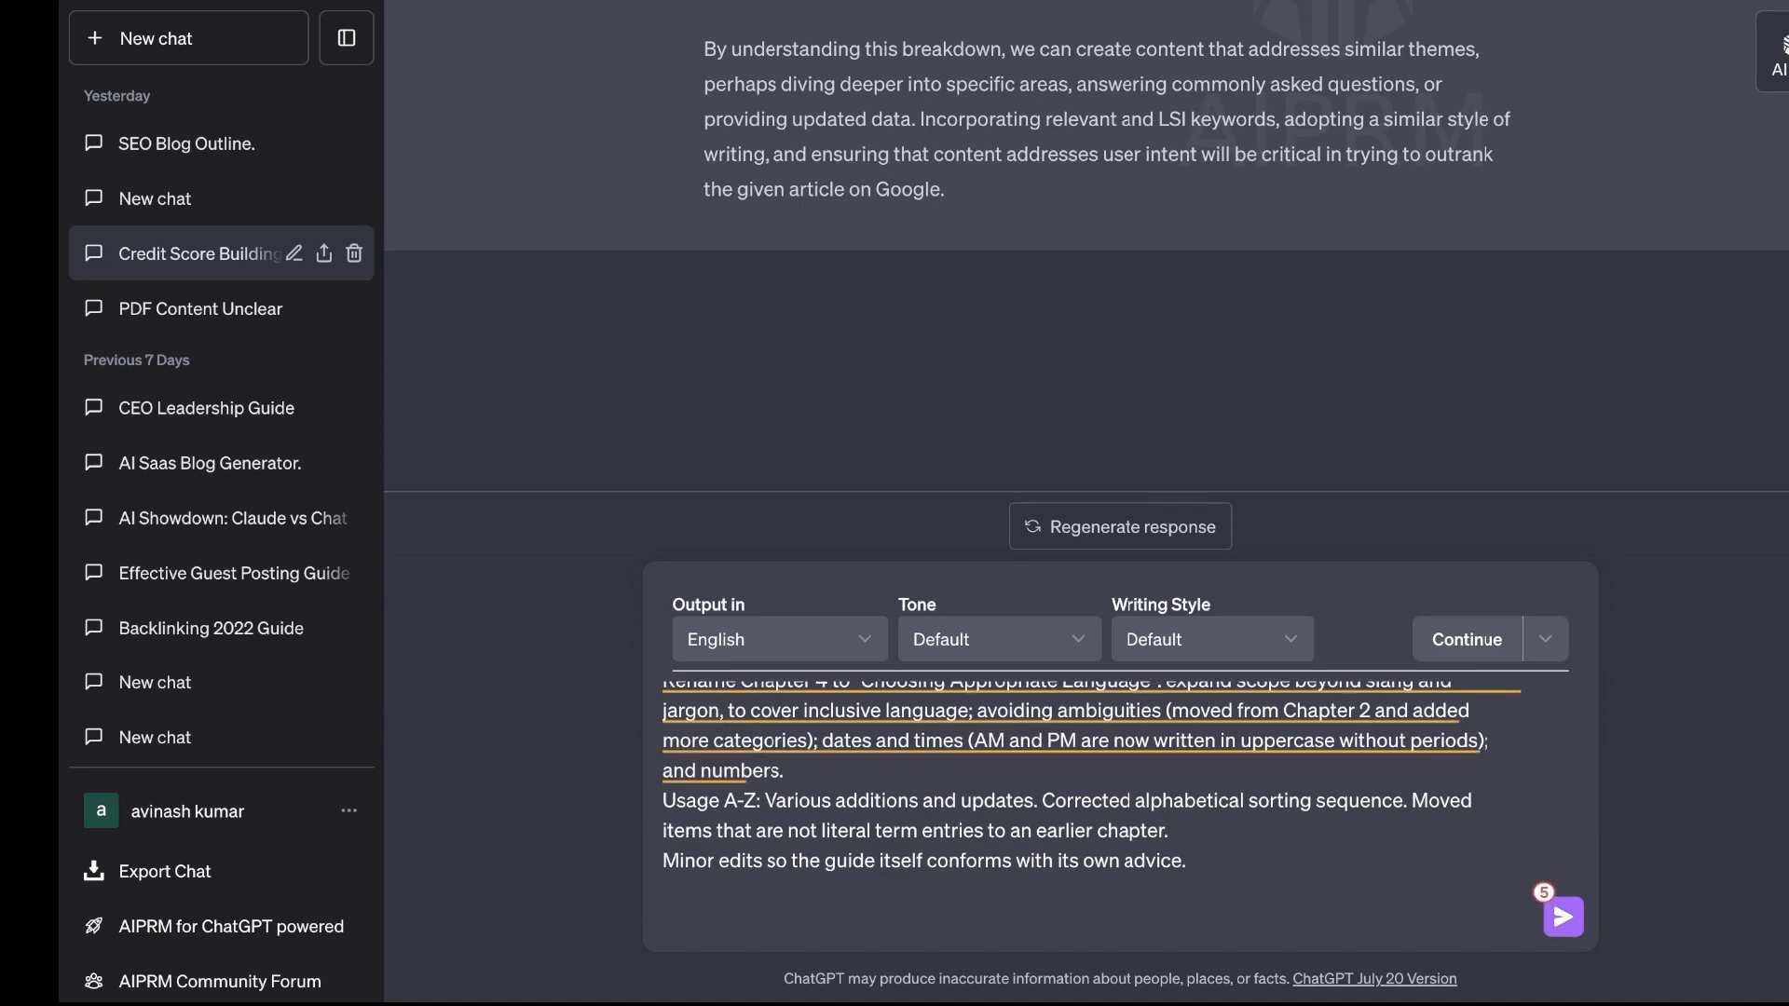
scroll(down, 3)
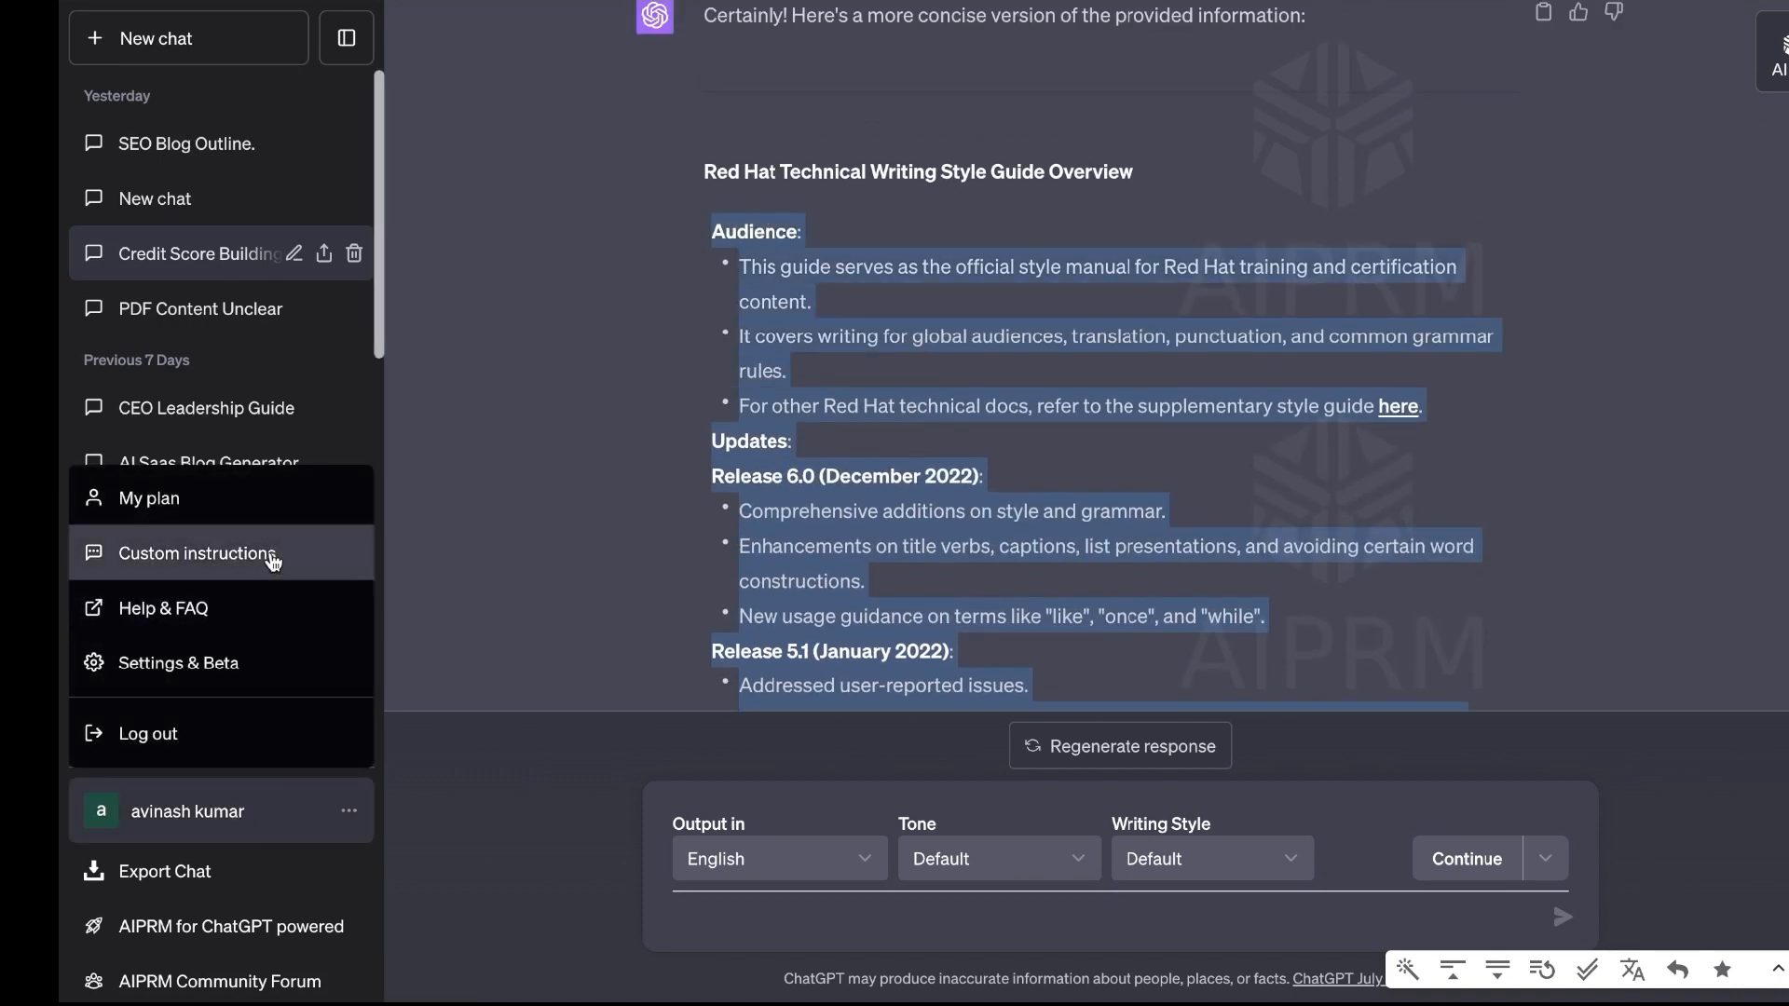
Step: Paste ChatGPT's condensed Red Hat guide under a 'follow the writing style below' lead-in, 1065 of 1500 characters
click(195, 554)
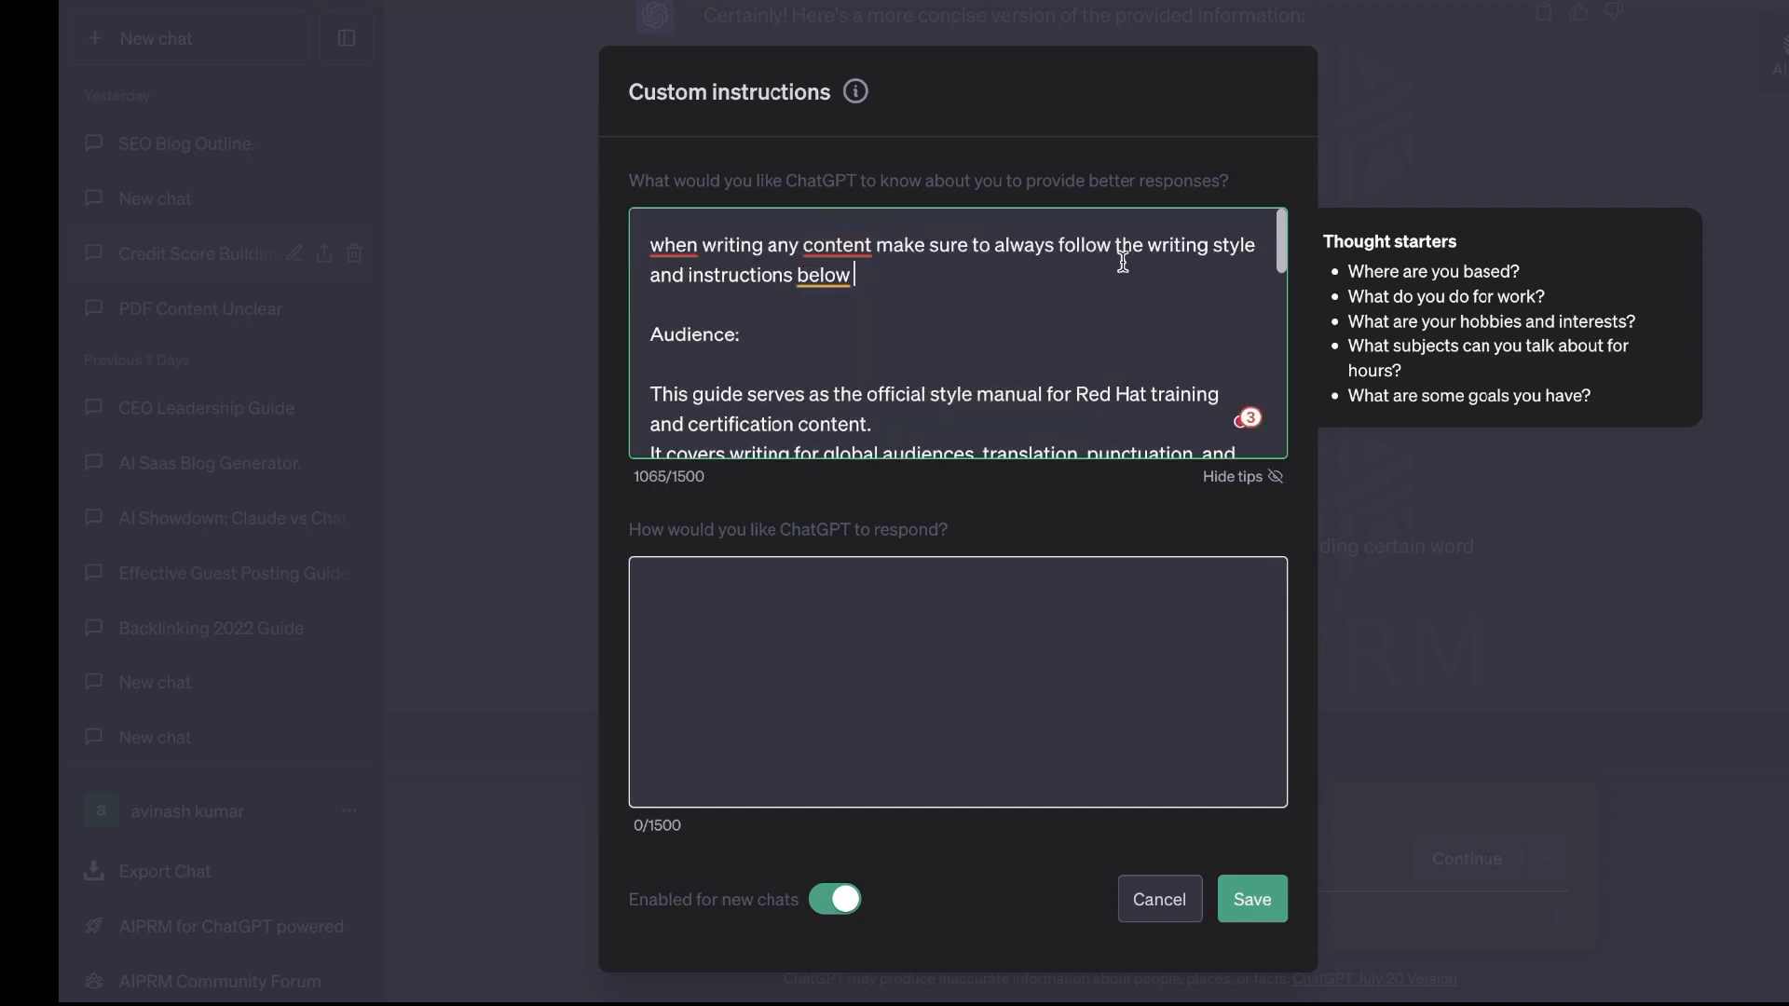
mouse_move(1134, 281)
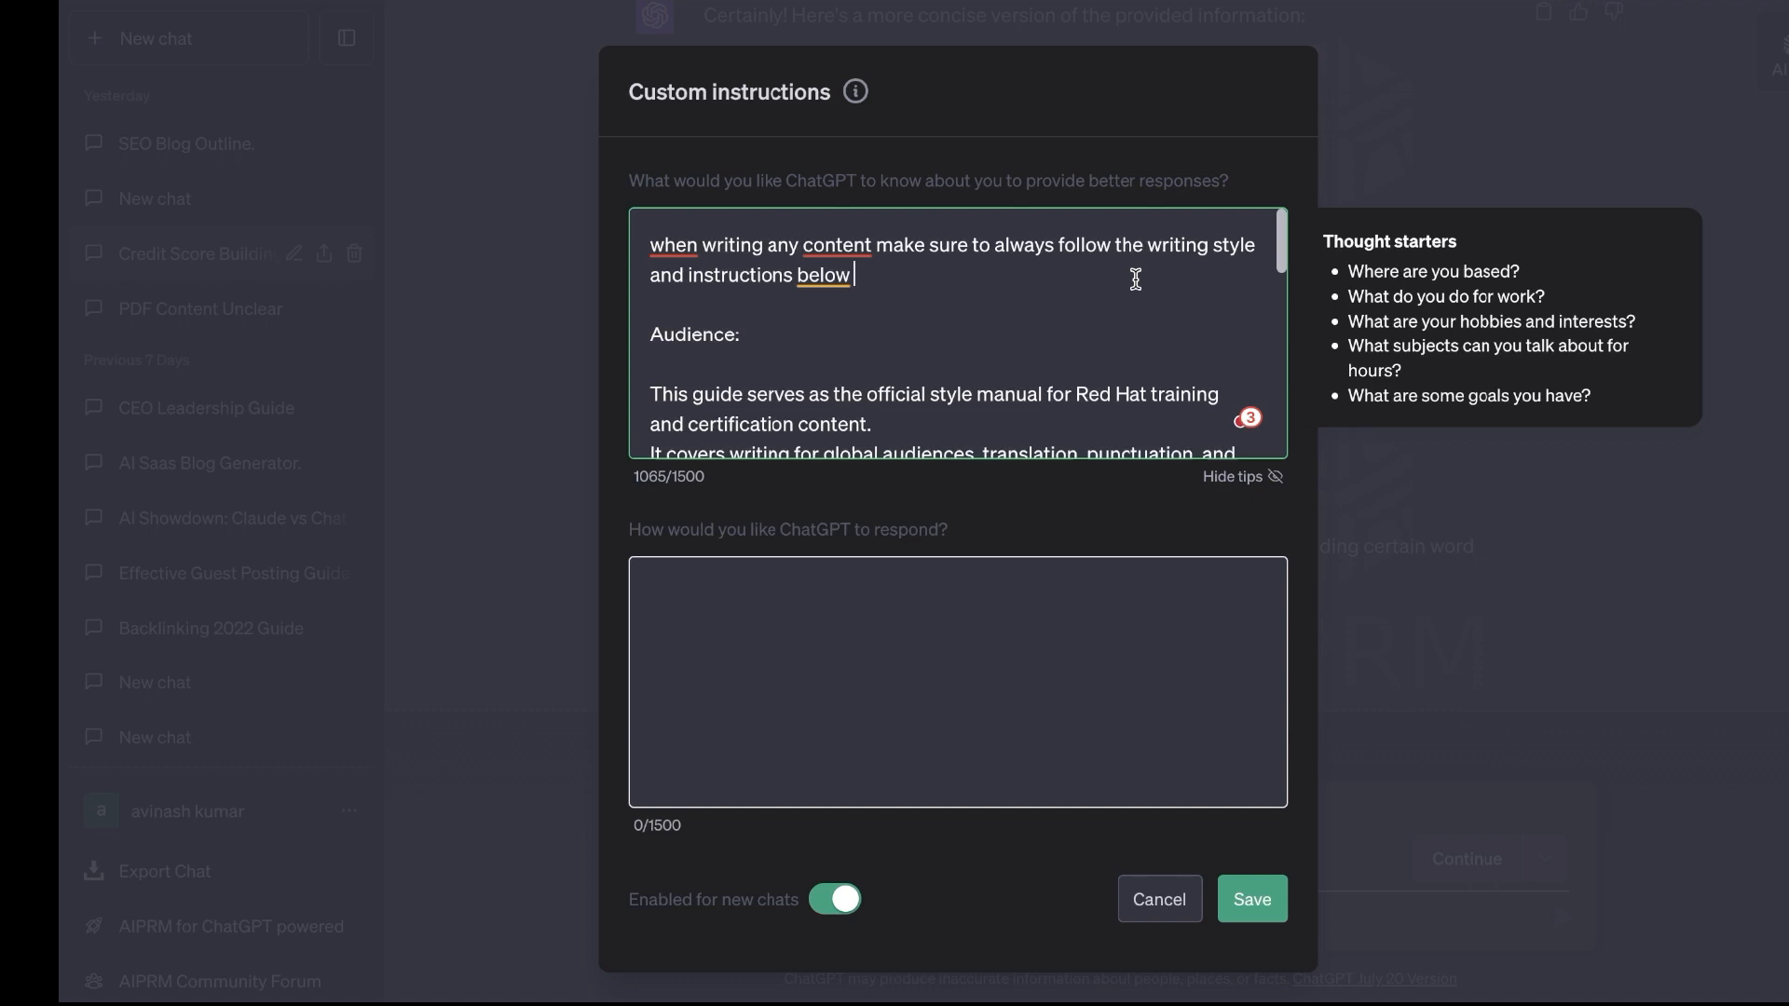
mouse_move(801, 315)
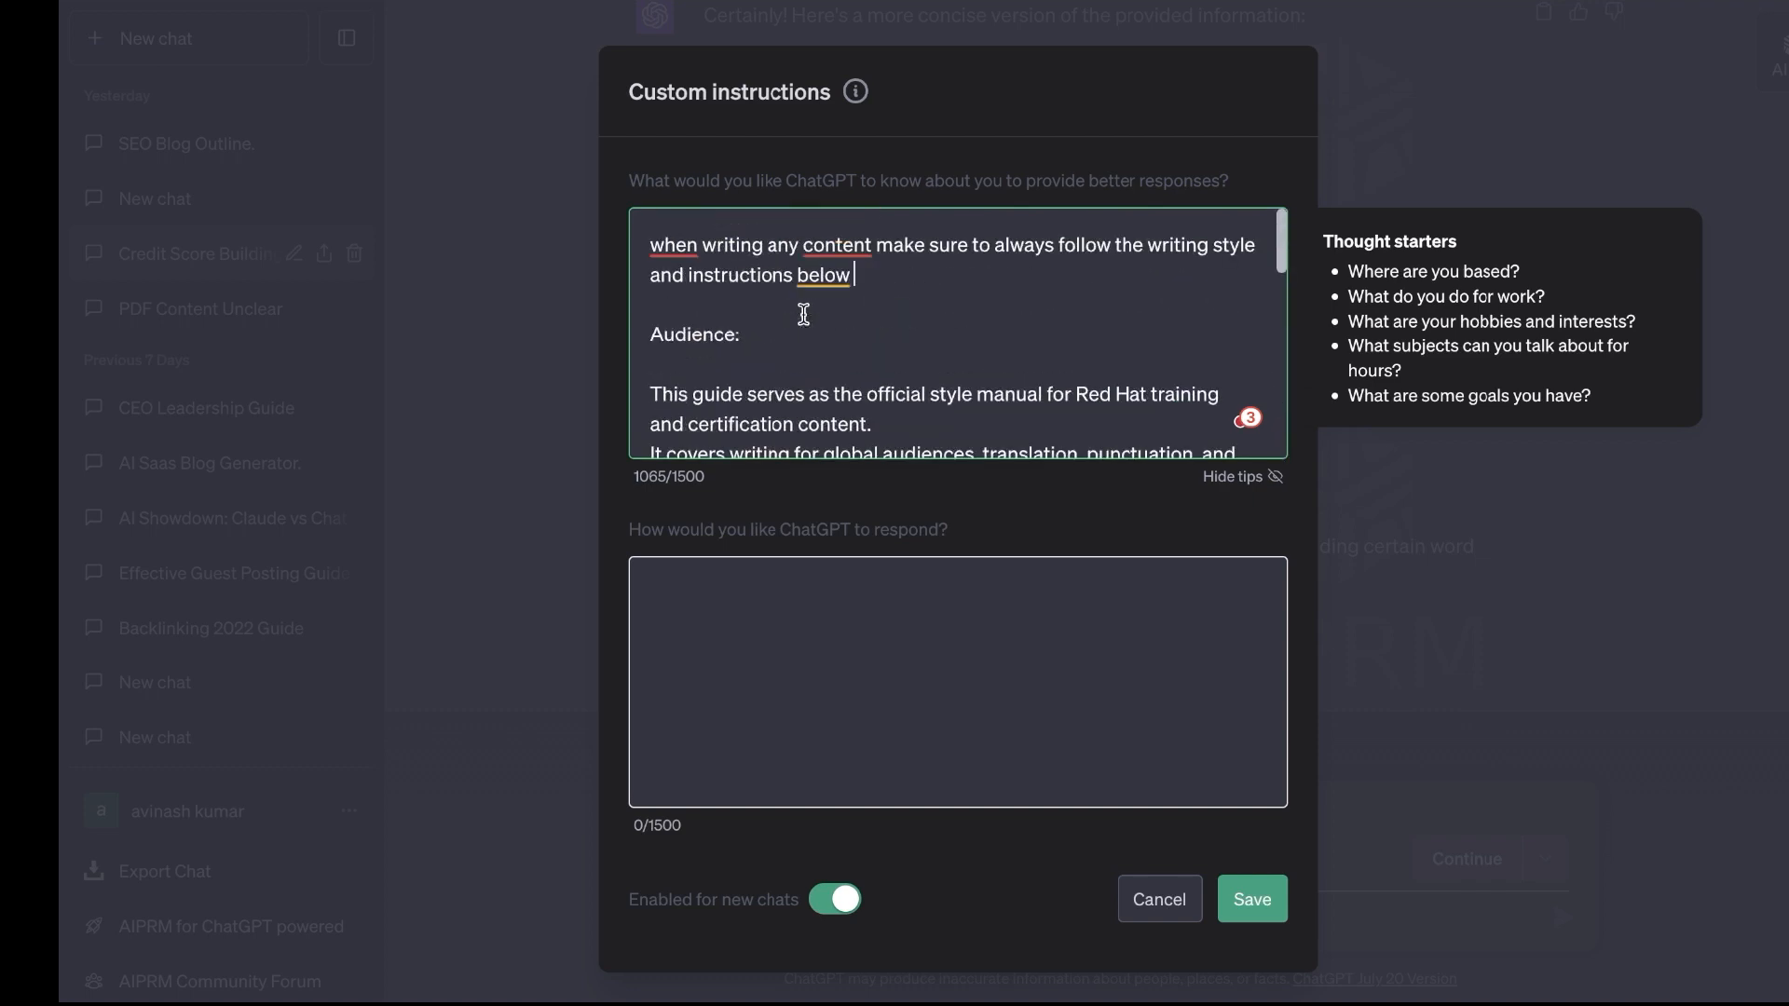
scroll(down, 3)
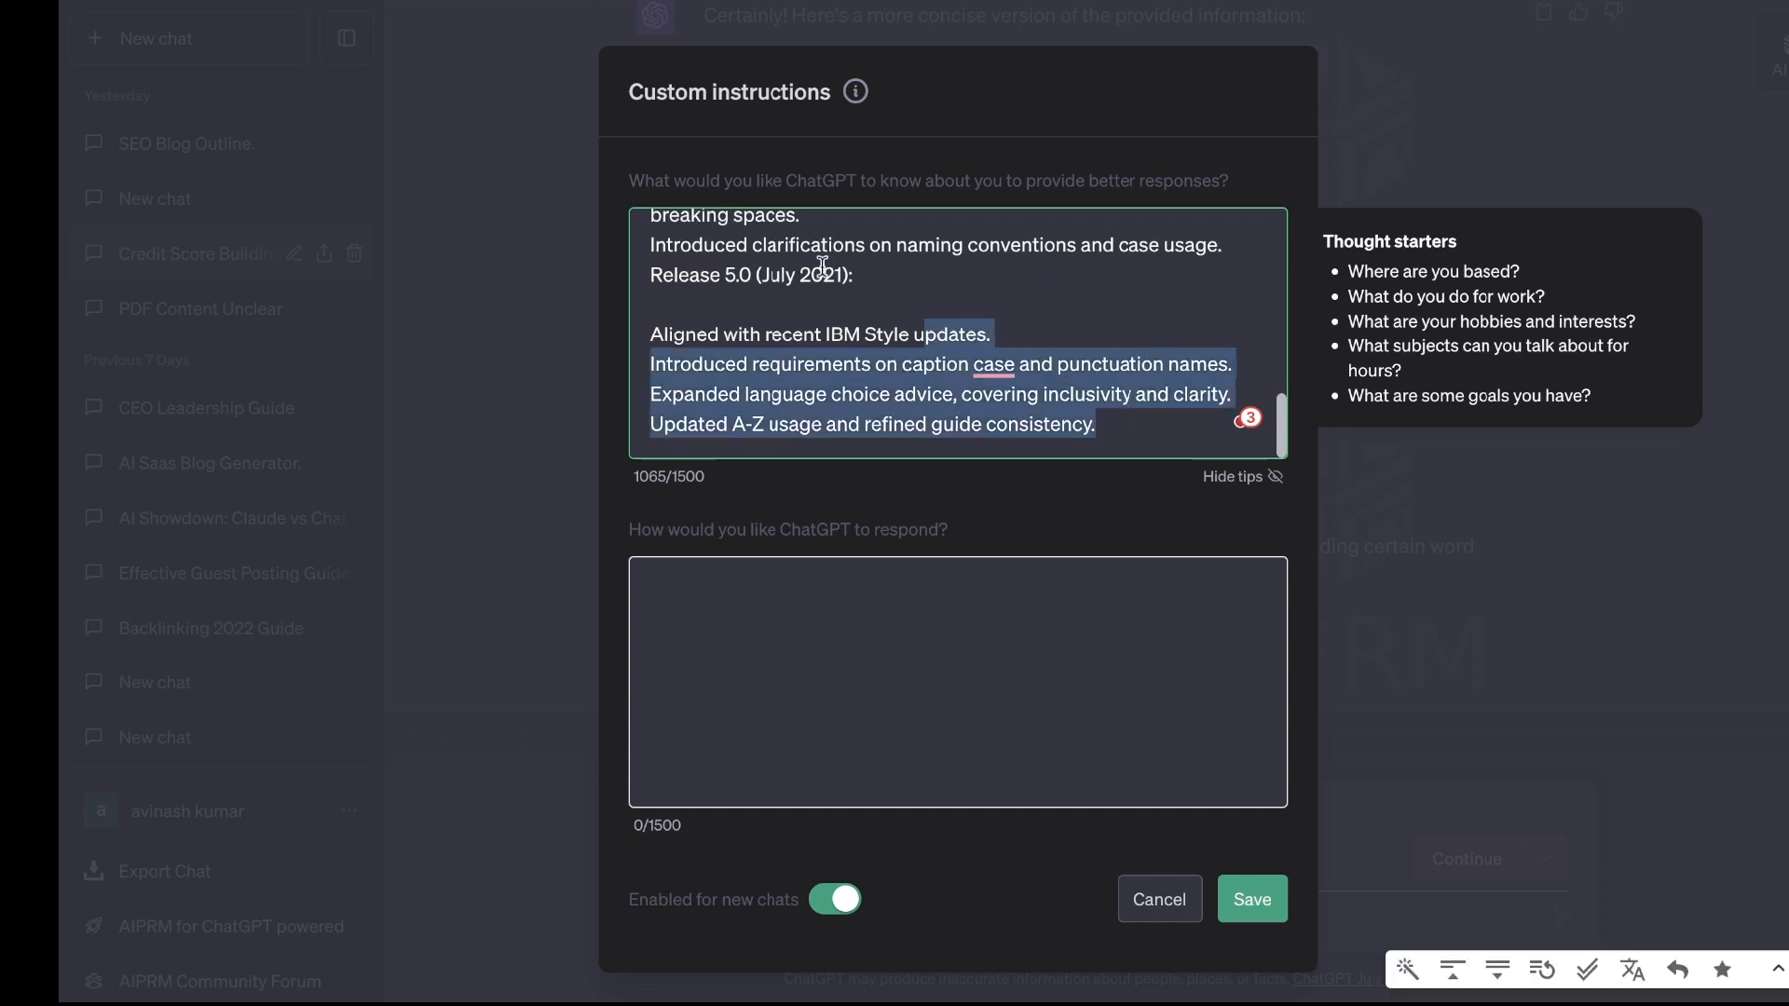
scroll(up, 3)
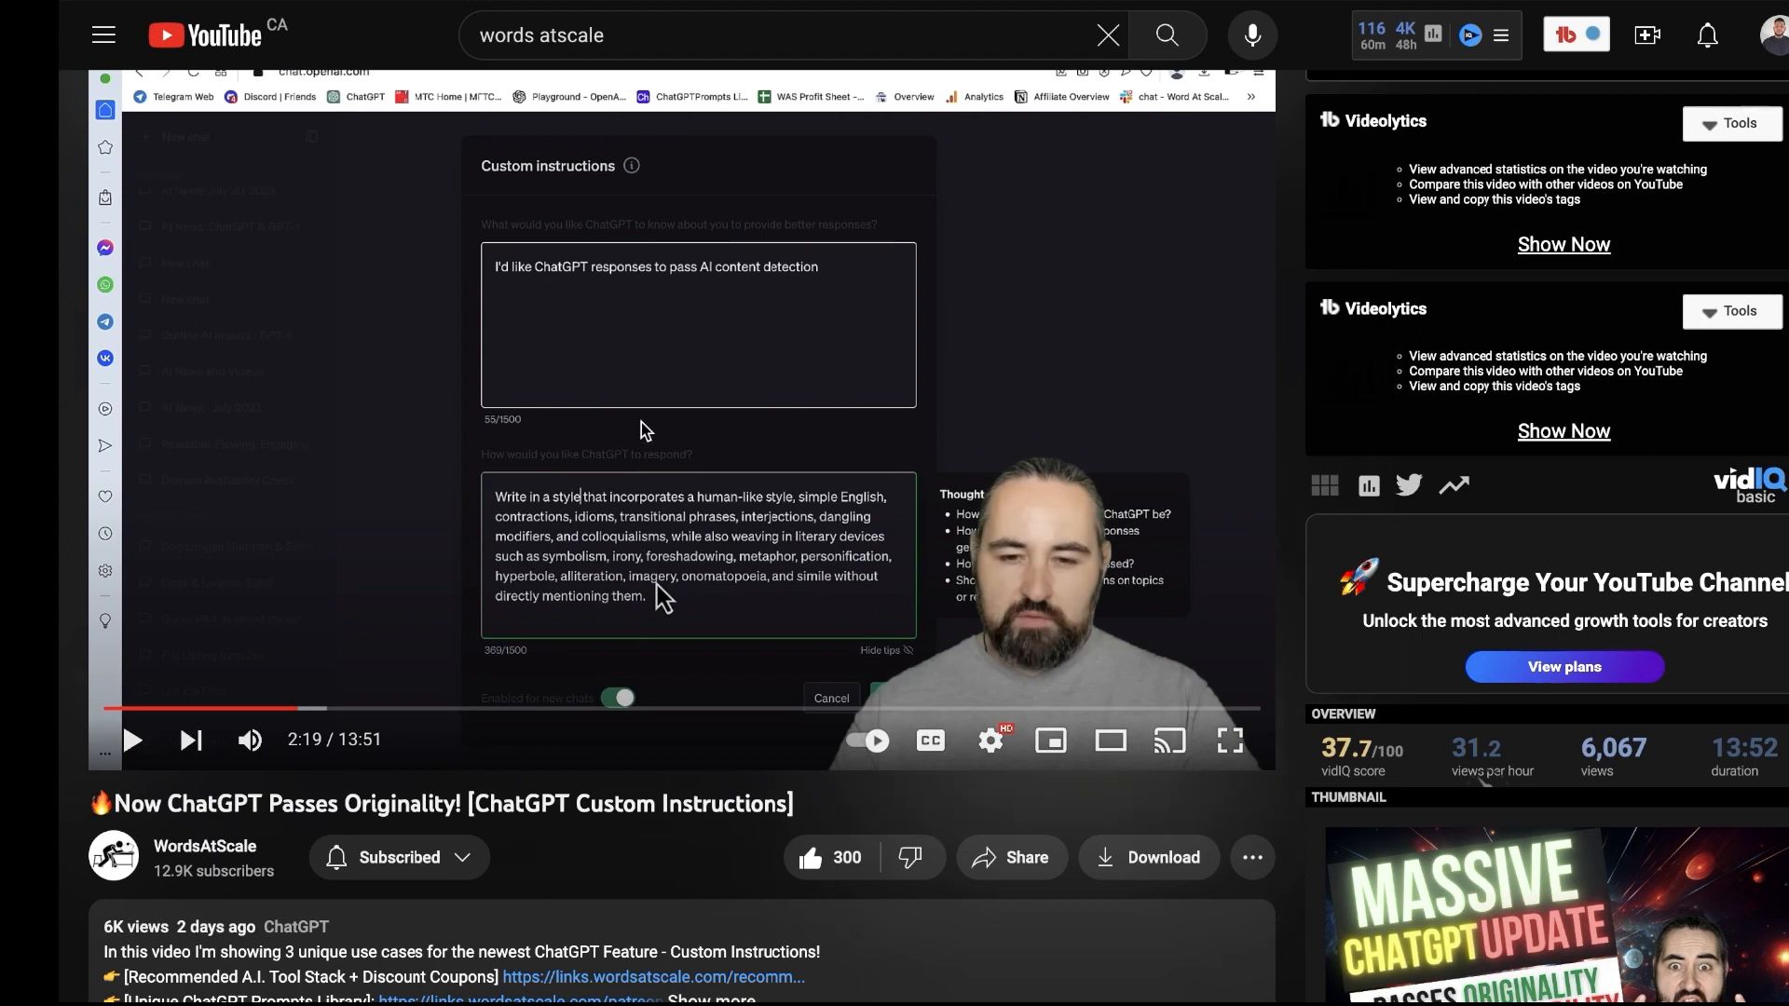
mouse_move(650, 333)
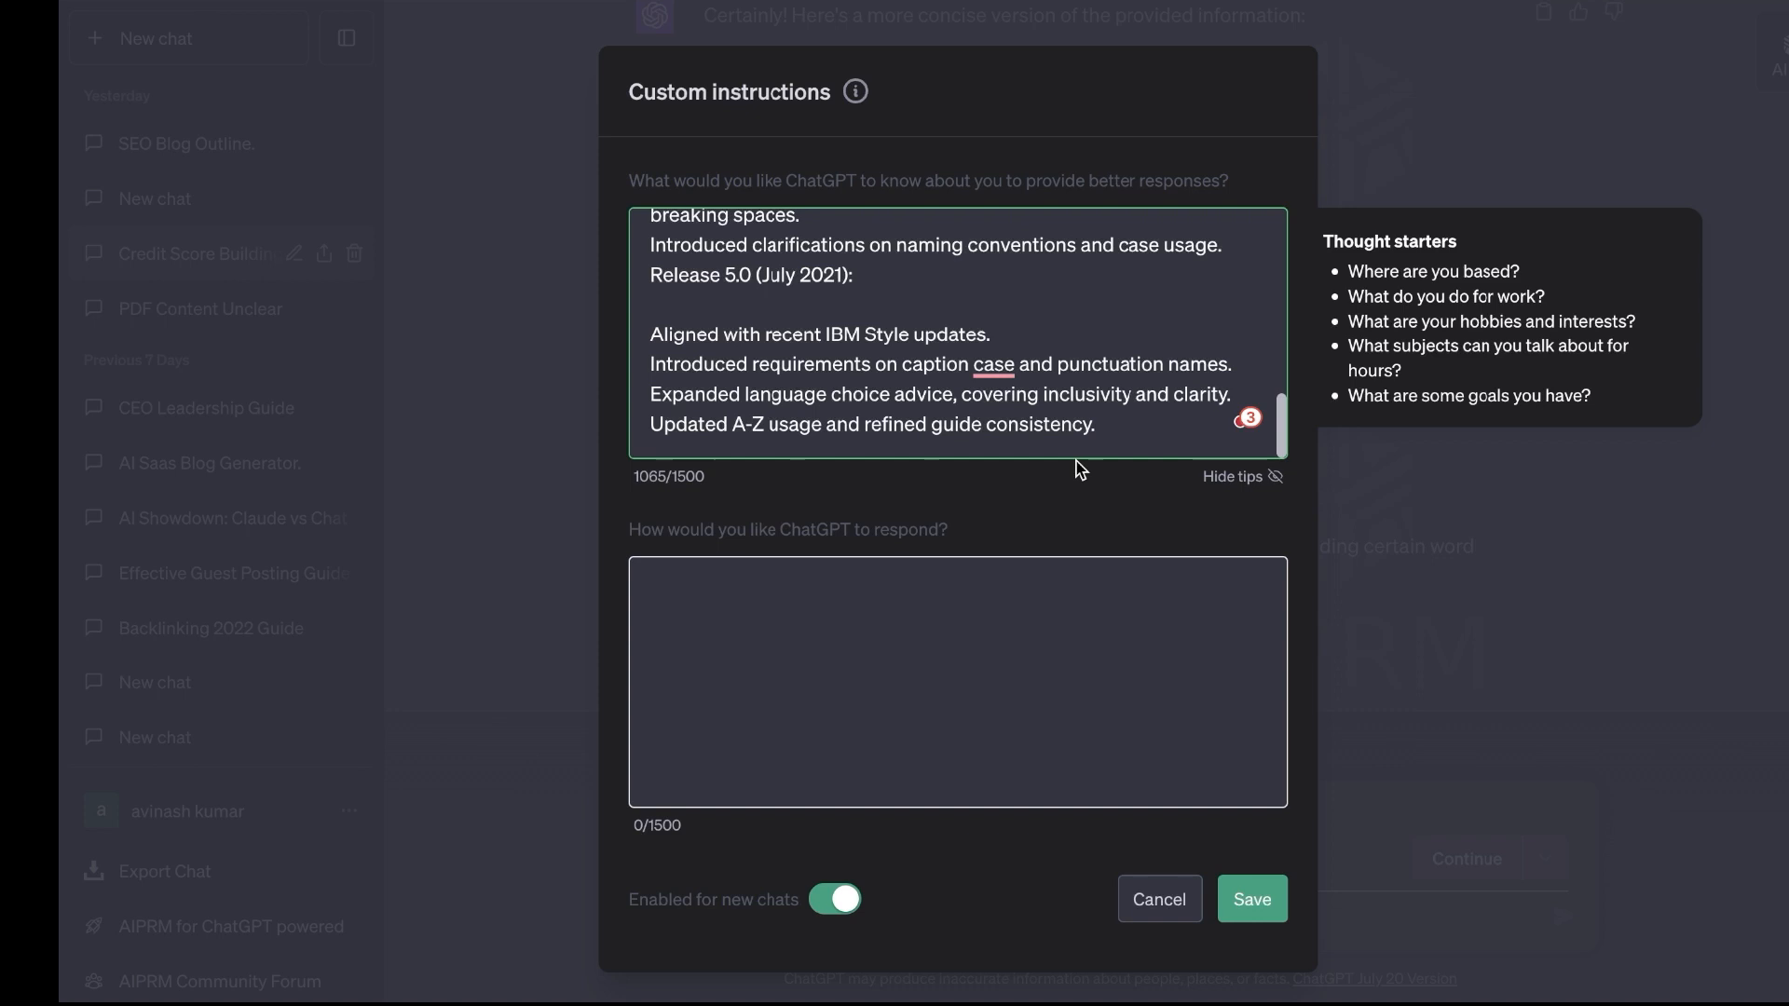
mouse_move(1038, 507)
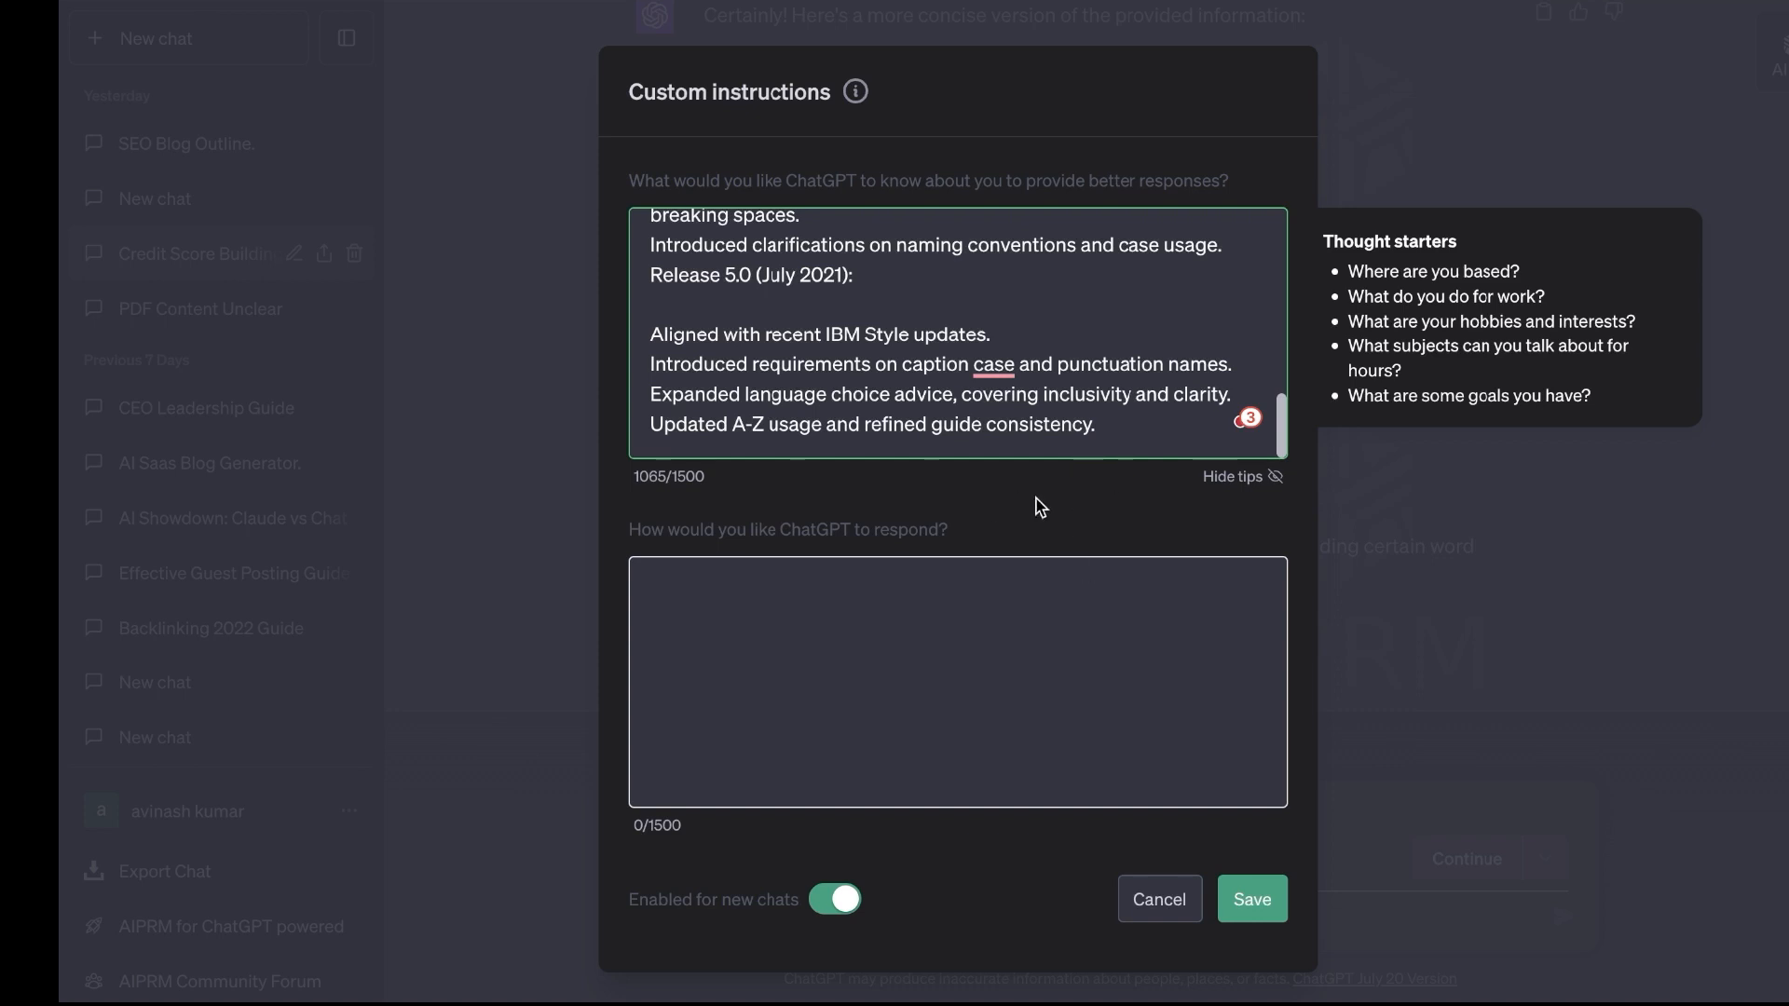